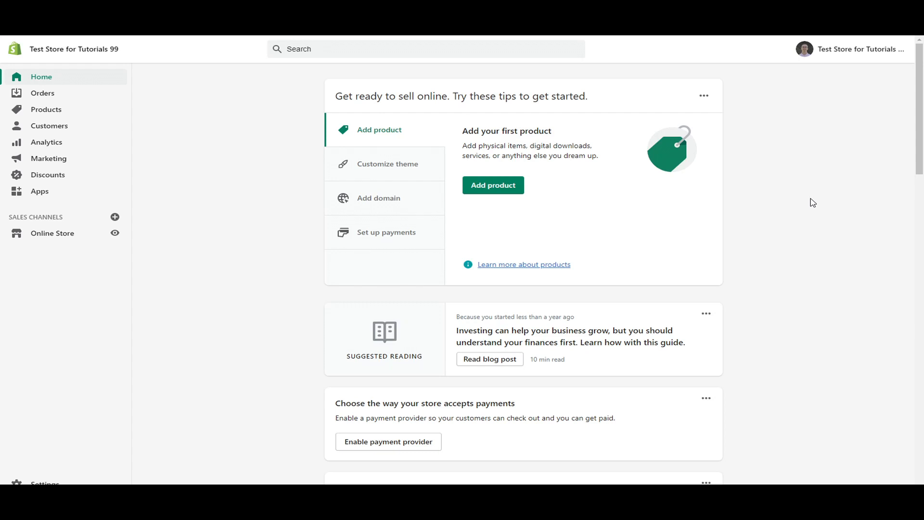
{"action": "mouse_move", "coordinate": [802, 230]}
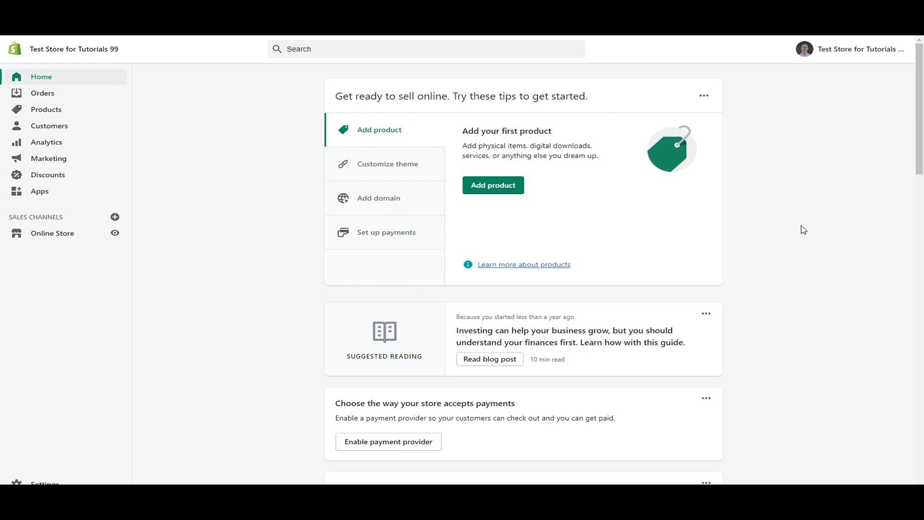
{"action": "mouse_move", "coordinate": [410, 413]}
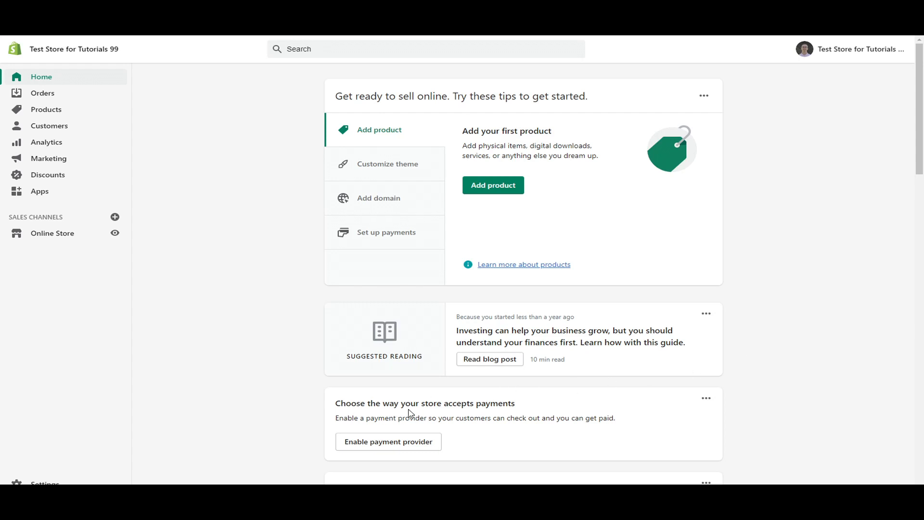
{"action": "mouse_move", "coordinate": [463, 413]}
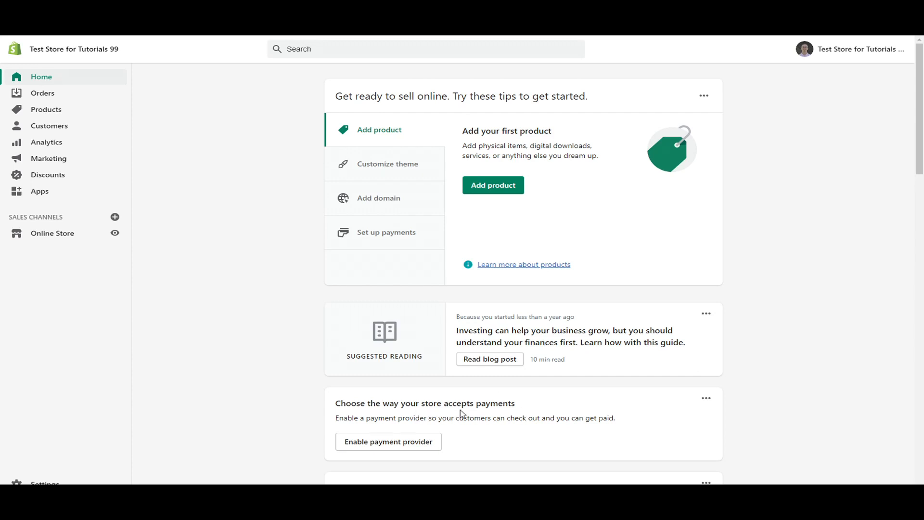
{"action": "mouse_move", "coordinate": [461, 428]}
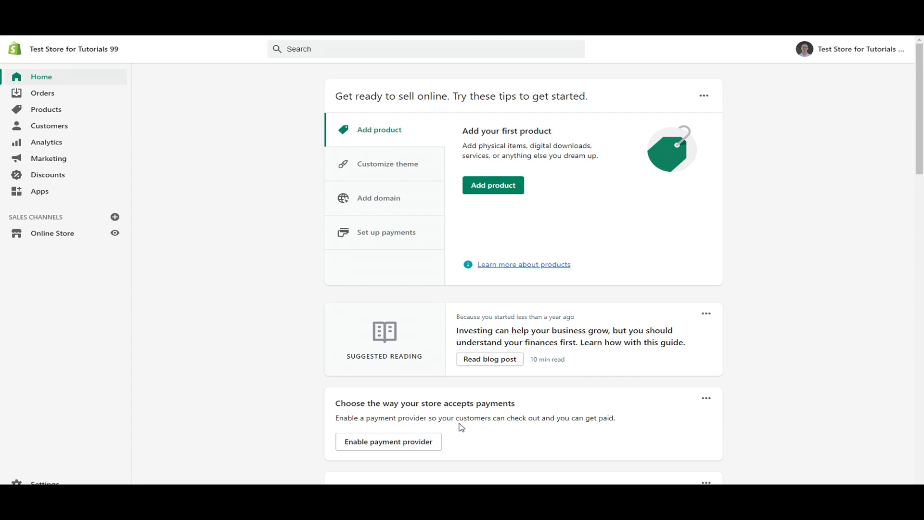
{"action": "mouse_move", "coordinate": [677, 427]}
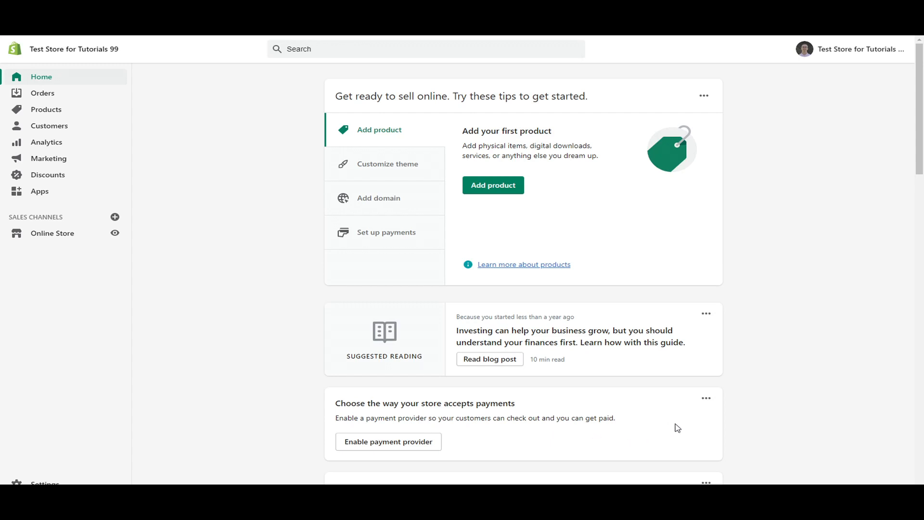
{"action": "mouse_move", "coordinate": [364, 468]}
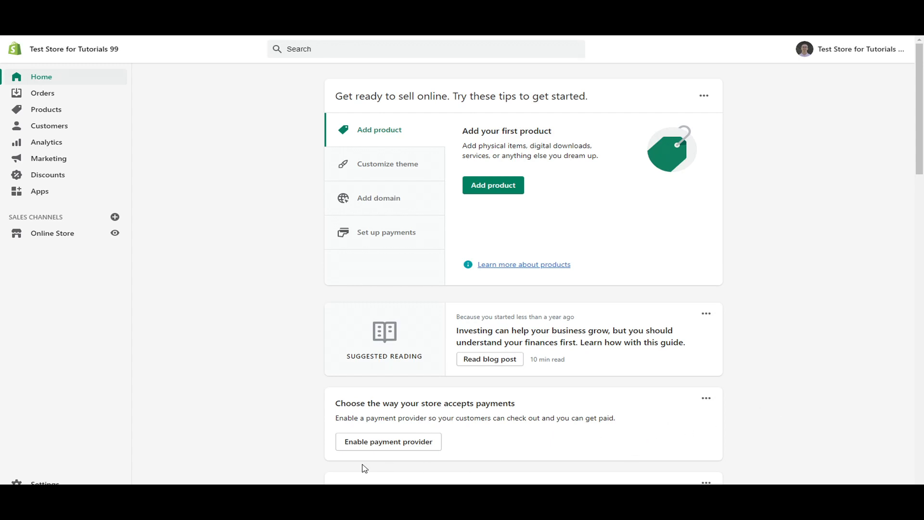
{"action": "mouse_move", "coordinate": [388, 442]}
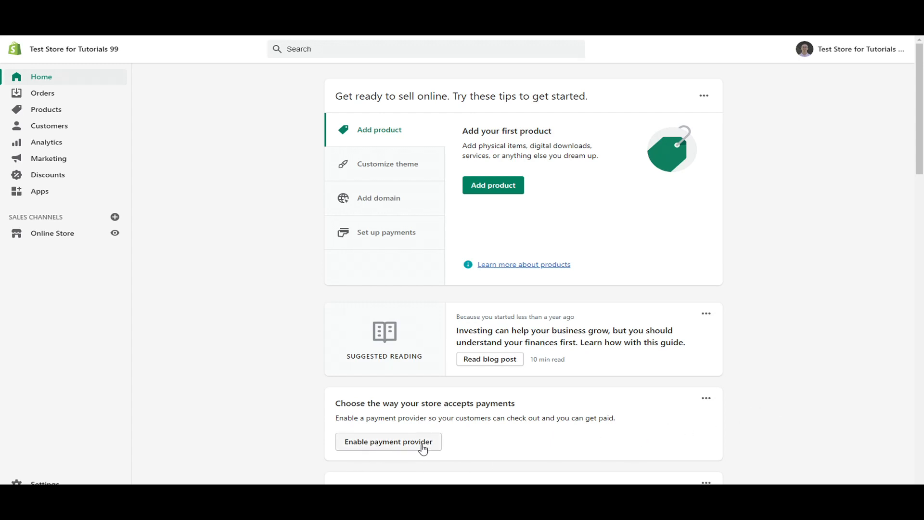
{"action": "mouse_move", "coordinate": [624, 438]}
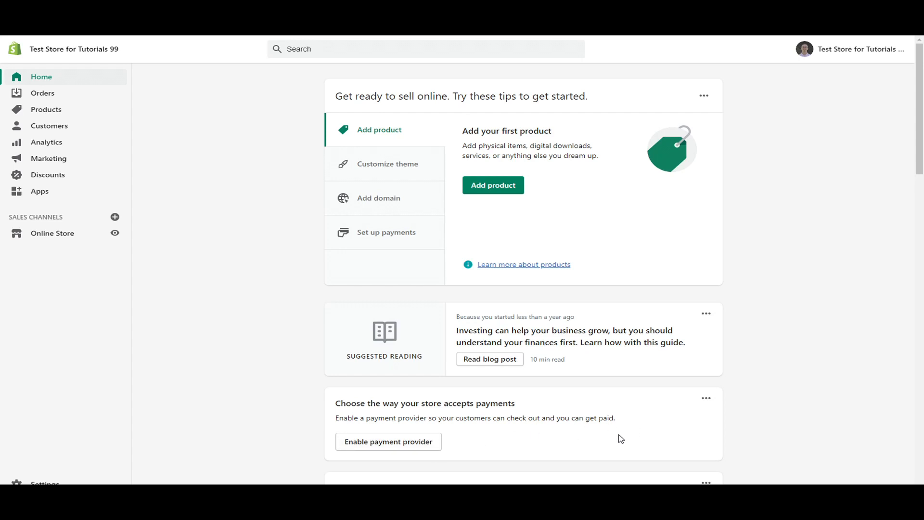
{"action": "mouse_move", "coordinate": [705, 405]}
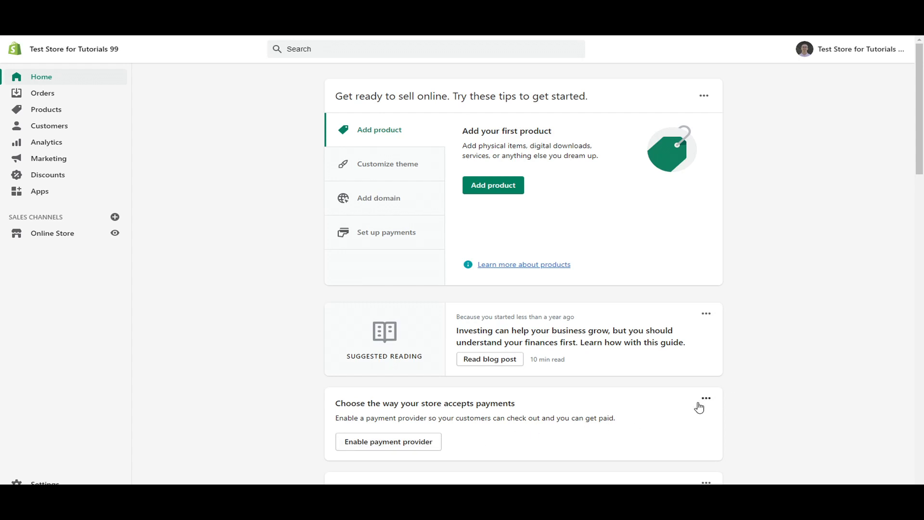
{"action": "mouse_move", "coordinate": [333, 442]}
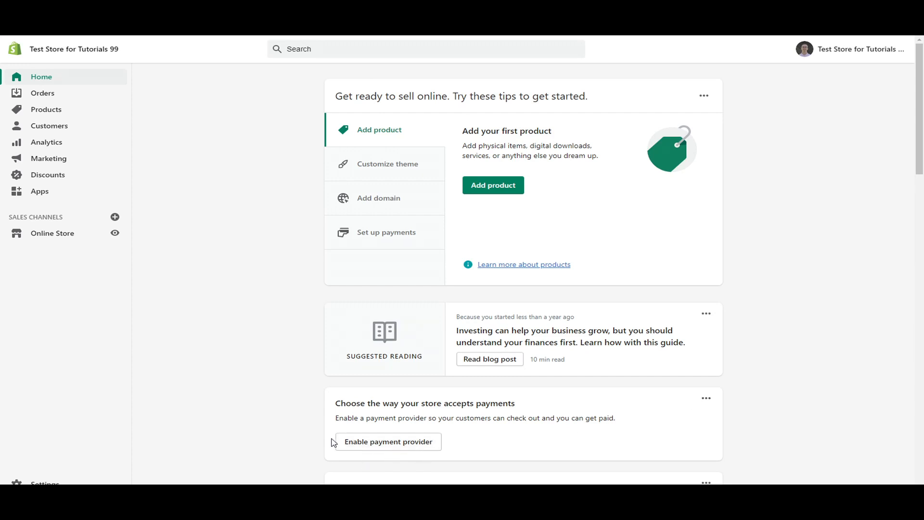
{"action": "mouse_move", "coordinate": [232, 434]}
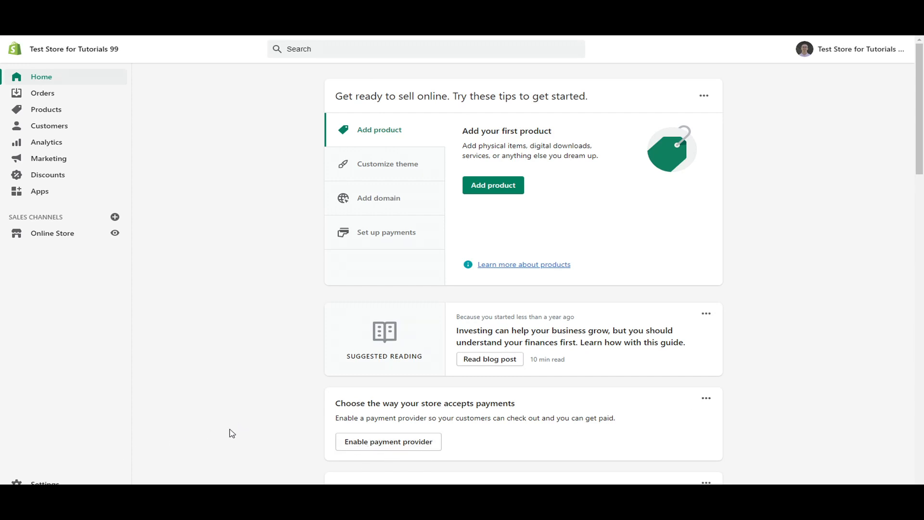
{"action": "mouse_move", "coordinate": [382, 453]}
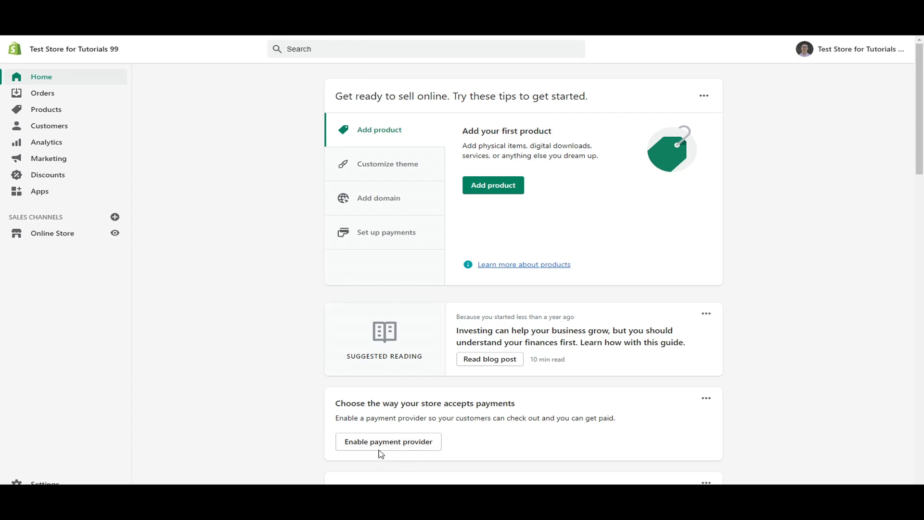
{"action": "mouse_move", "coordinate": [388, 441]}
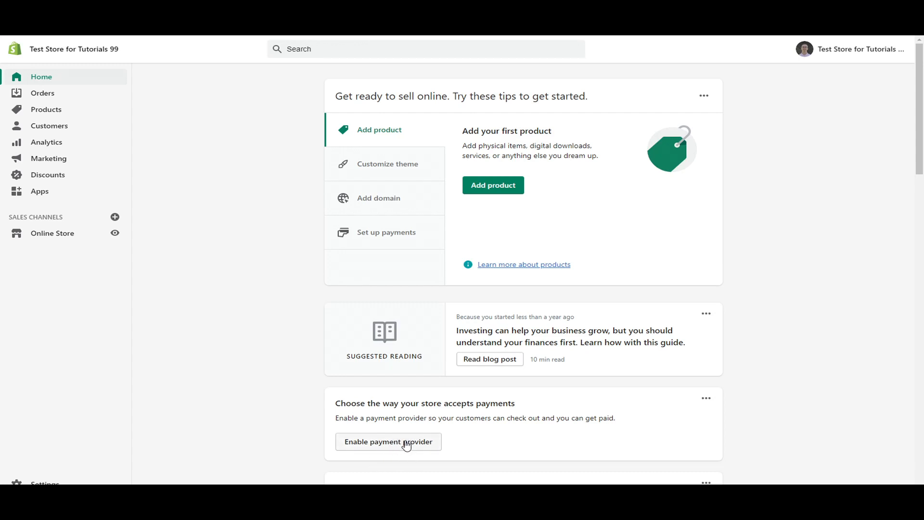
{"action": "mouse_move", "coordinate": [157, 455]}
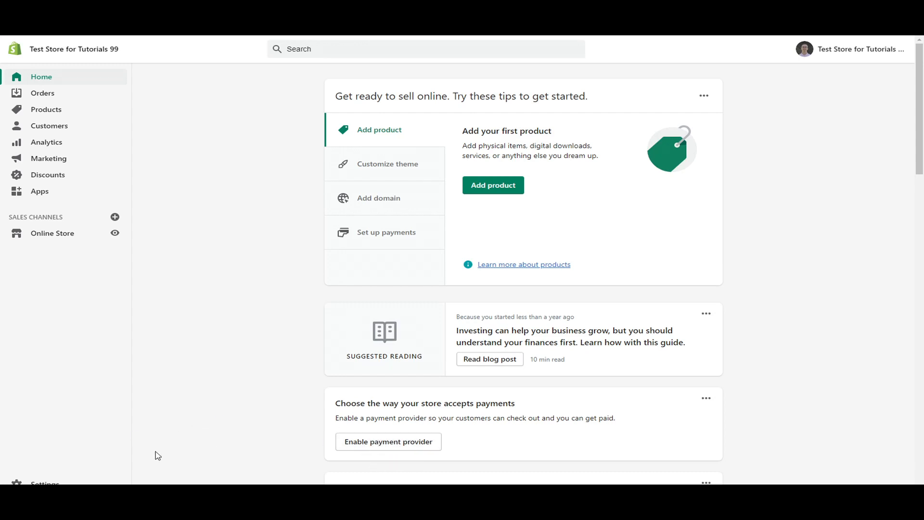
Open Settings > Payments so the store's payment providers are listed
{"action": "left_click", "coordinate": [45, 483]}
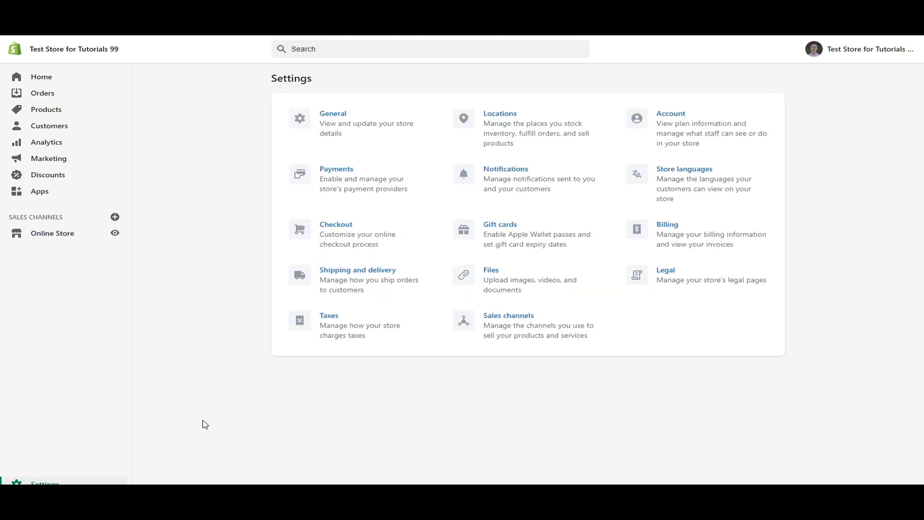
{"action": "mouse_move", "coordinate": [363, 183]}
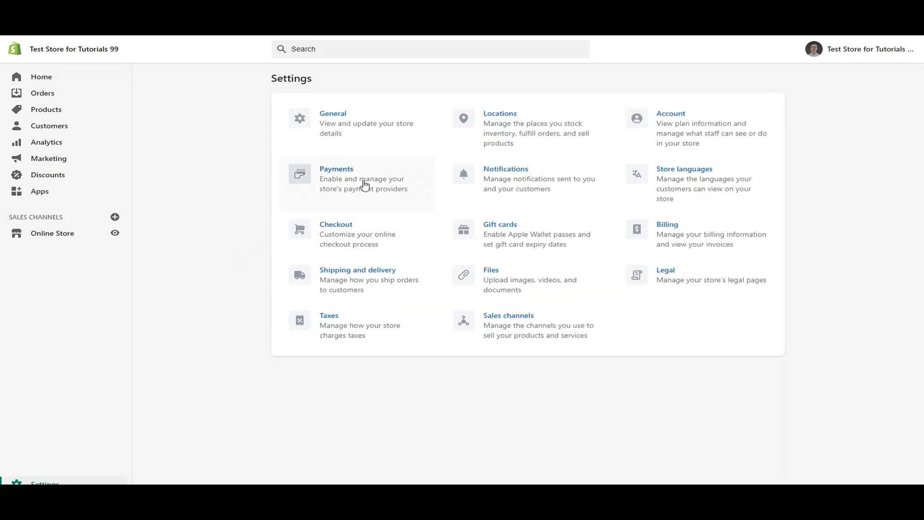
{"action": "mouse_move", "coordinate": [339, 195]}
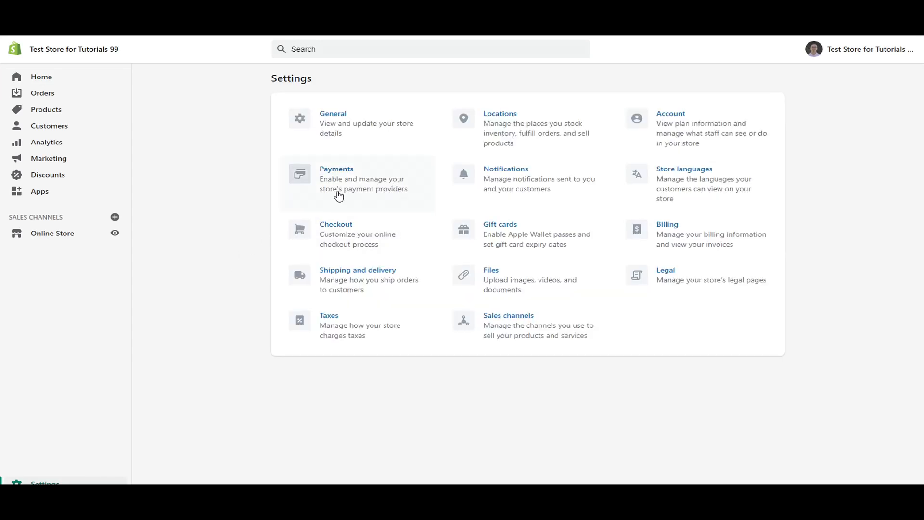
{"action": "left_click", "coordinate": [336, 174]}
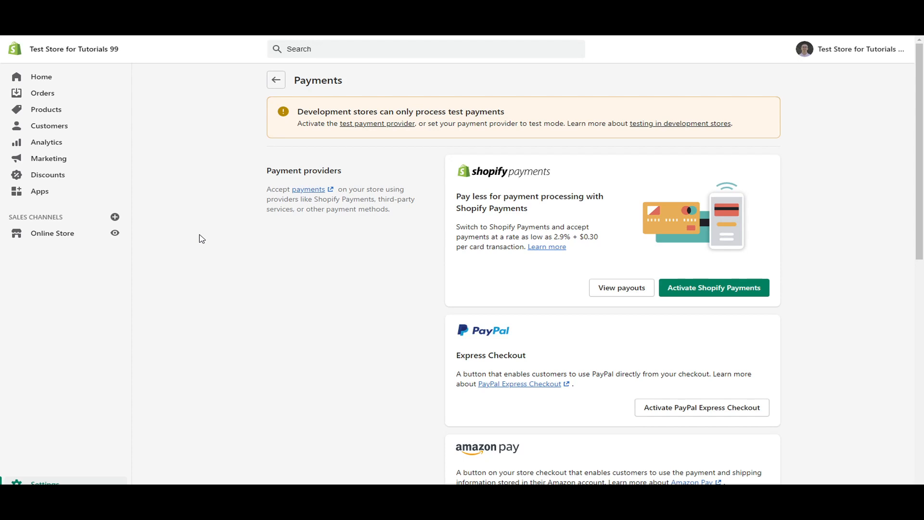
{"action": "mouse_move", "coordinate": [207, 183]}
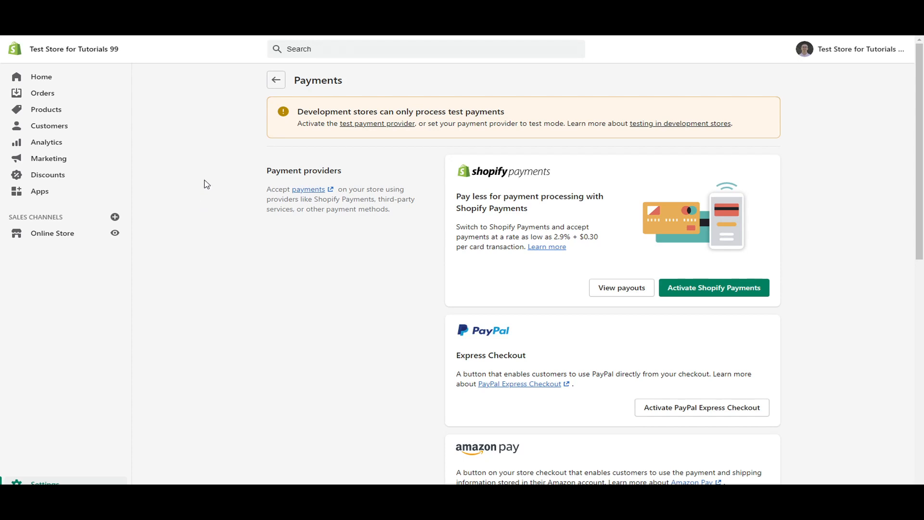
{"action": "mouse_move", "coordinate": [363, 116]}
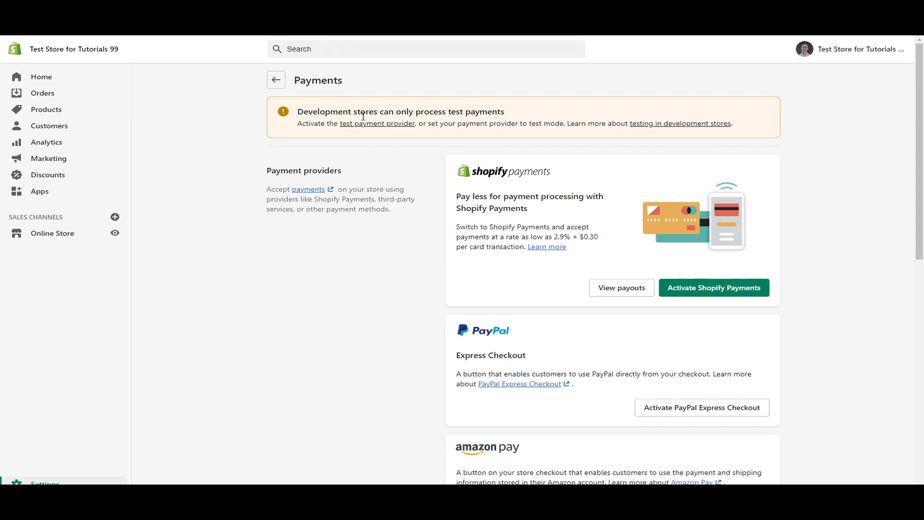
{"action": "mouse_move", "coordinate": [502, 122]}
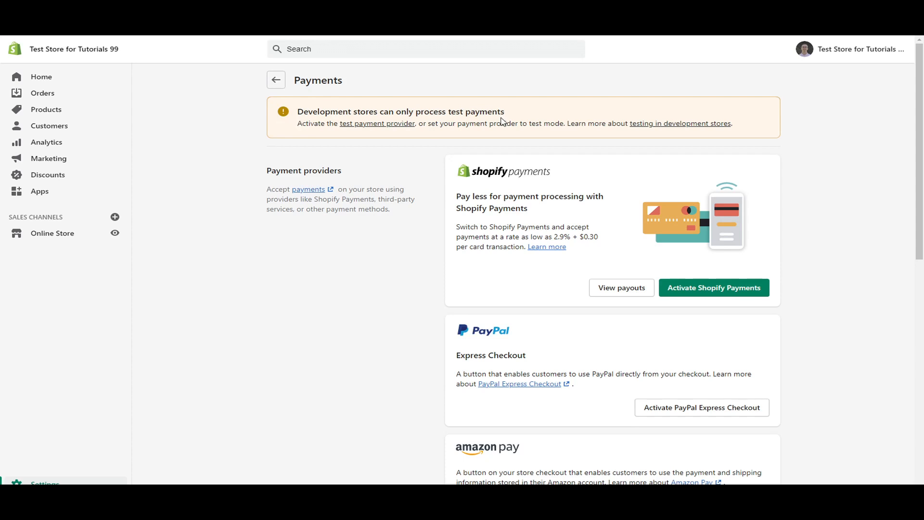
{"action": "mouse_move", "coordinate": [322, 168]}
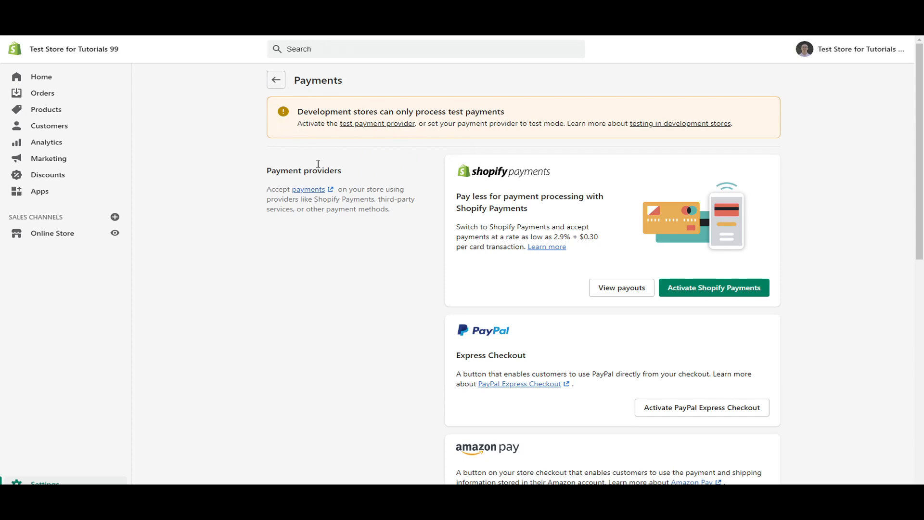
{"action": "mouse_move", "coordinate": [610, 374]}
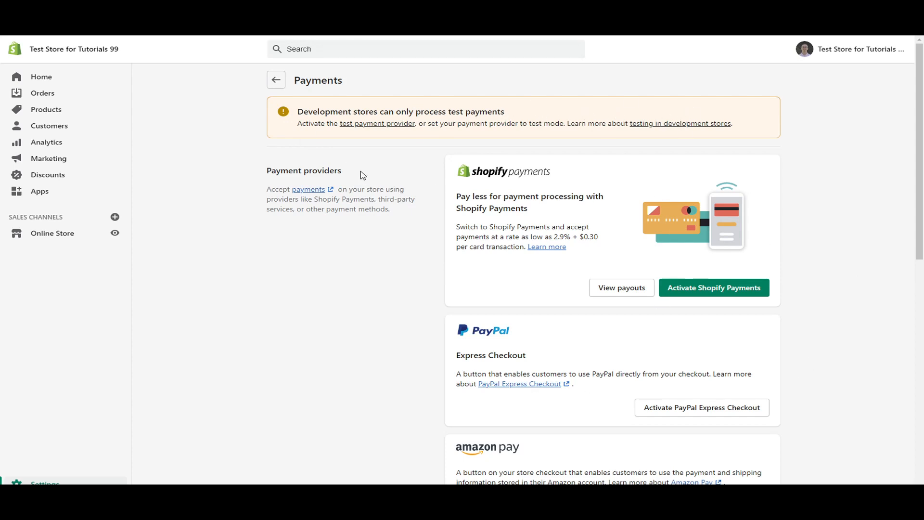
{"action": "mouse_move", "coordinate": [306, 194]}
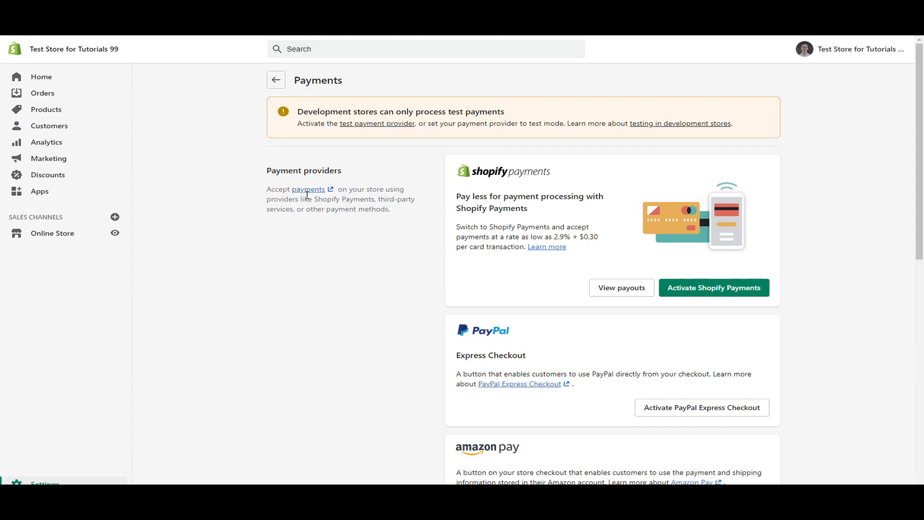
{"action": "mouse_move", "coordinate": [268, 214]}
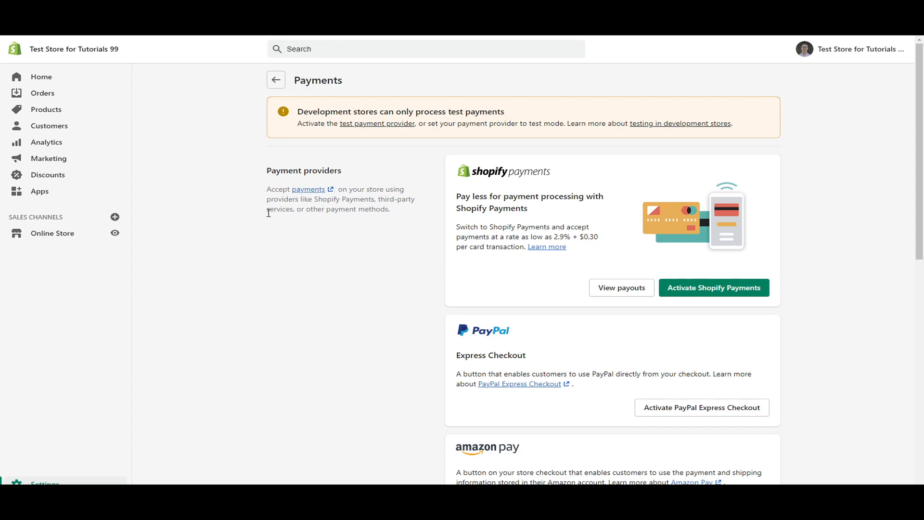
{"action": "mouse_move", "coordinate": [398, 217]}
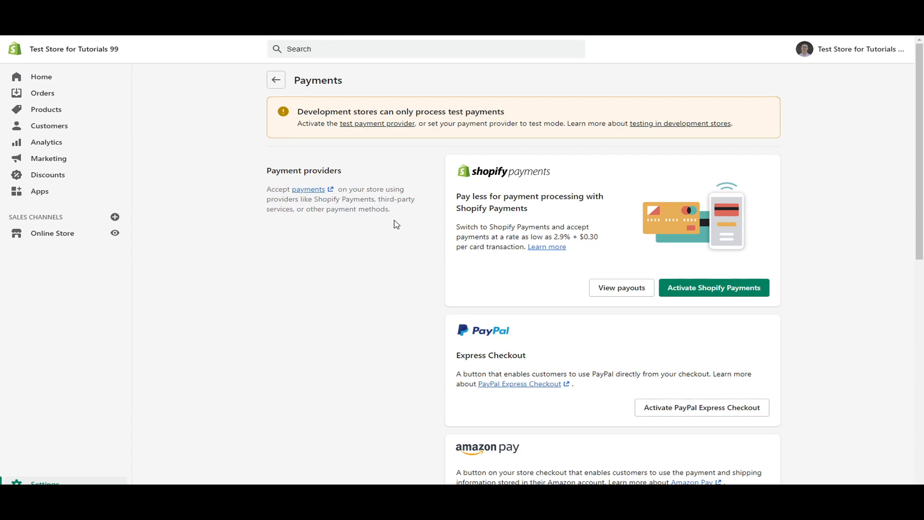
{"action": "mouse_move", "coordinate": [533, 188]}
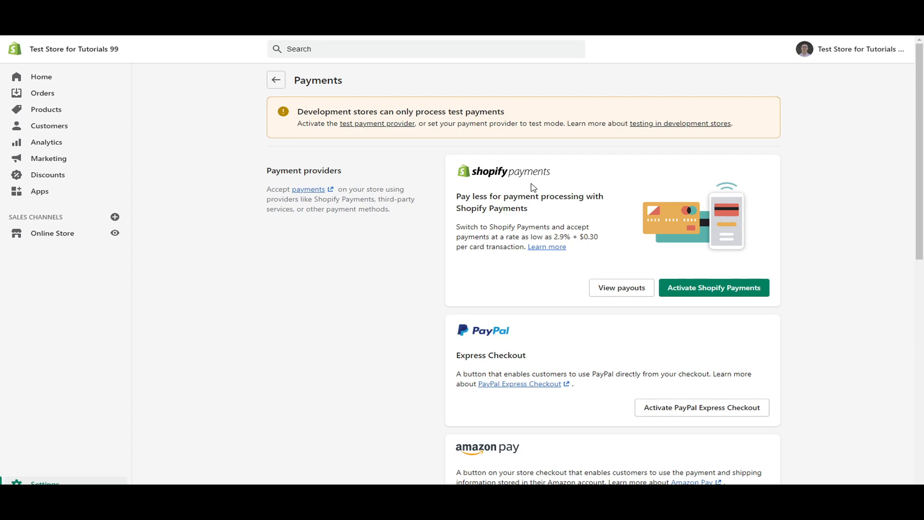
{"action": "mouse_move", "coordinate": [519, 206]}
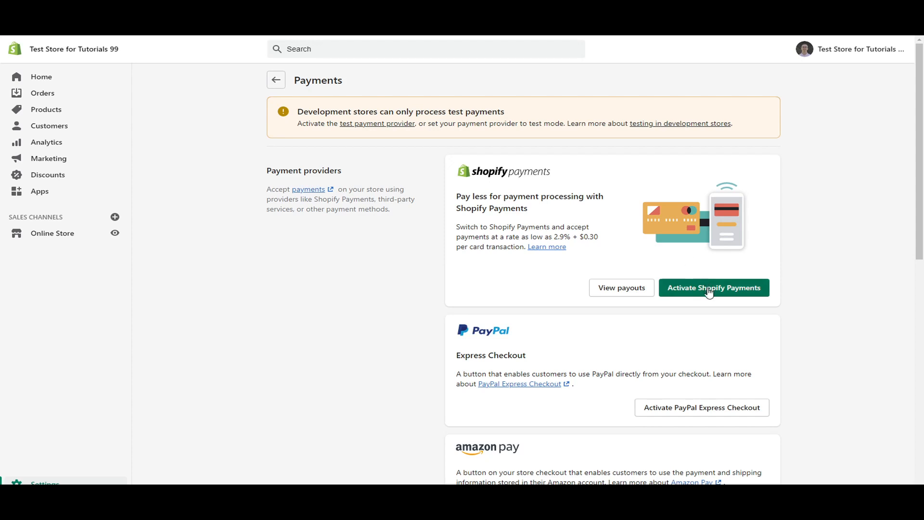
{"action": "mouse_move", "coordinate": [536, 263]}
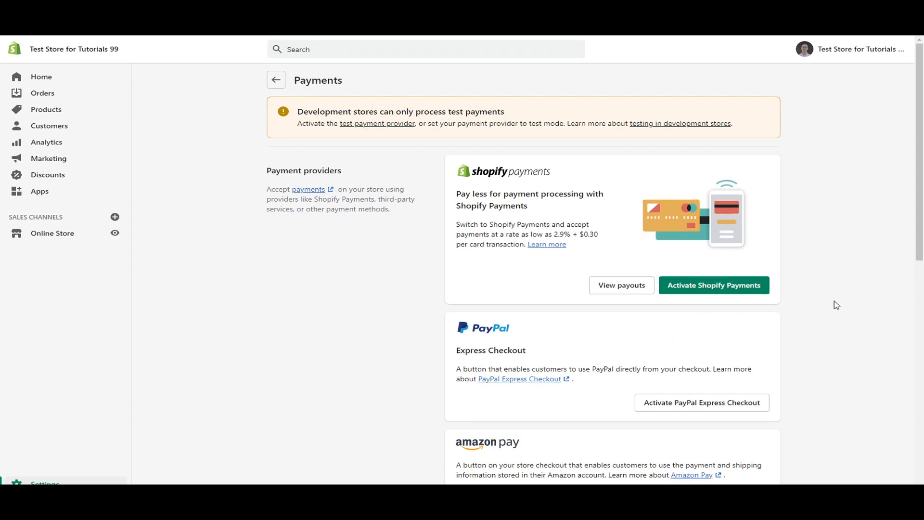
{"action": "mouse_move", "coordinate": [741, 293]}
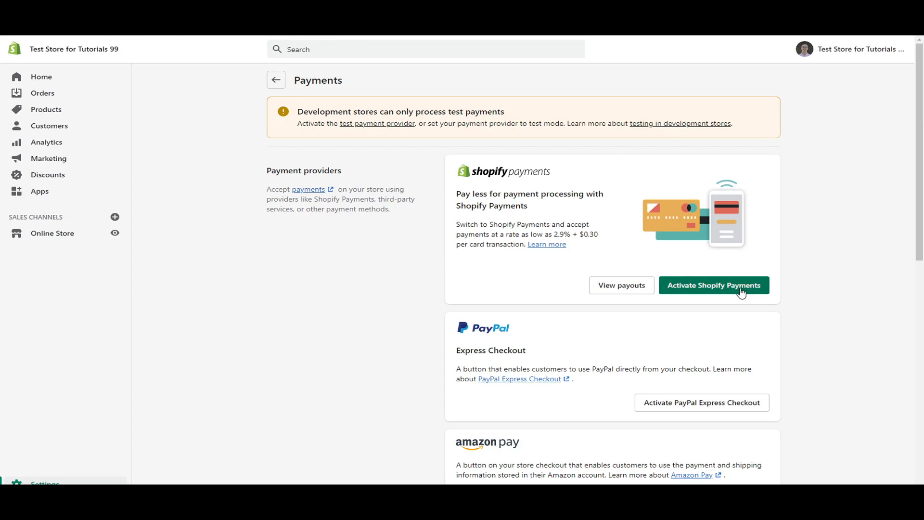
{"action": "left_click", "coordinate": [713, 285]}
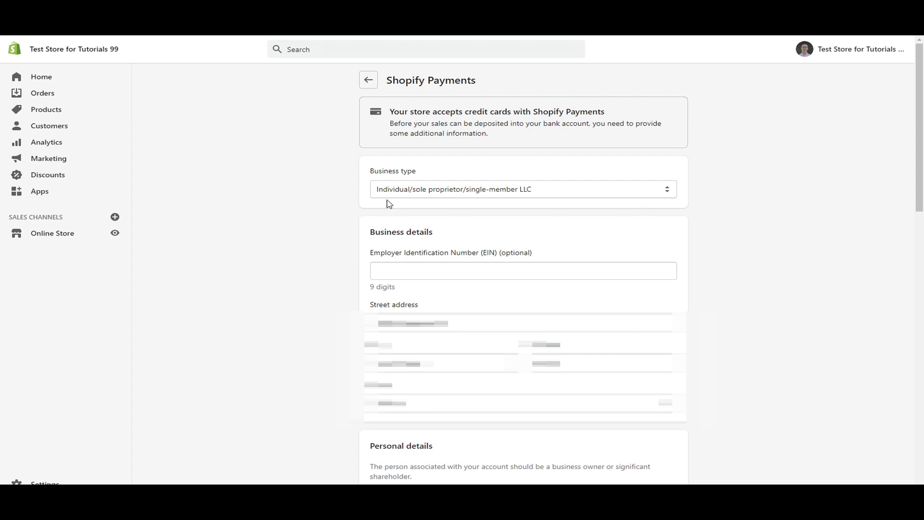
{"action": "mouse_move", "coordinate": [539, 194]}
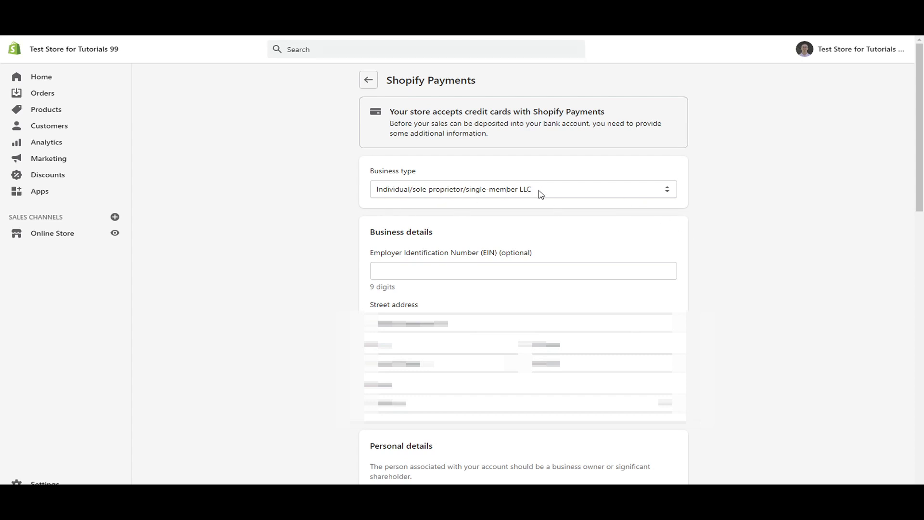
{"action": "mouse_move", "coordinate": [584, 190]}
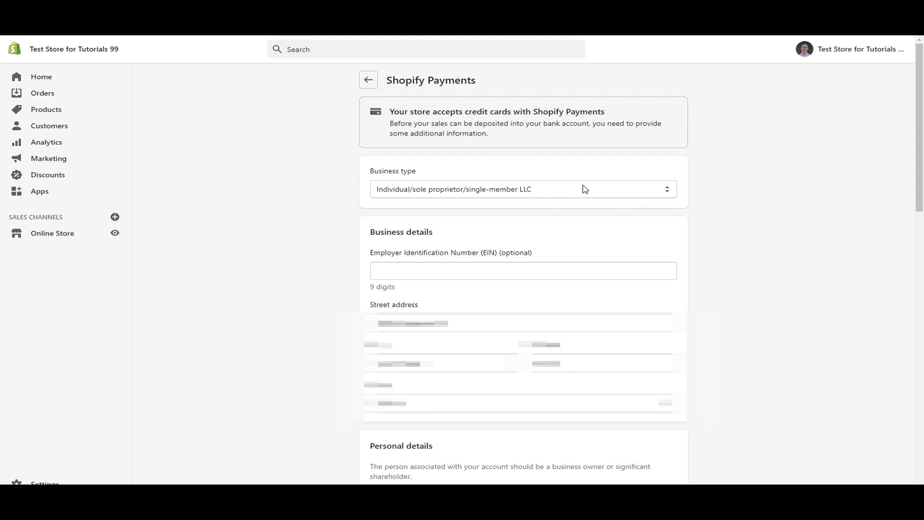
{"action": "left_click", "coordinate": [521, 189]}
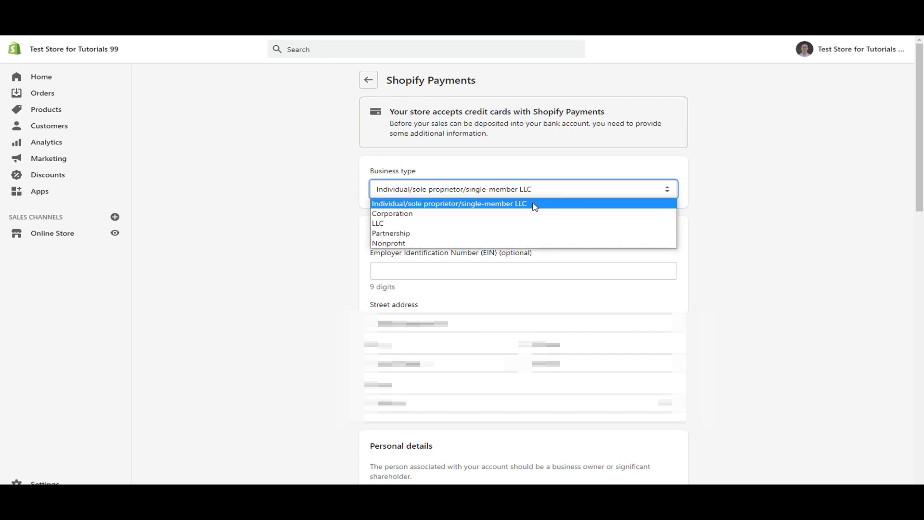
{"action": "left_click", "coordinate": [450, 204]}
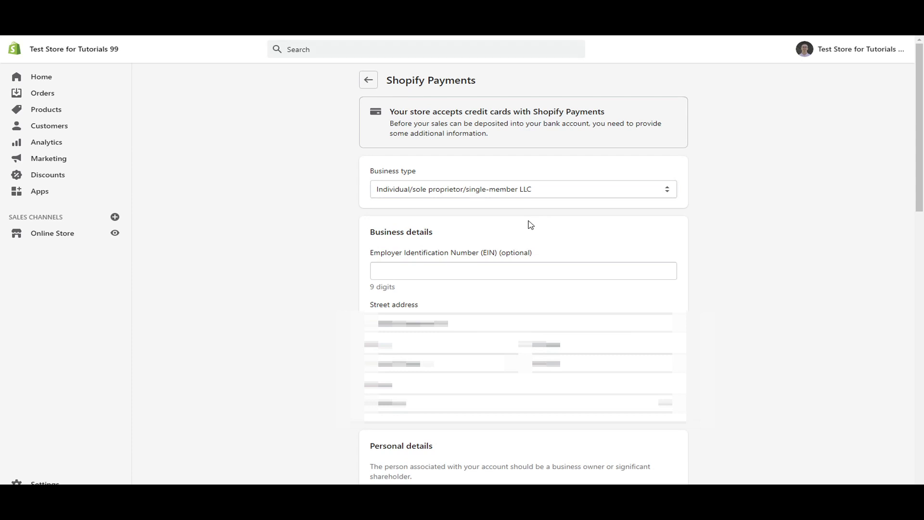
{"action": "mouse_move", "coordinate": [470, 197]}
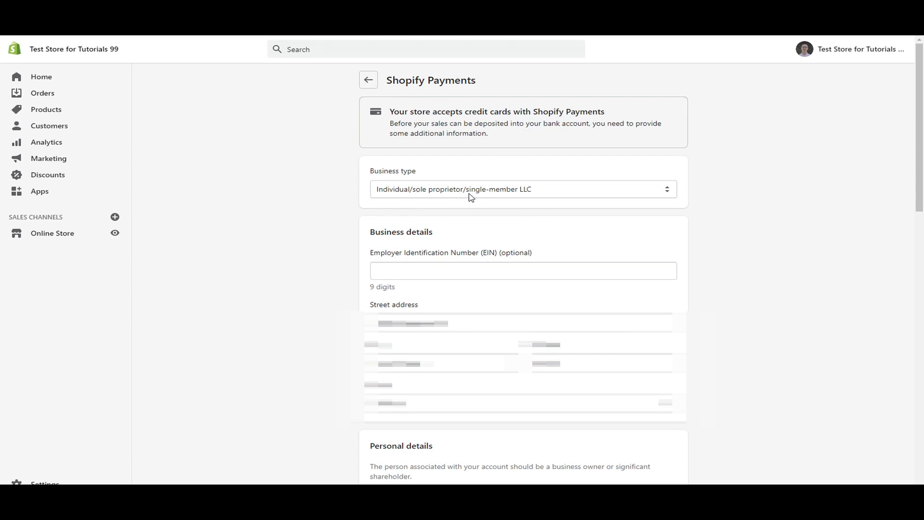
{"action": "mouse_move", "coordinate": [475, 198]}
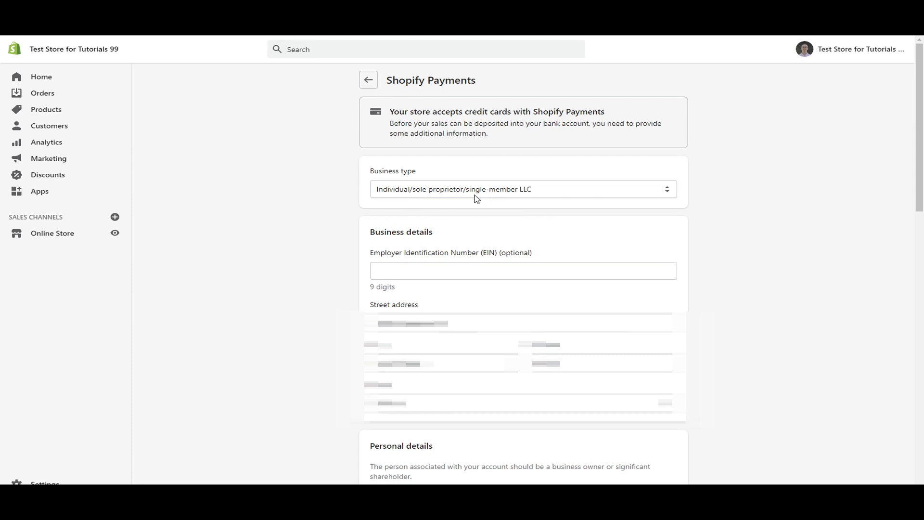
{"action": "left_click", "coordinate": [522, 189]}
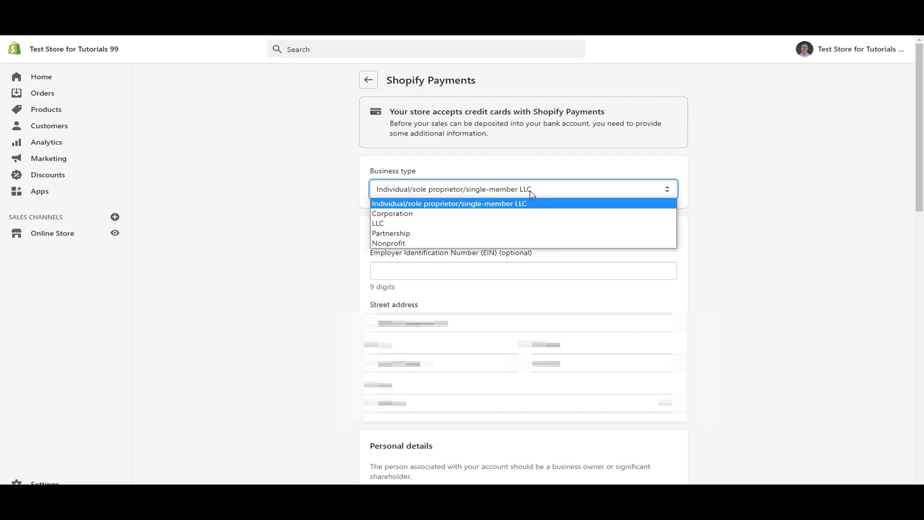
{"action": "mouse_move", "coordinate": [498, 192]}
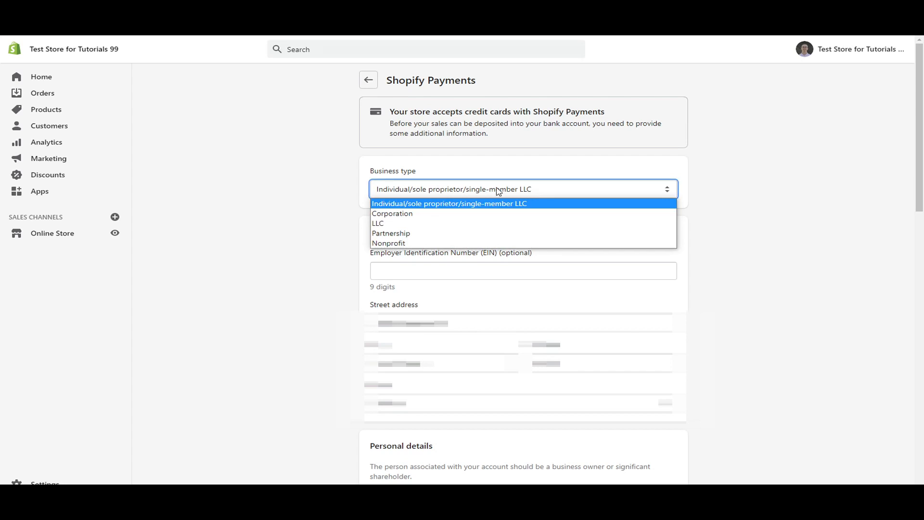
{"action": "mouse_move", "coordinate": [458, 224]}
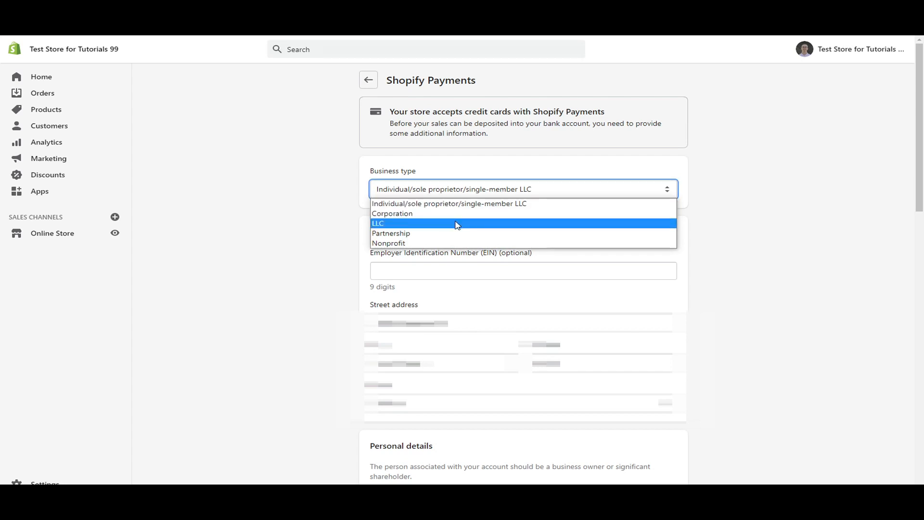
{"action": "mouse_move", "coordinate": [427, 237]}
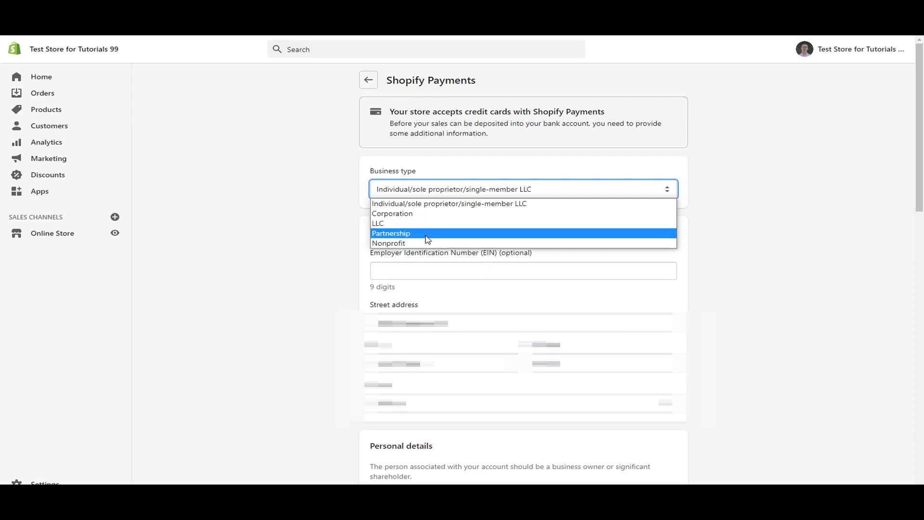
{"action": "mouse_move", "coordinate": [431, 242]}
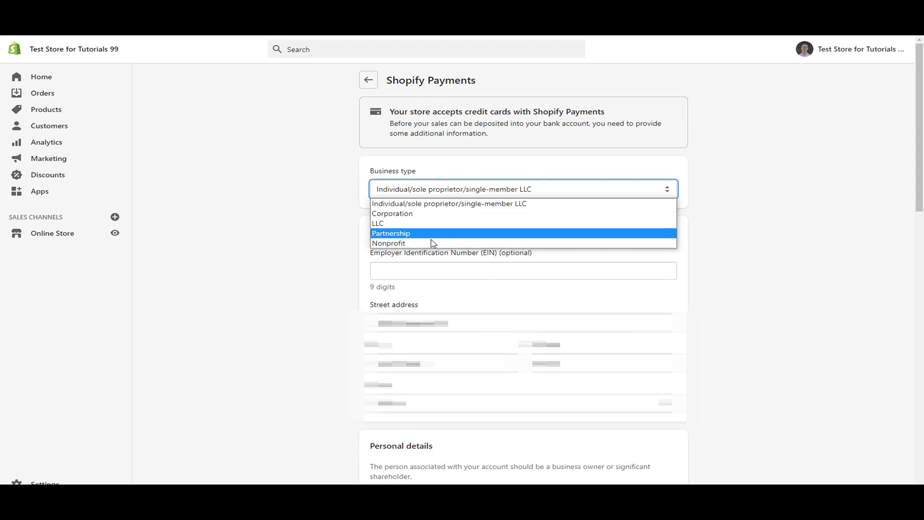
{"action": "mouse_move", "coordinate": [461, 214]}
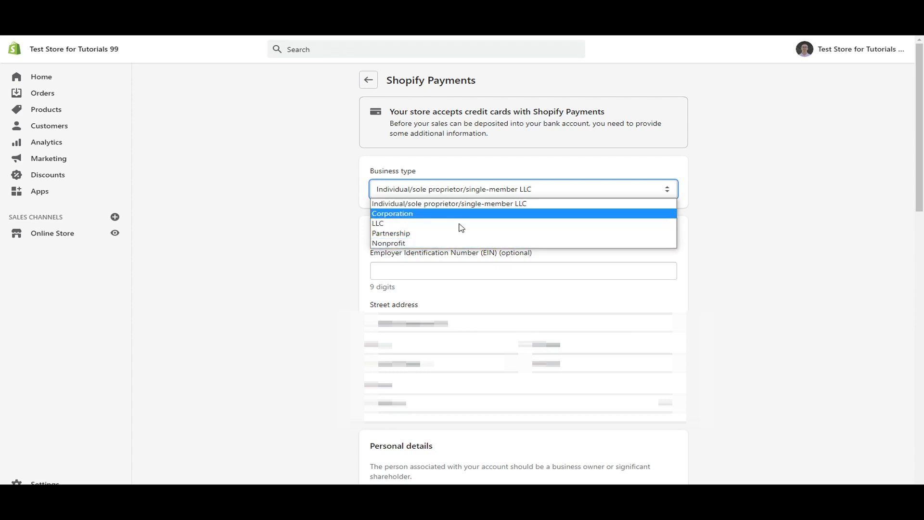
{"action": "mouse_move", "coordinate": [699, 191]}
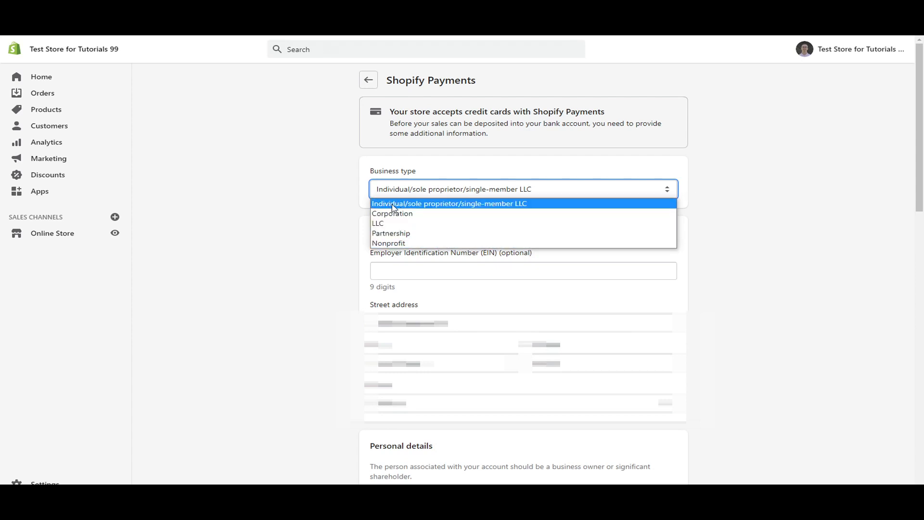
{"action": "mouse_move", "coordinate": [429, 210]}
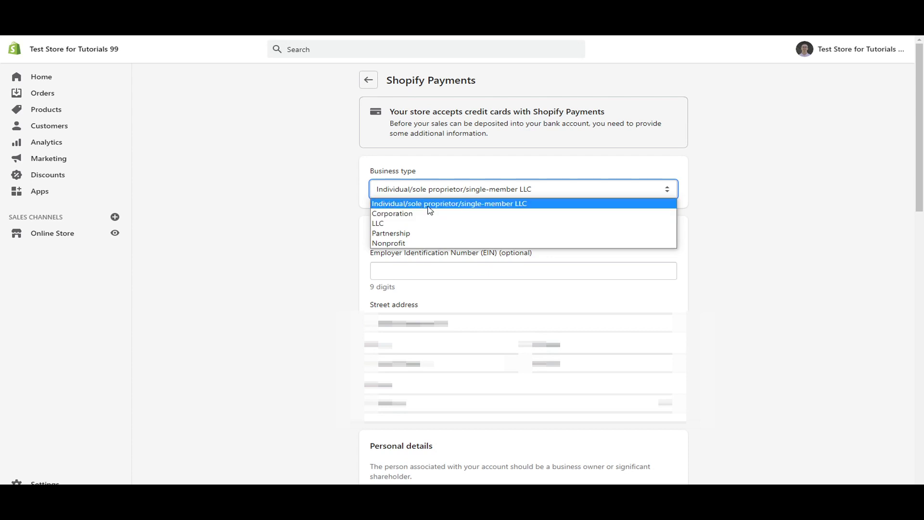
{"action": "left_click", "coordinate": [450, 203]}
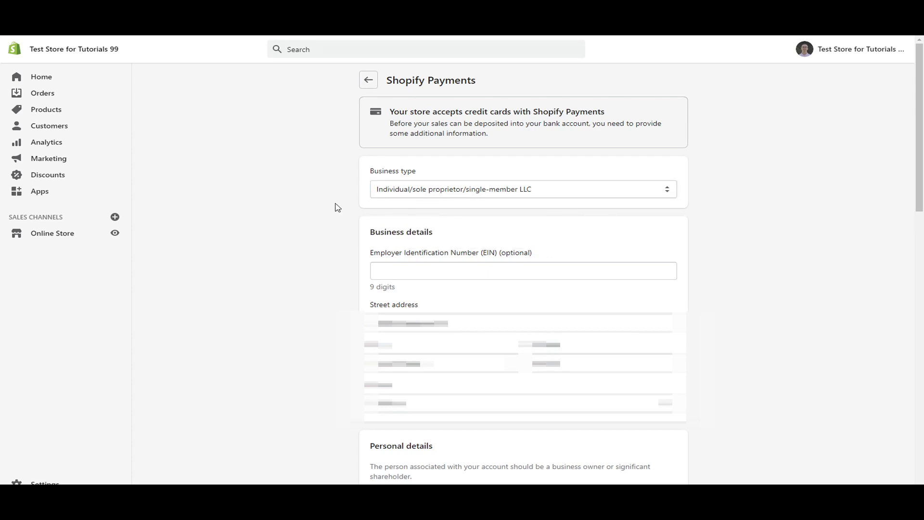
{"action": "mouse_move", "coordinate": [480, 203]}
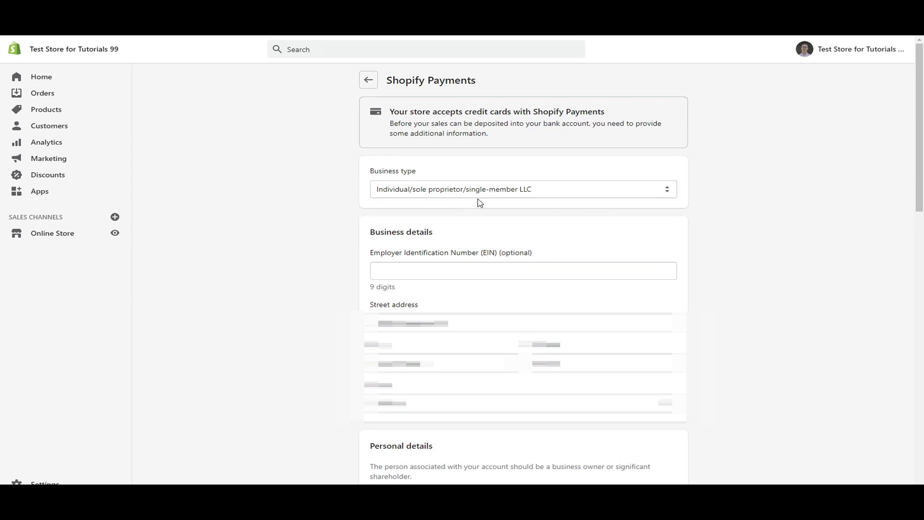
{"action": "left_click", "coordinate": [521, 188]}
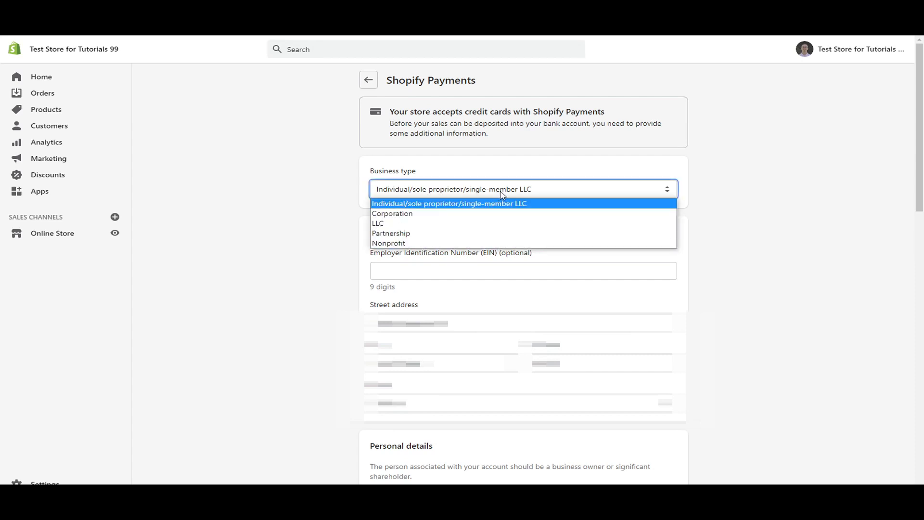
{"action": "left_click", "coordinate": [450, 203]}
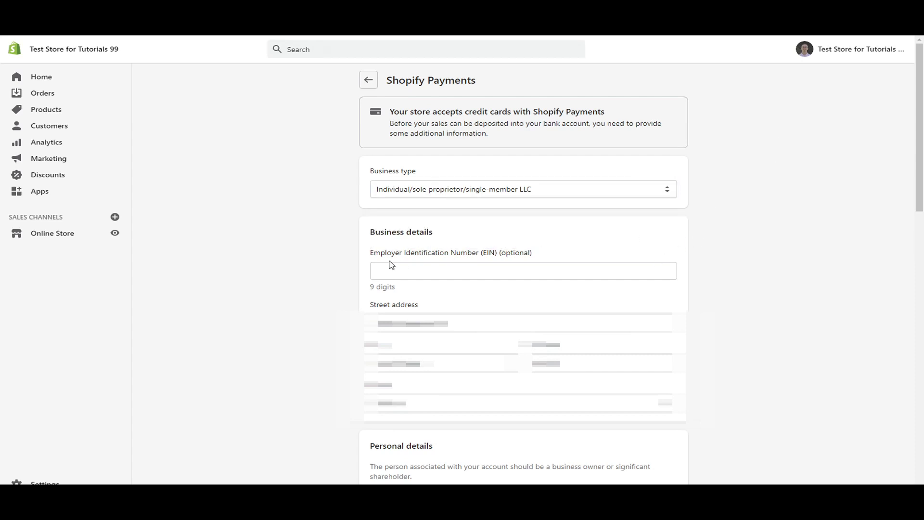
{"action": "mouse_move", "coordinate": [463, 260]}
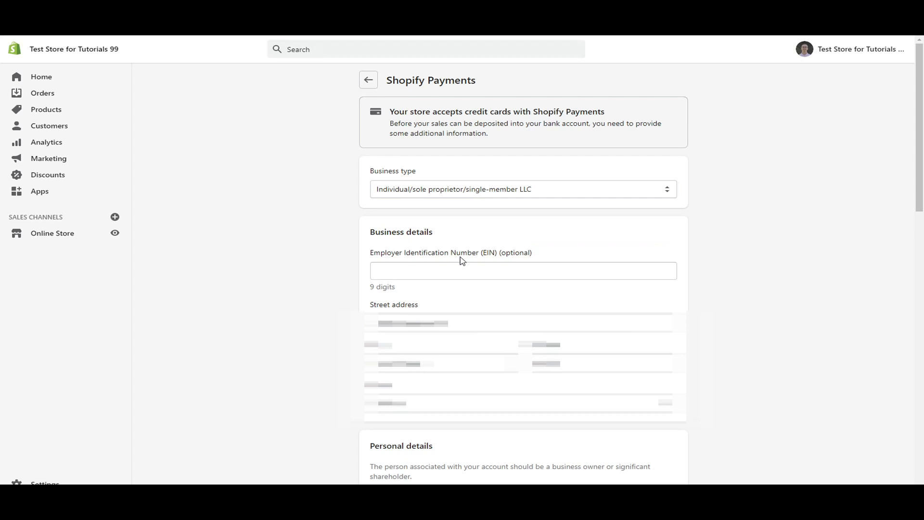
{"action": "mouse_move", "coordinate": [506, 258]}
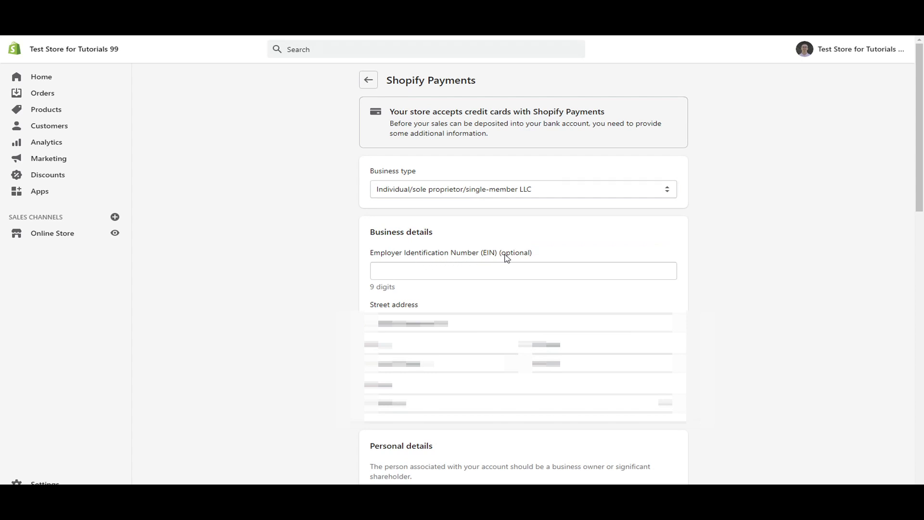
{"action": "mouse_move", "coordinate": [475, 266]}
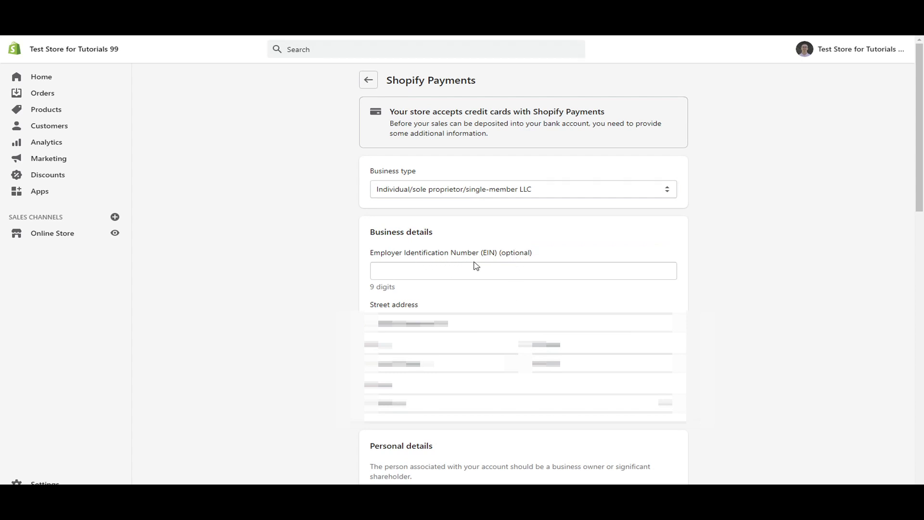
{"action": "mouse_move", "coordinate": [654, 300]}
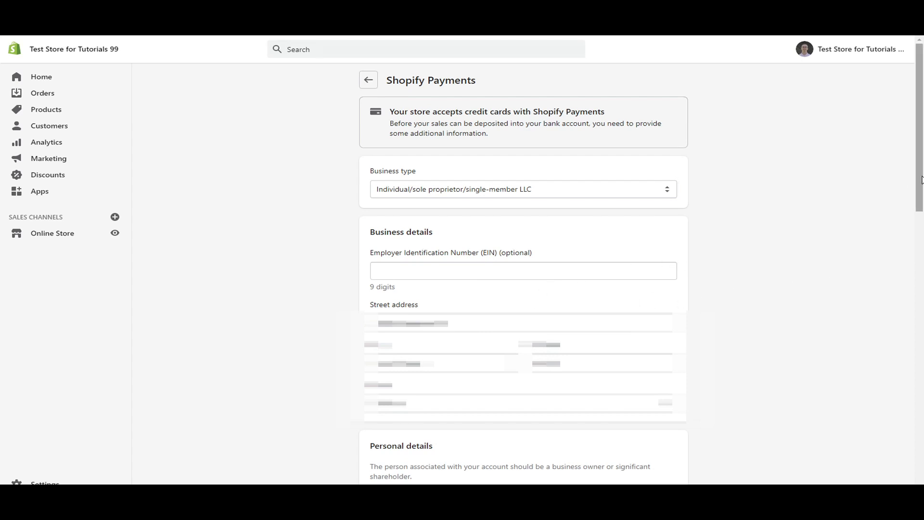
{"action": "scroll", "scroll_direction": "down", "scroll_amount": 3}
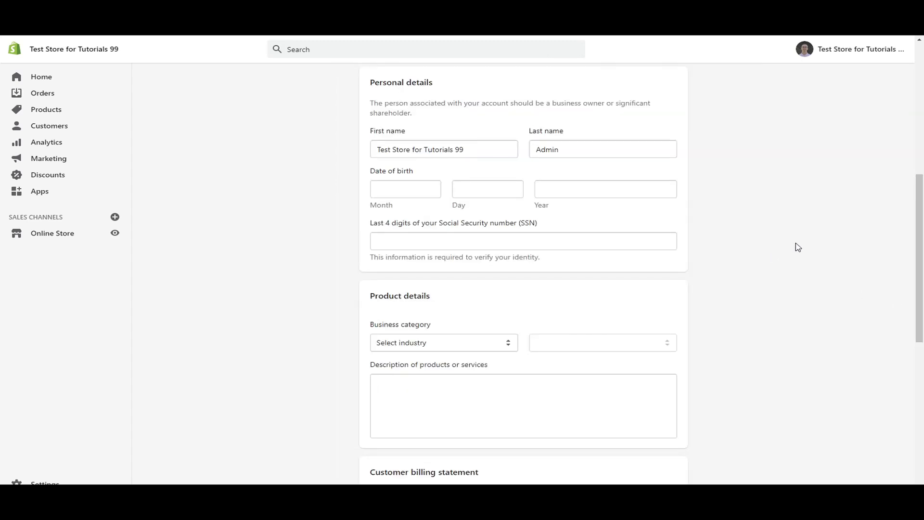
{"action": "mouse_move", "coordinate": [760, 204]}
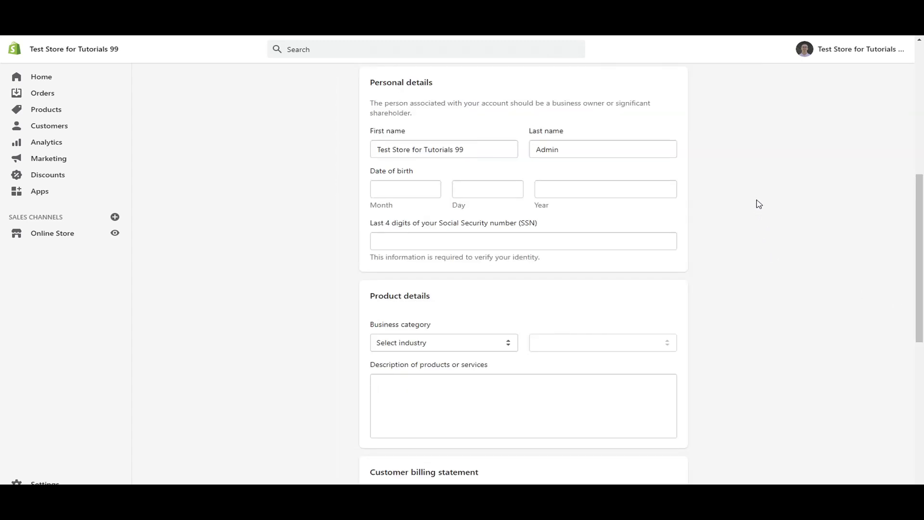
{"action": "mouse_move", "coordinate": [417, 229]}
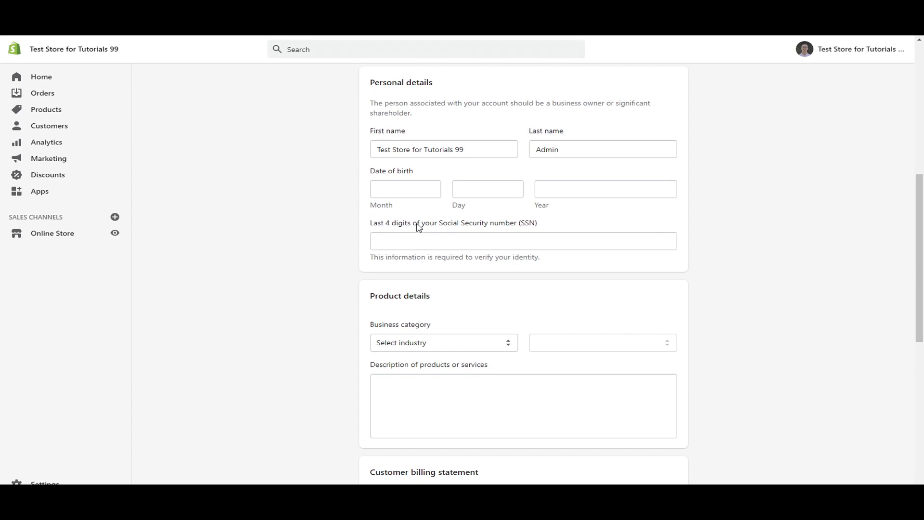
{"action": "mouse_move", "coordinate": [428, 164]}
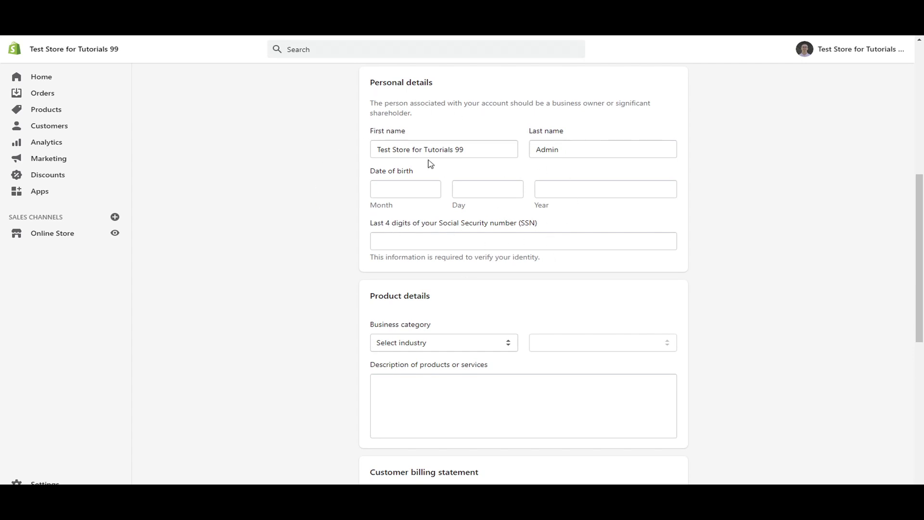
{"action": "mouse_move", "coordinate": [478, 107]}
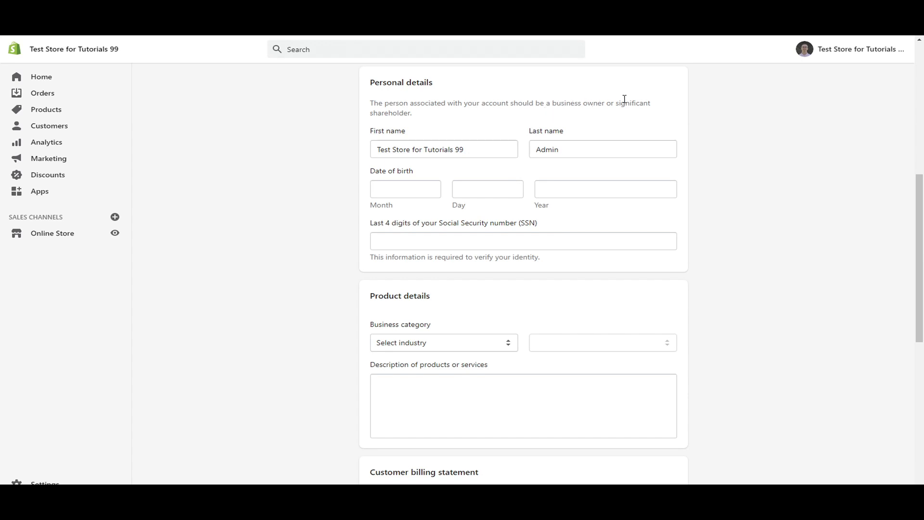
{"action": "mouse_move", "coordinate": [566, 187]}
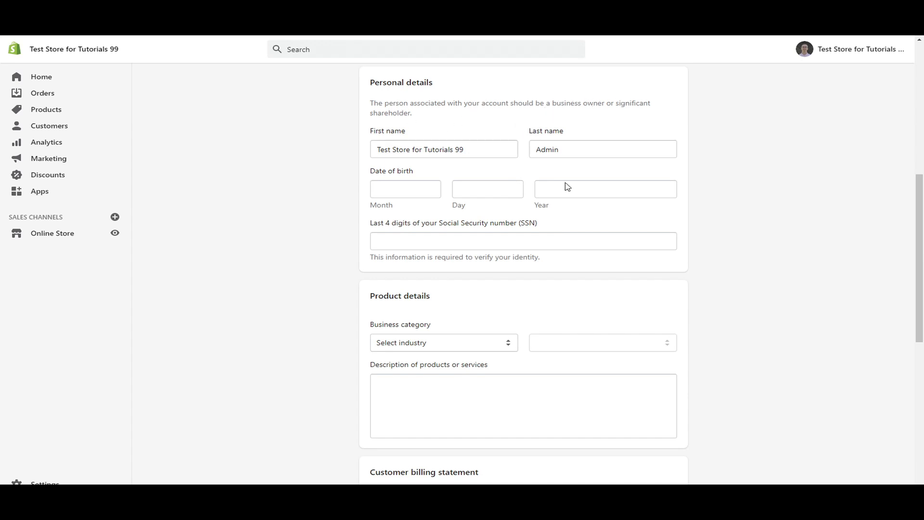
{"action": "mouse_move", "coordinate": [918, 239]}
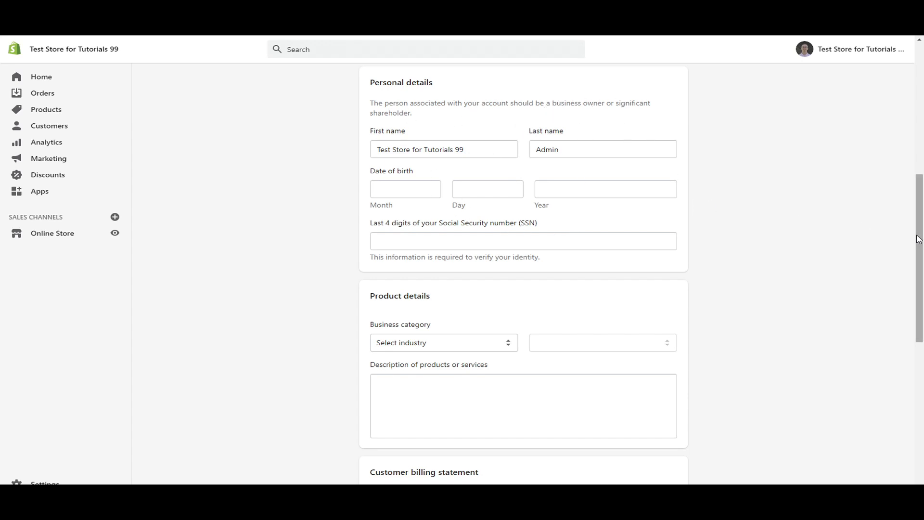
Set industry Retail, product type Beauty products, description 'Makeup and hair care online retailer.'
{"action": "scroll", "scroll_direction": "down", "scroll_amount": 3}
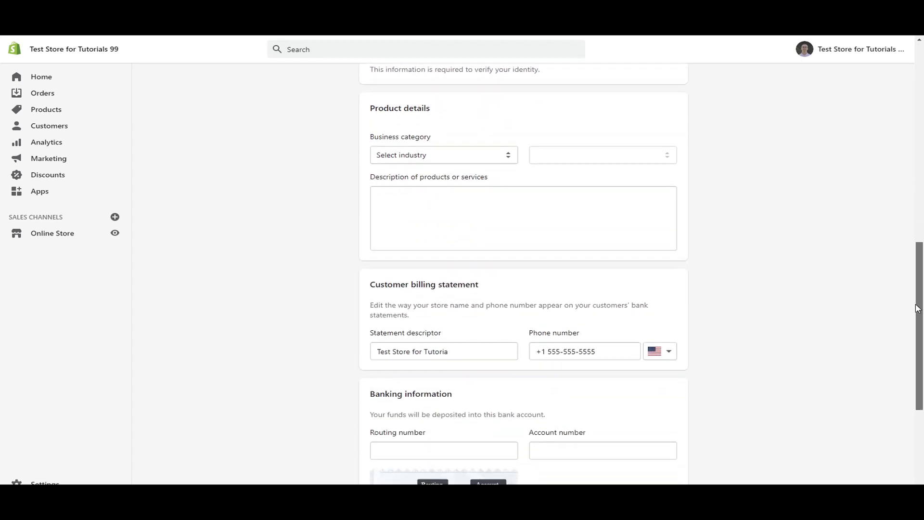
{"action": "scroll", "scroll_direction": "down", "scroll_amount": 3}
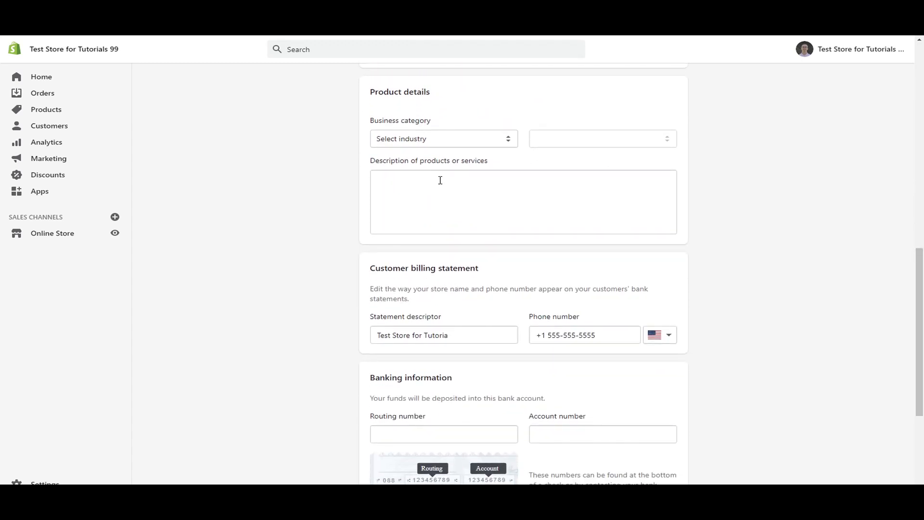
{"action": "mouse_move", "coordinate": [398, 133]}
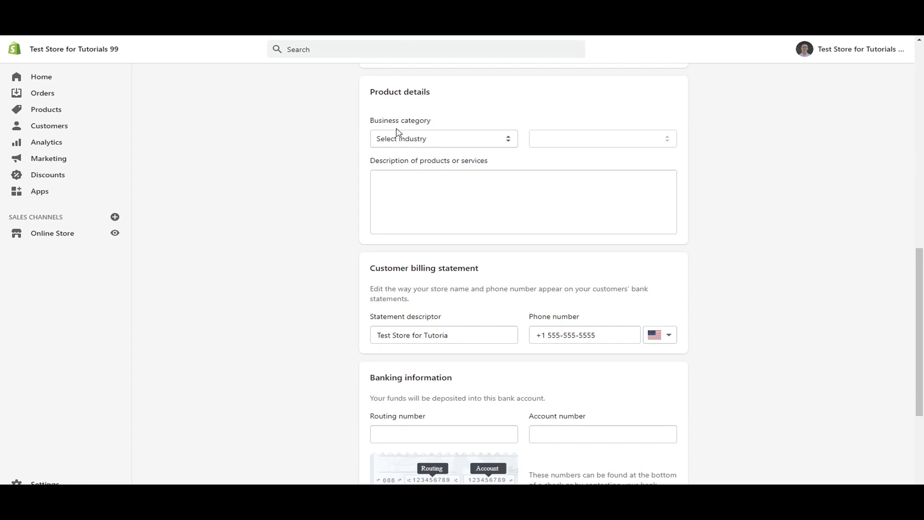
{"action": "mouse_move", "coordinate": [461, 100]}
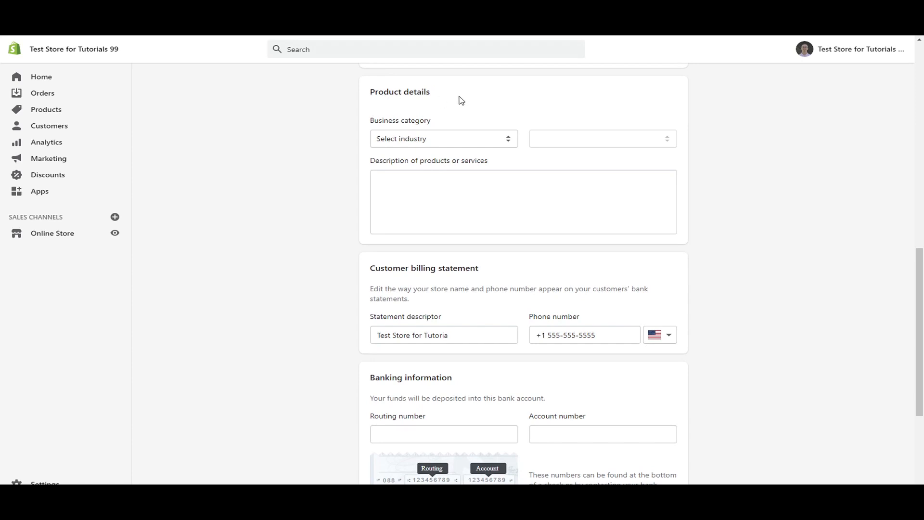
{"action": "left_click", "coordinate": [442, 139]}
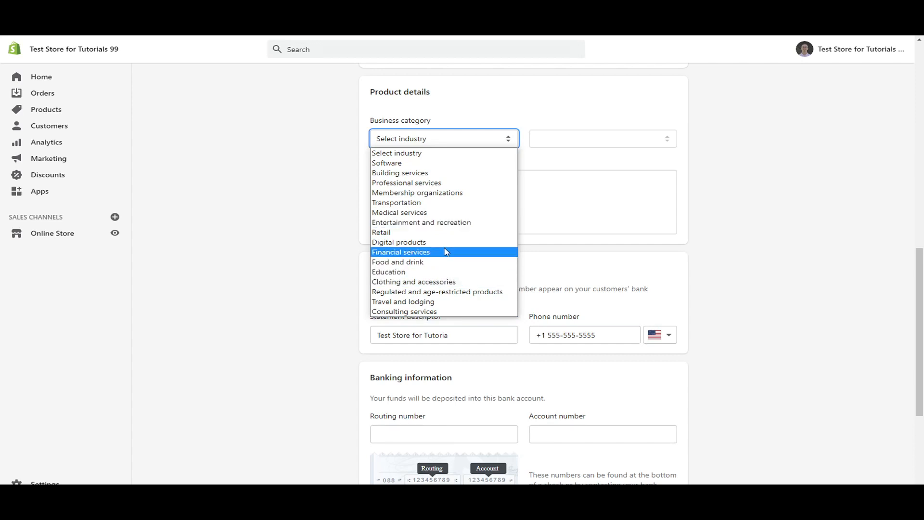
{"action": "mouse_move", "coordinate": [448, 232]}
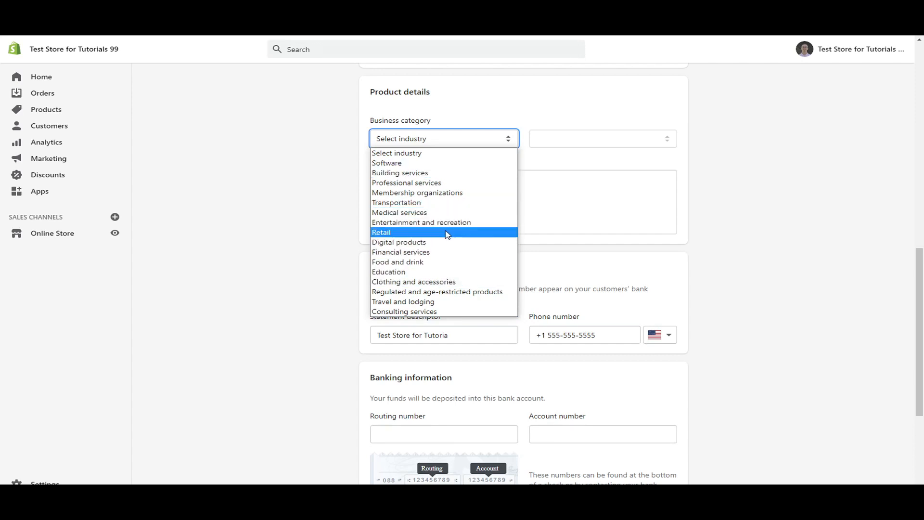
{"action": "left_click", "coordinate": [381, 232]}
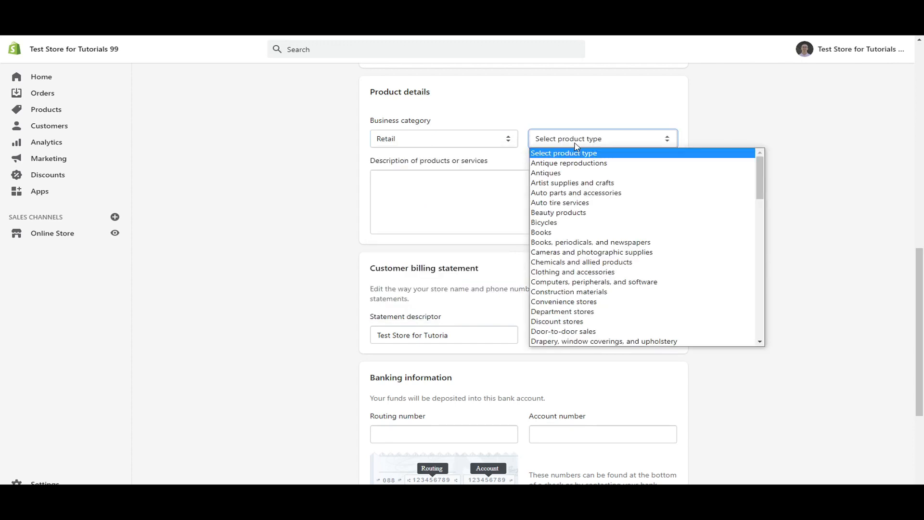
{"action": "mouse_move", "coordinate": [597, 183]}
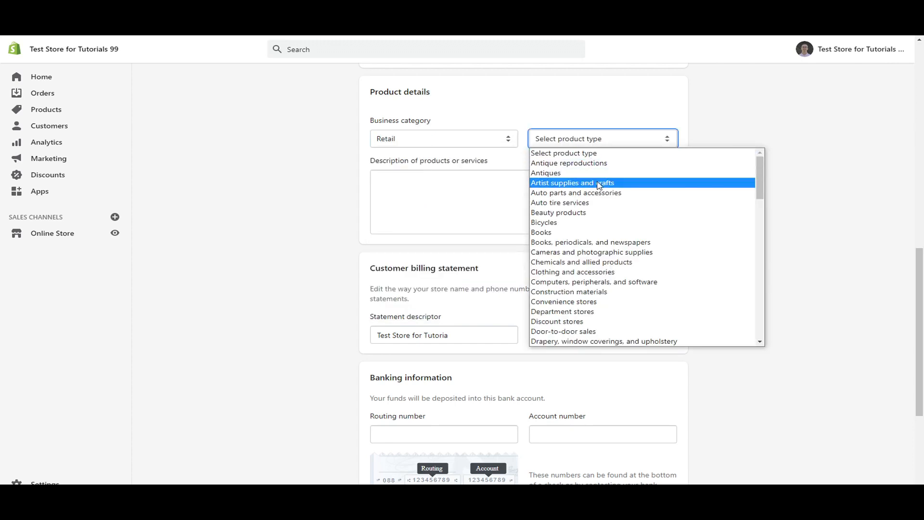
{"action": "mouse_move", "coordinate": [607, 230]}
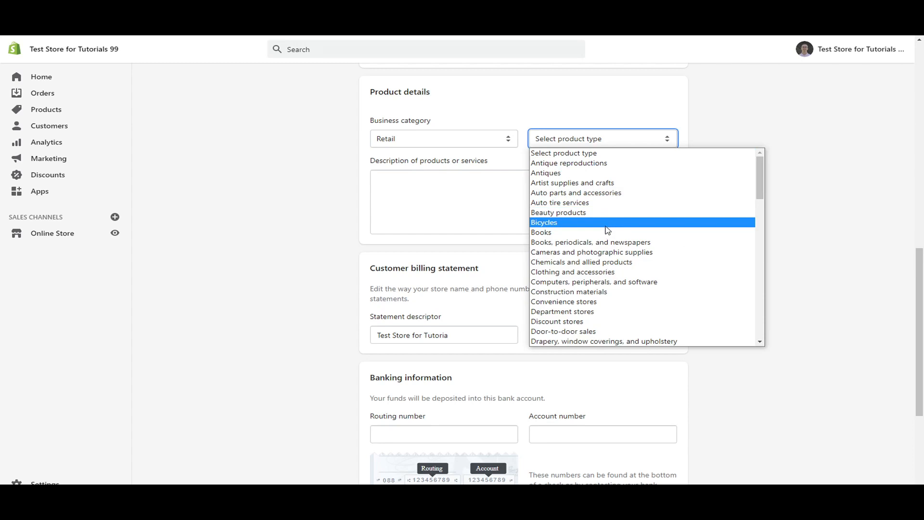
{"action": "left_click", "coordinate": [557, 212]}
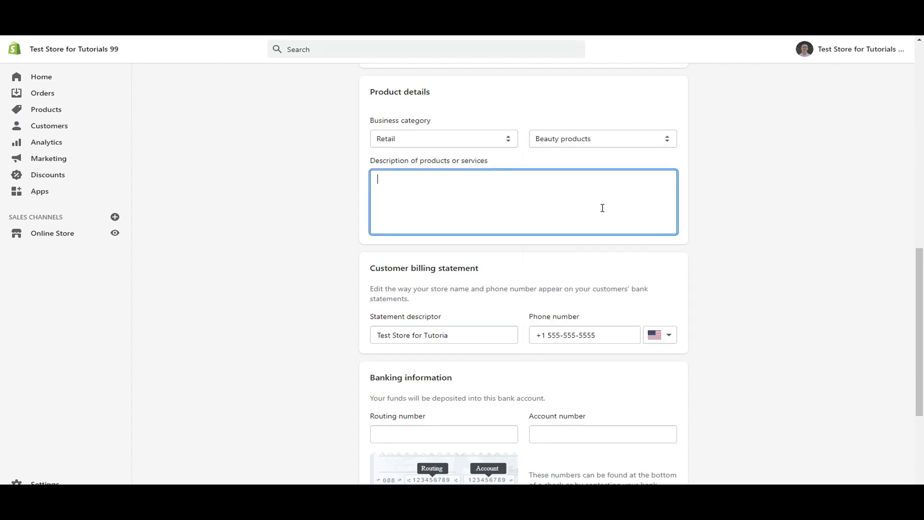
{"action": "type", "text": "Makeup and hair care online retailer."}
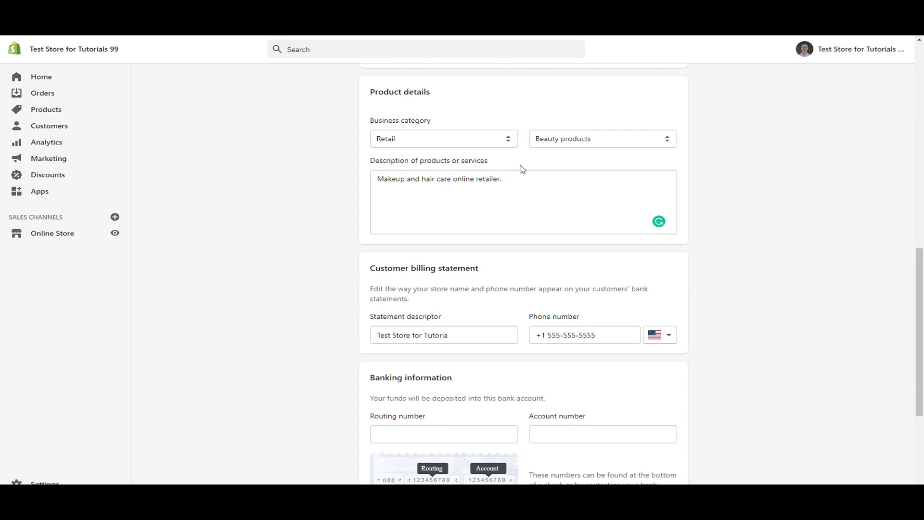
{"action": "mouse_move", "coordinate": [621, 186]}
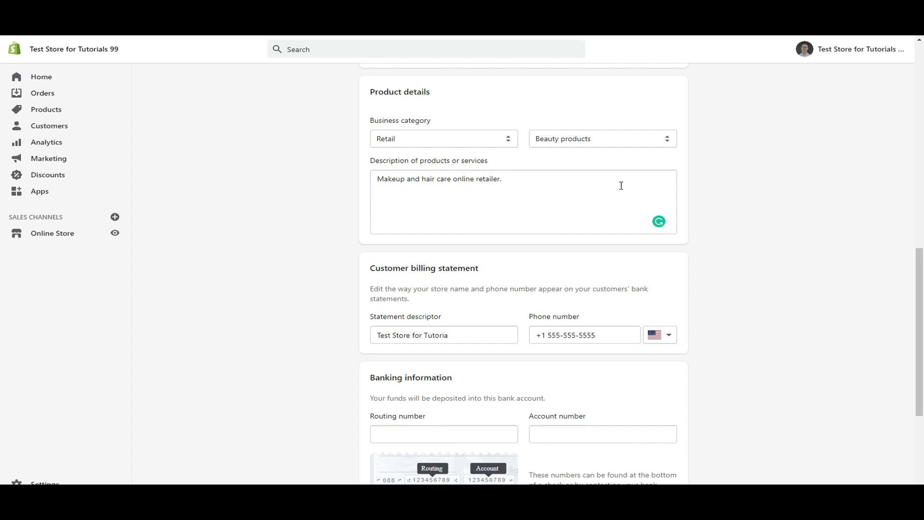
{"action": "mouse_move", "coordinate": [495, 189]}
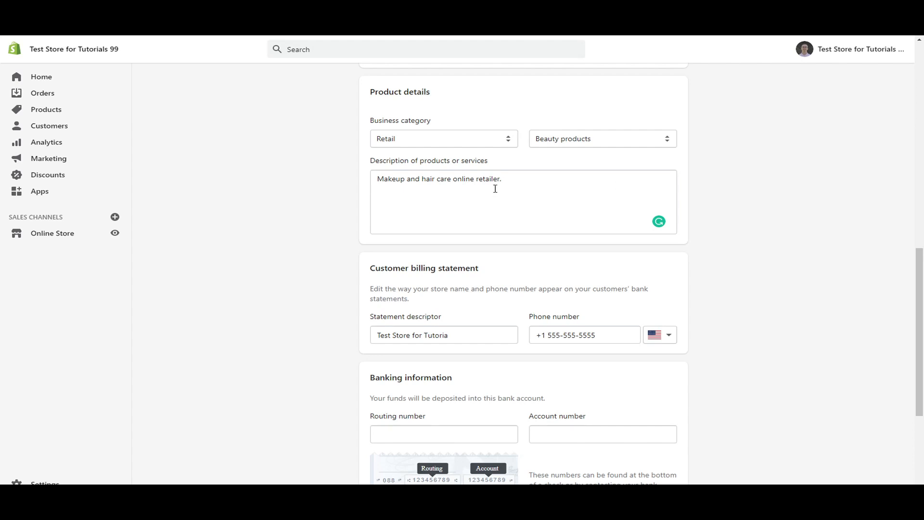
{"action": "mouse_move", "coordinate": [367, 189]}
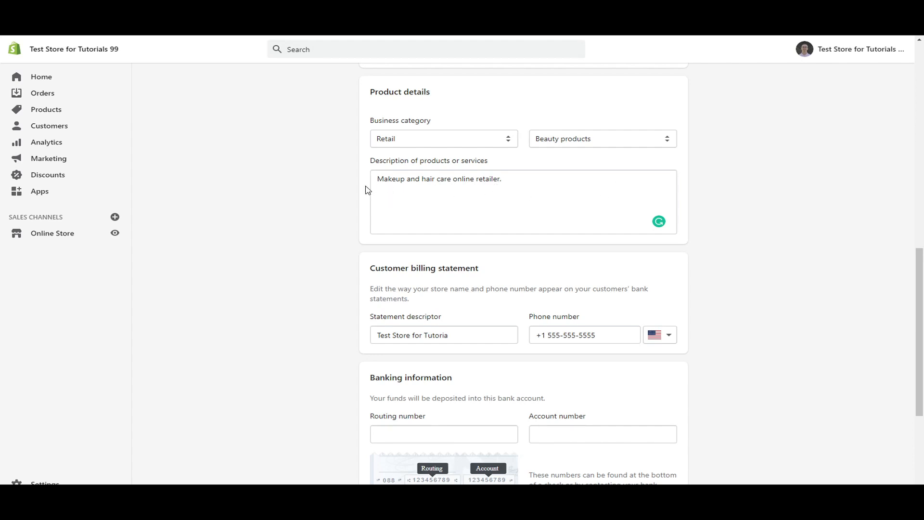
{"action": "mouse_move", "coordinate": [344, 172]}
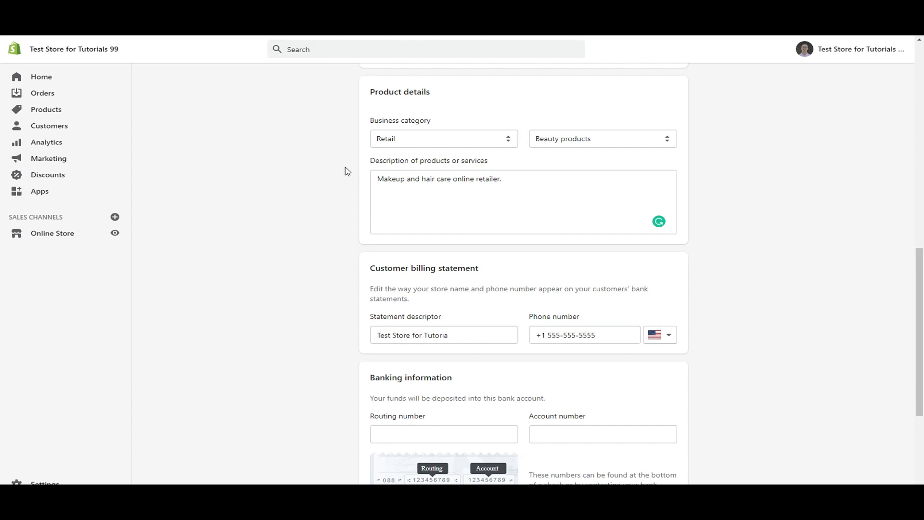
{"action": "mouse_move", "coordinate": [576, 184]}
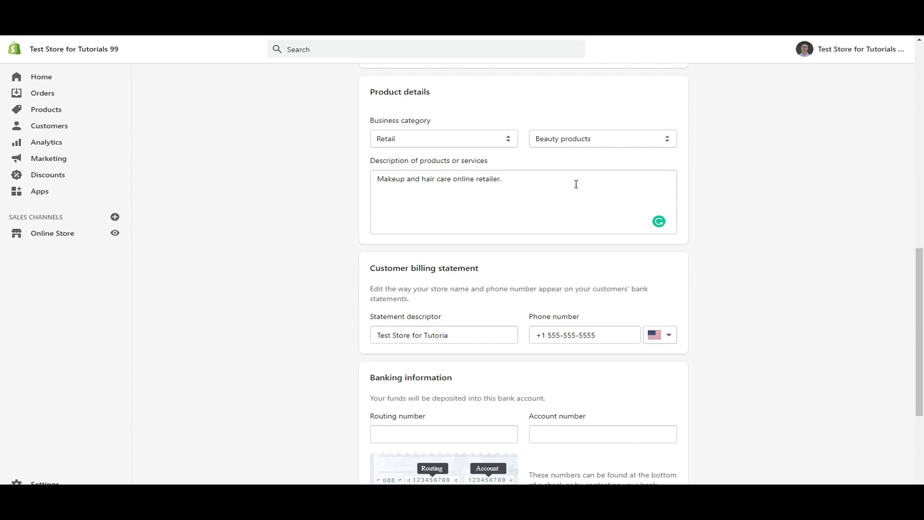
{"action": "mouse_move", "coordinate": [814, 213]}
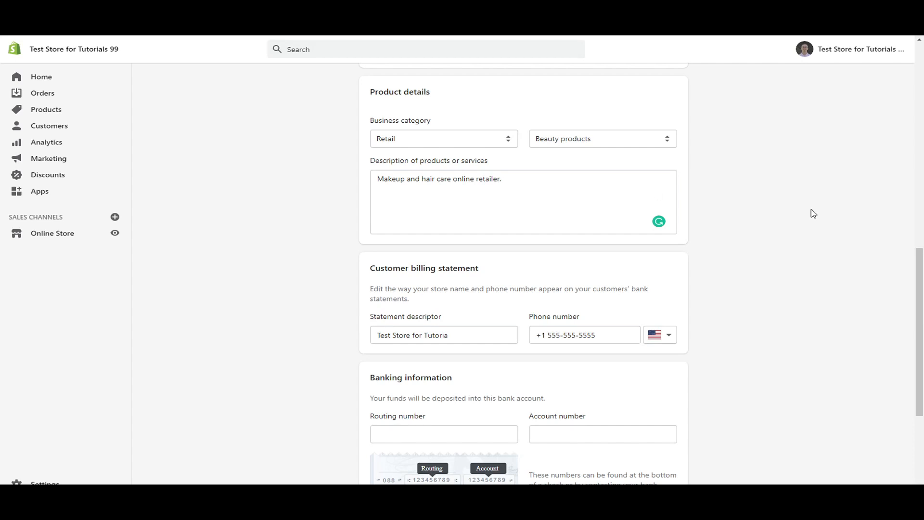
Scroll the account setup form past billing statement, banking information and terms sections
{"action": "scroll", "scroll_direction": "down", "scroll_amount": 3}
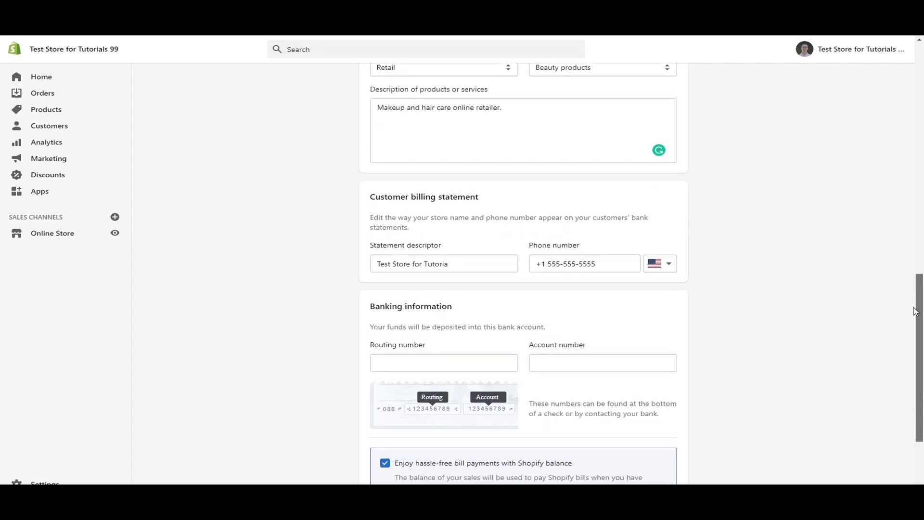
{"action": "scroll", "scroll_direction": "down", "scroll_amount": 3}
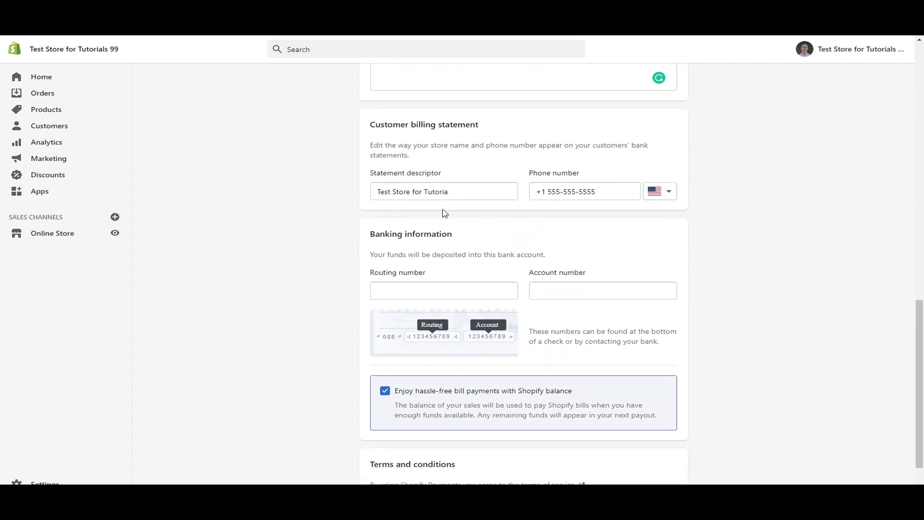
{"action": "left_click", "coordinate": [444, 191]}
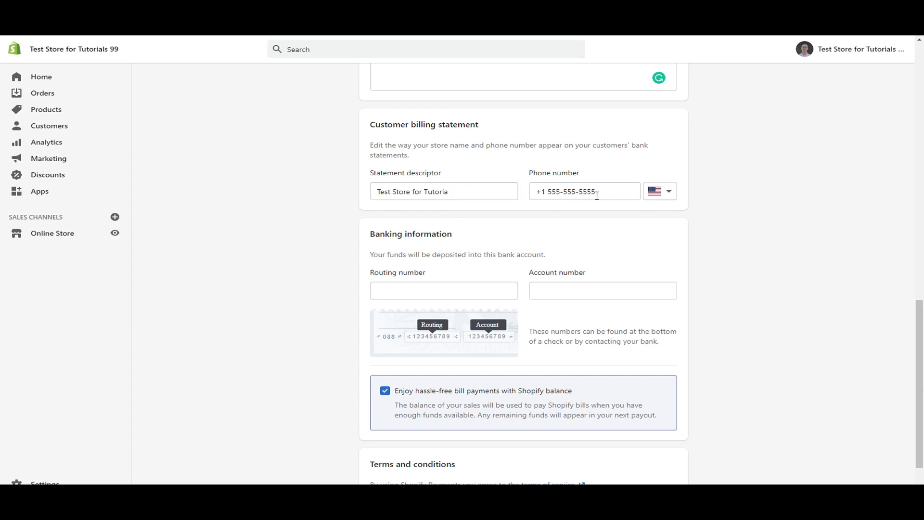
{"action": "mouse_move", "coordinate": [548, 220]}
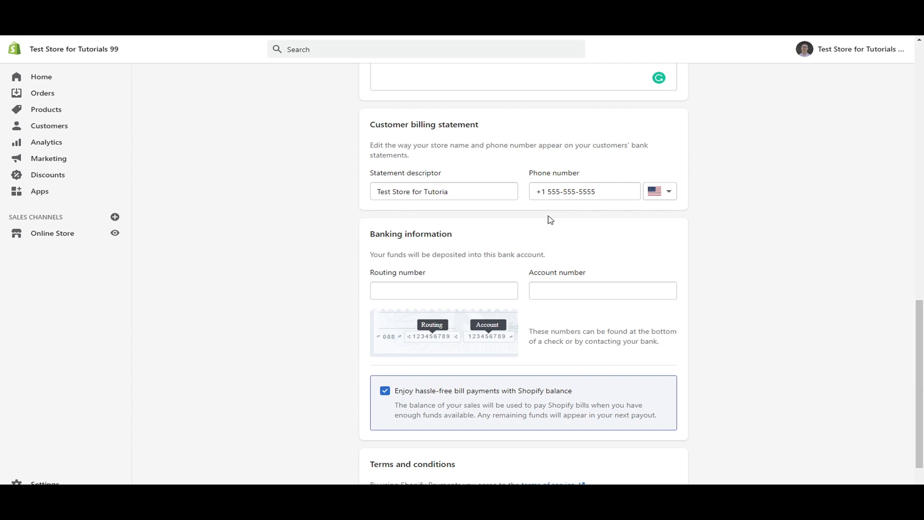
{"action": "mouse_move", "coordinate": [559, 202]}
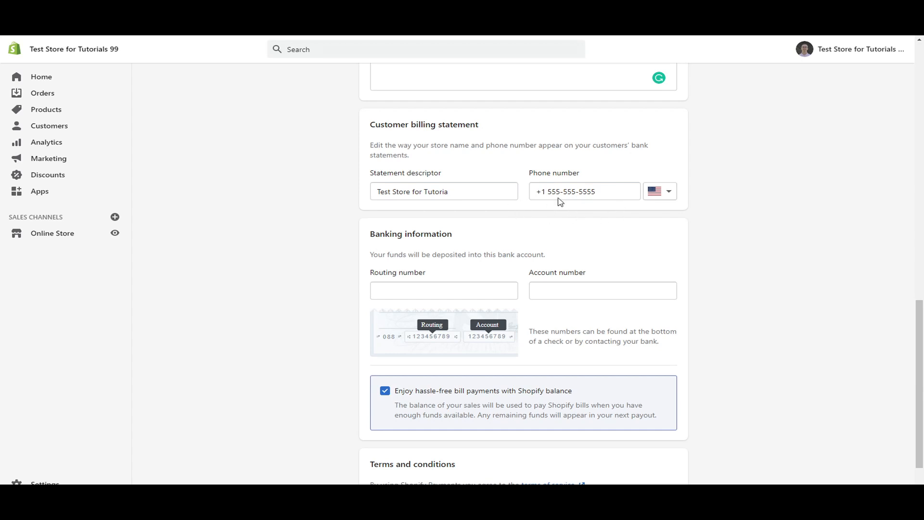
{"action": "mouse_move", "coordinate": [609, 238]}
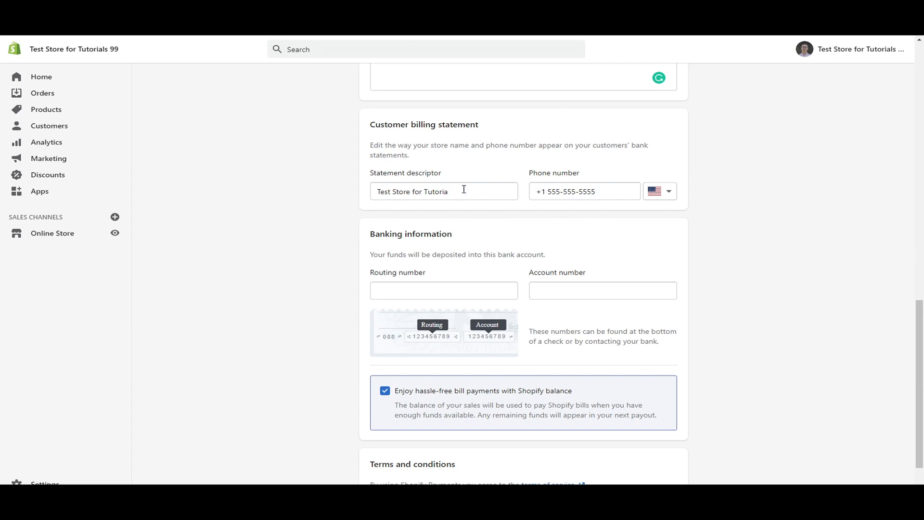
{"action": "mouse_move", "coordinate": [395, 199]}
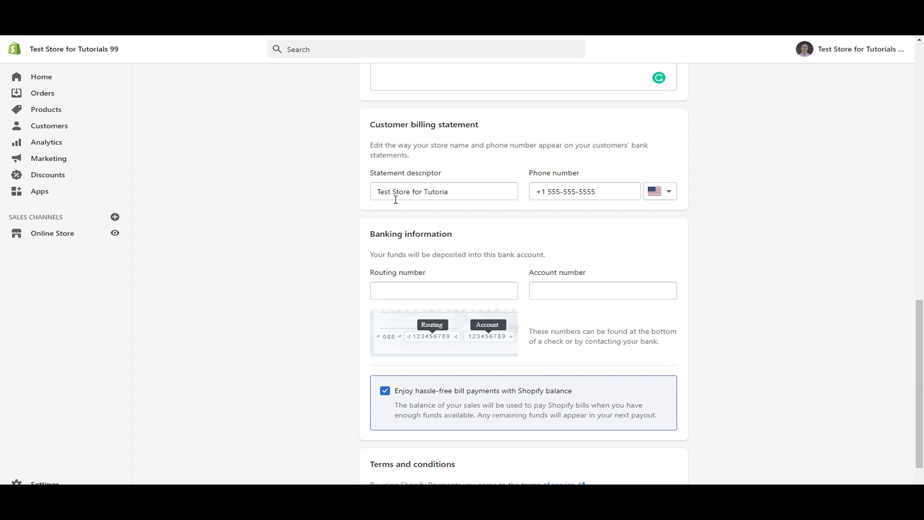
{"action": "mouse_move", "coordinate": [388, 211]}
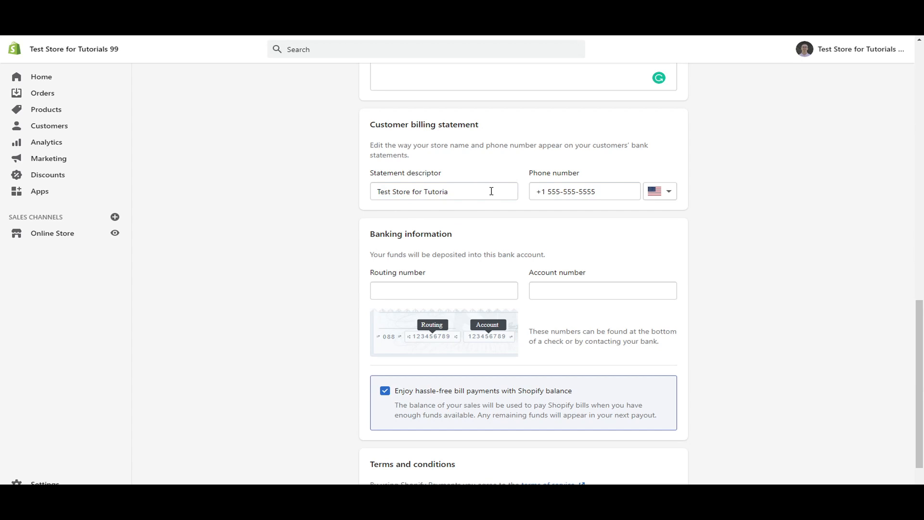
{"action": "mouse_move", "coordinate": [394, 219]}
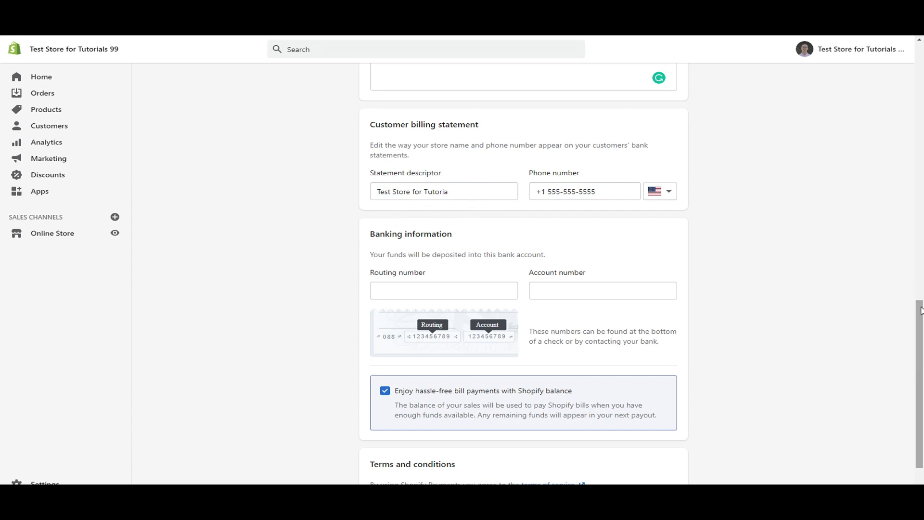
{"action": "scroll", "scroll_direction": "down", "scroll_amount": 3}
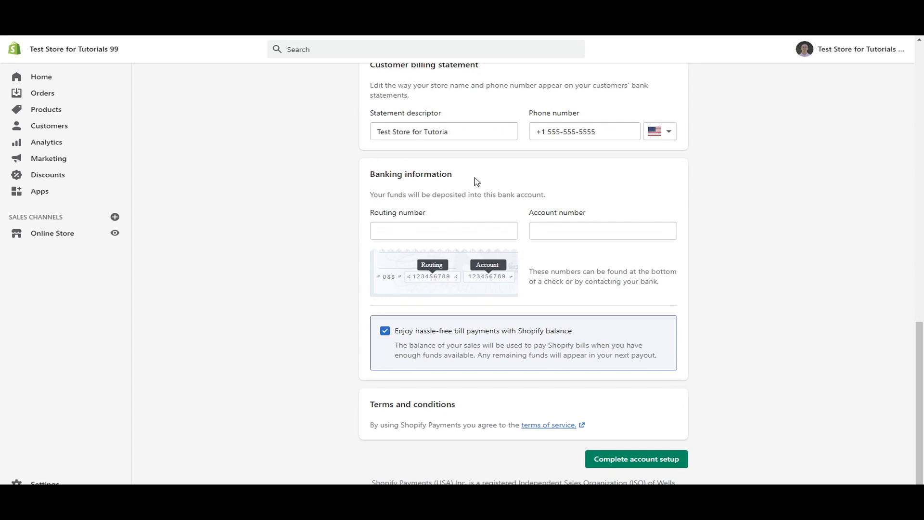
{"action": "mouse_move", "coordinate": [501, 209]}
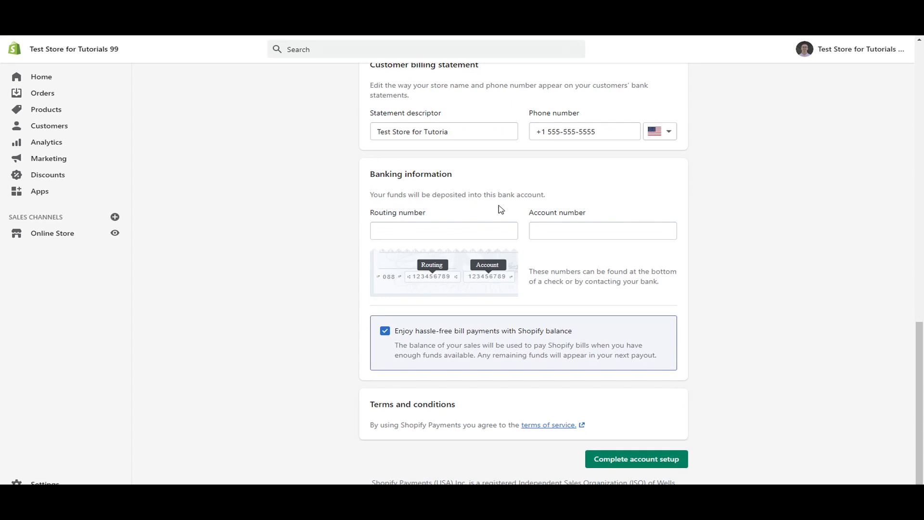
{"action": "mouse_move", "coordinate": [469, 293]}
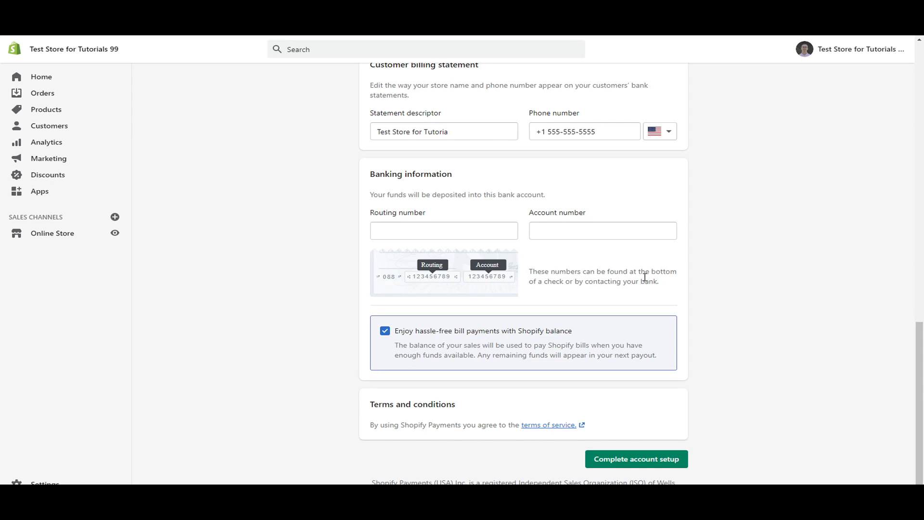
{"action": "mouse_move", "coordinate": [426, 285]}
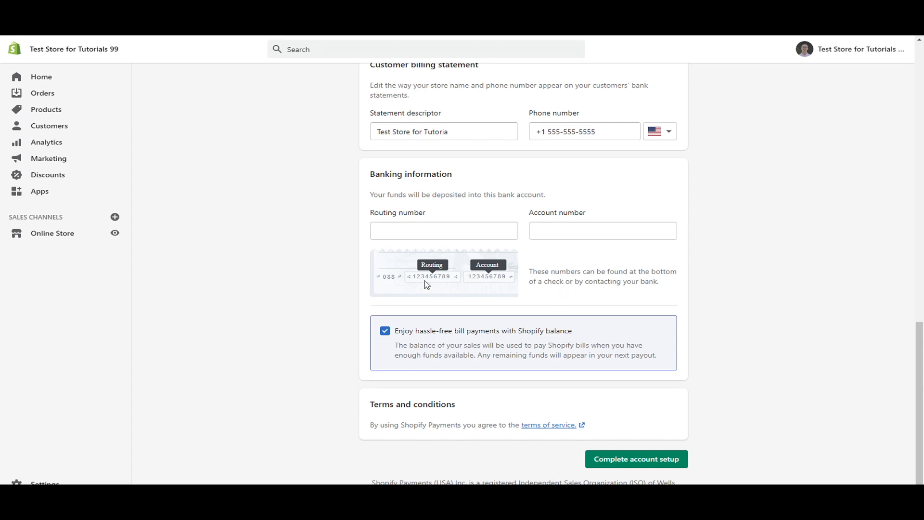
{"action": "mouse_move", "coordinate": [466, 306]}
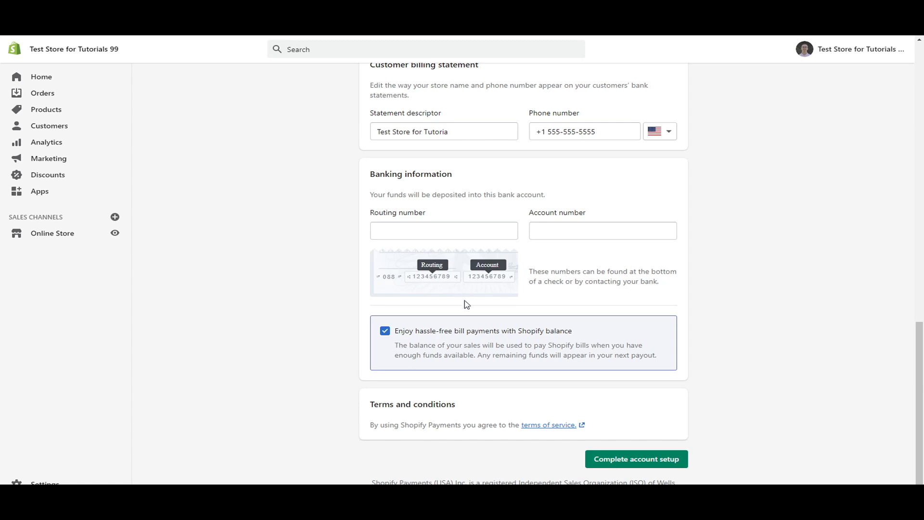
{"action": "mouse_move", "coordinate": [437, 283]}
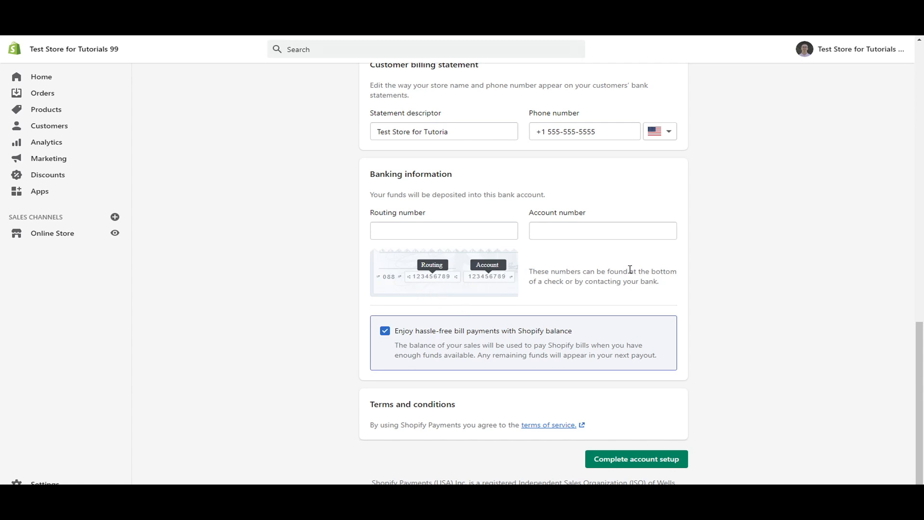
{"action": "mouse_move", "coordinate": [449, 342]}
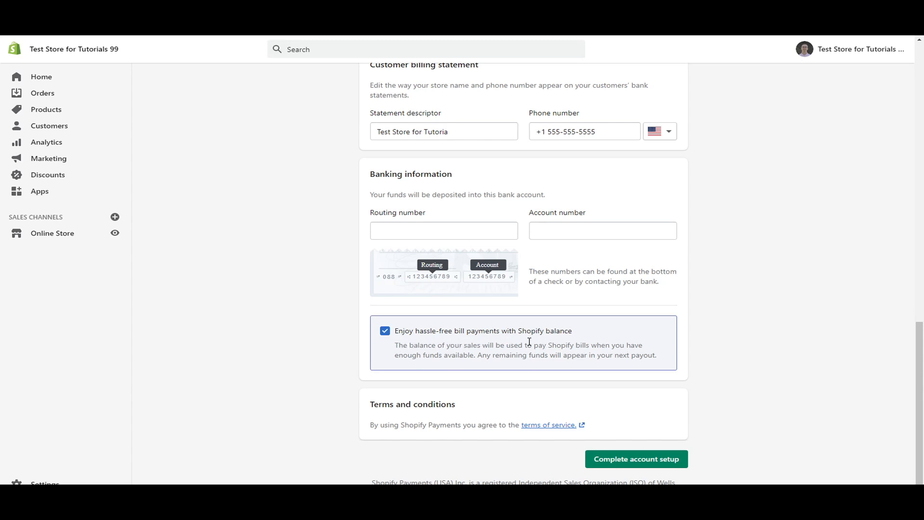
{"action": "mouse_move", "coordinate": [525, 318]}
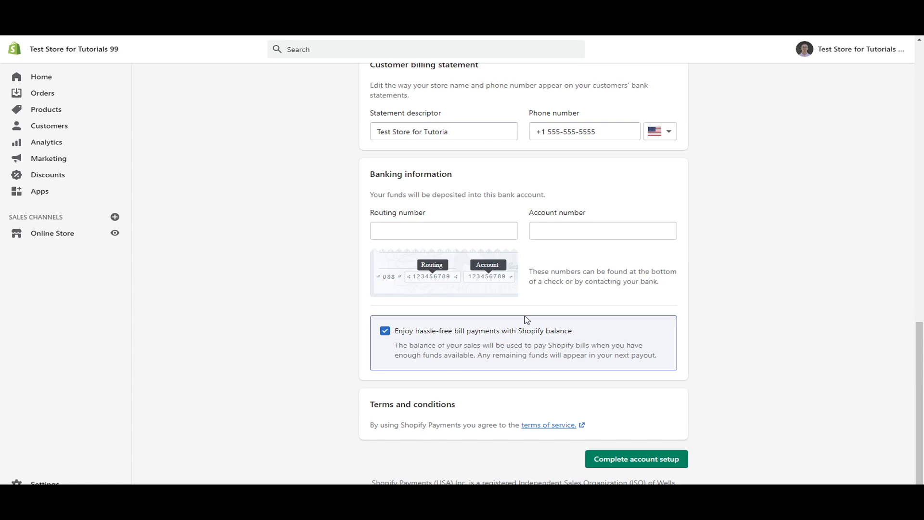
{"action": "mouse_move", "coordinate": [661, 317]}
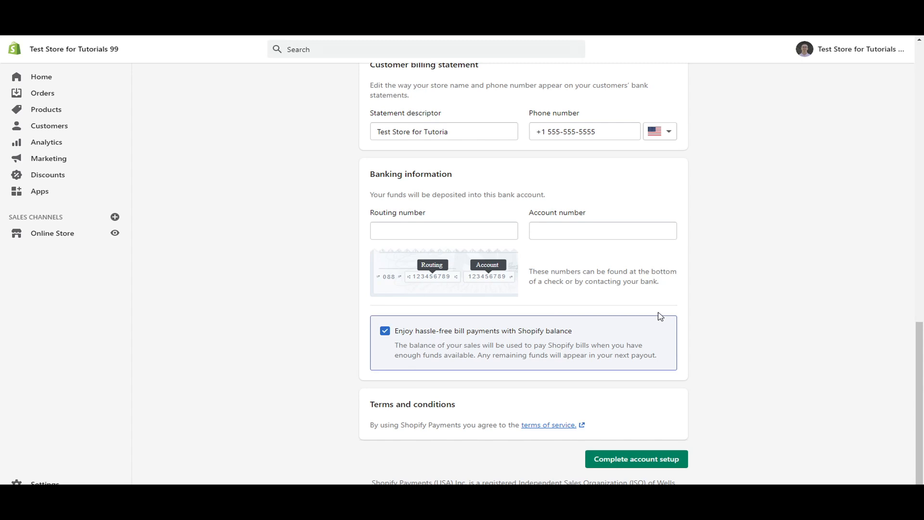
{"action": "mouse_move", "coordinate": [613, 332]}
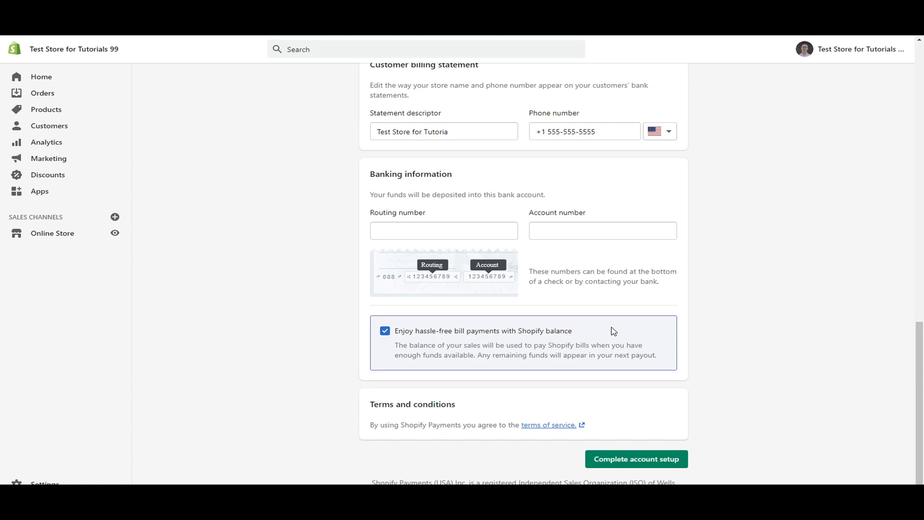
{"action": "mouse_move", "coordinate": [584, 358]}
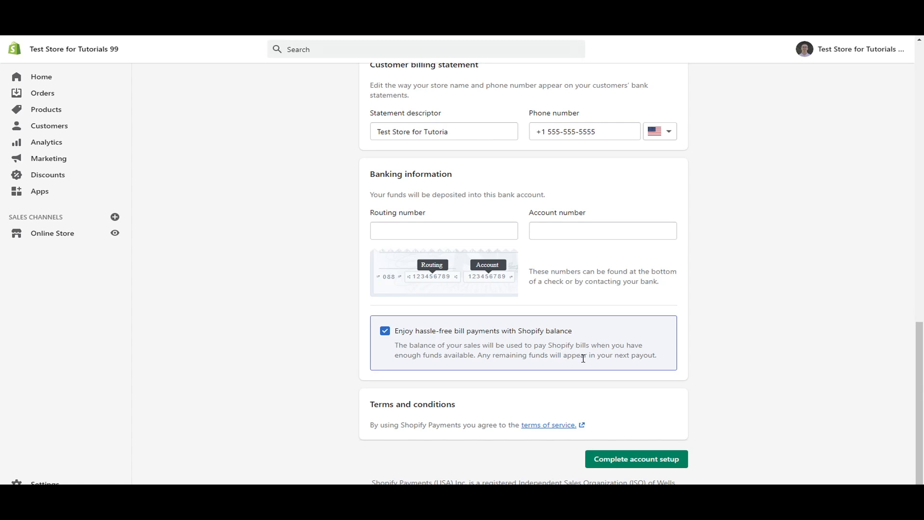
{"action": "mouse_move", "coordinate": [770, 313]}
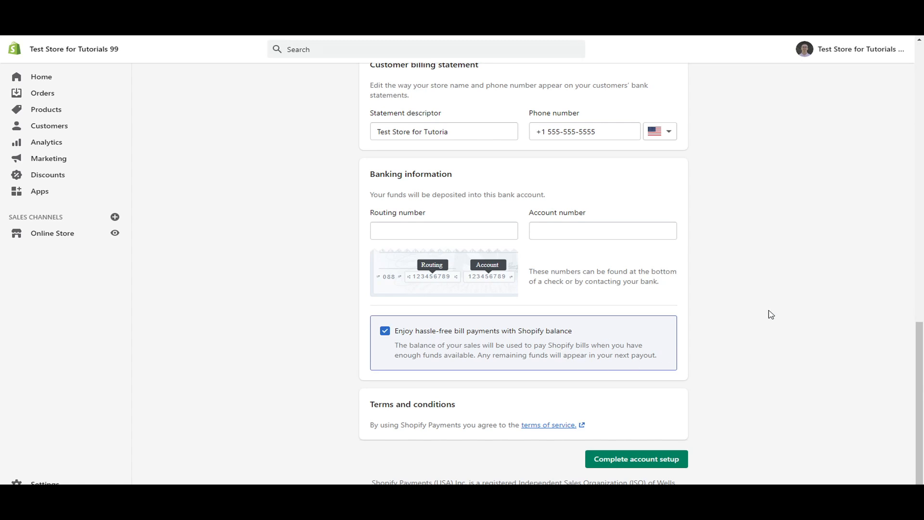
{"action": "mouse_move", "coordinate": [642, 475]}
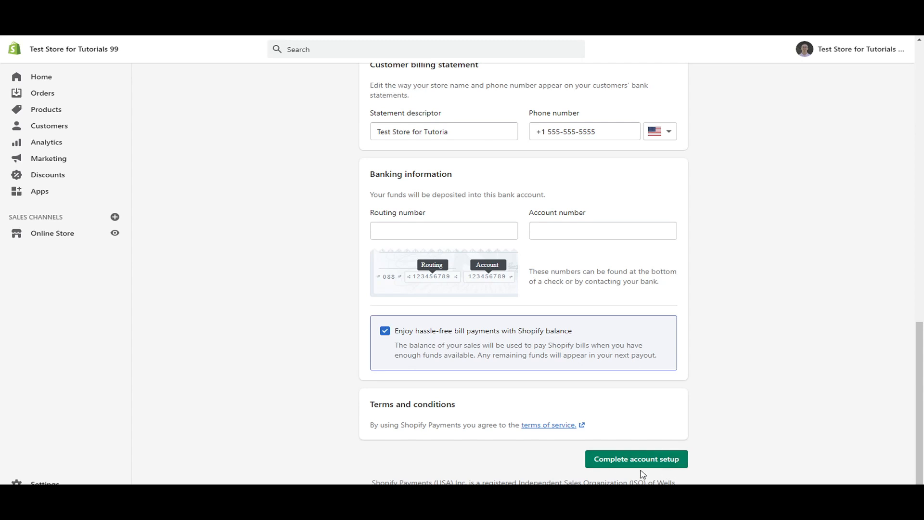
{"action": "mouse_move", "coordinate": [783, 384]}
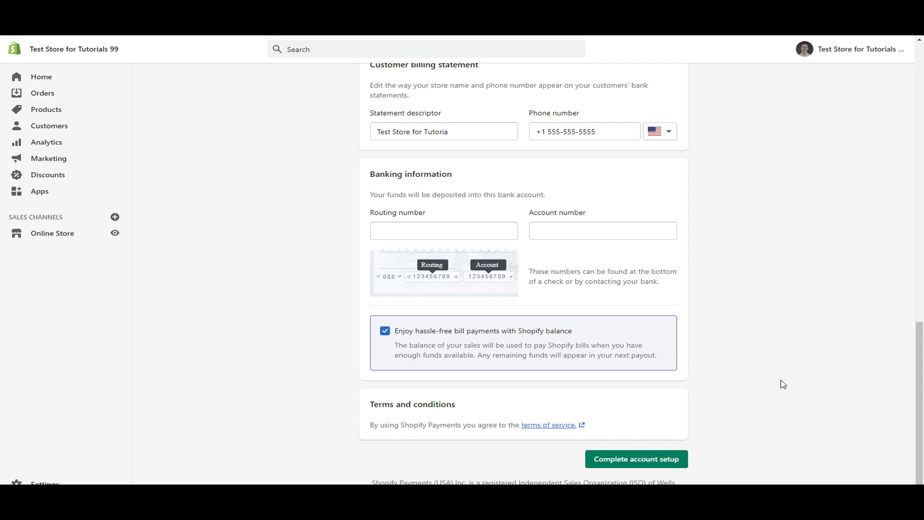
View the Getting paid with Shopify Payments article down to the country pay-period table and back
{"action": "left_click", "coordinate": [548, 425]}
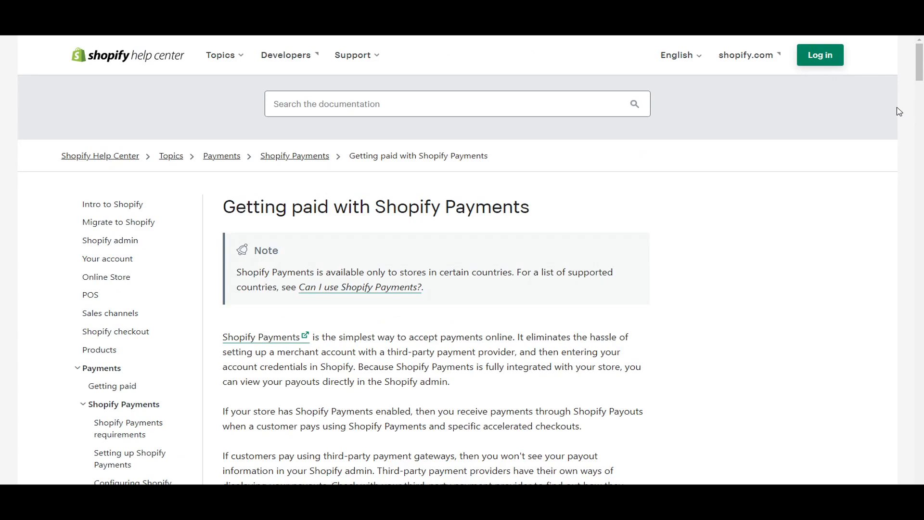
{"action": "scroll", "scroll_direction": "down", "scroll_amount": 3}
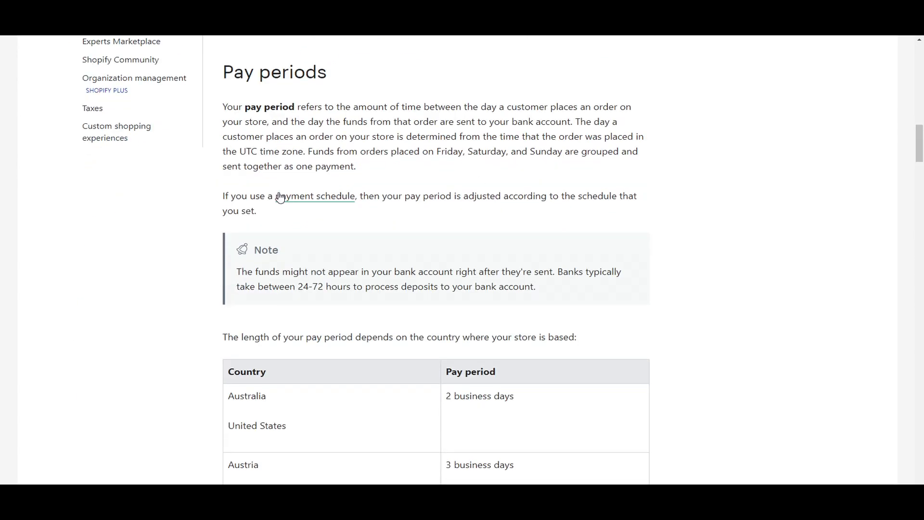
{"action": "mouse_move", "coordinate": [832, 302]}
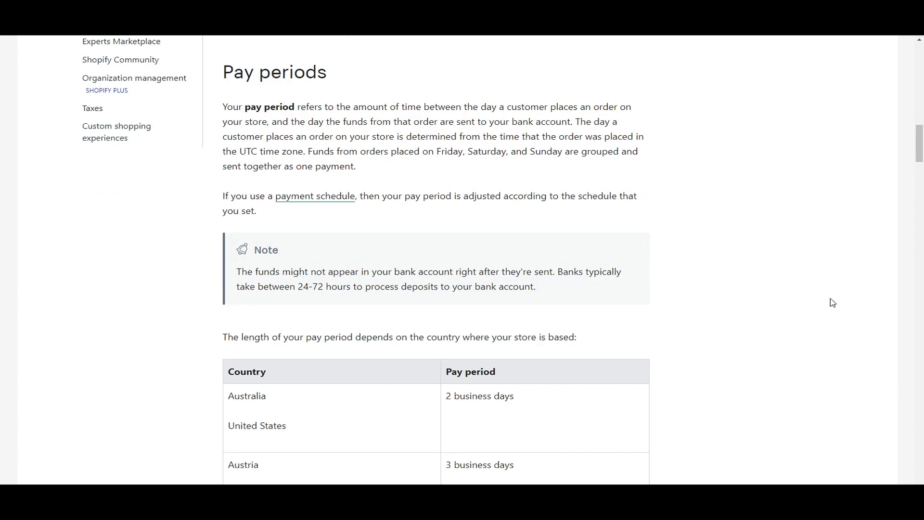
{"action": "mouse_move", "coordinate": [825, 294]}
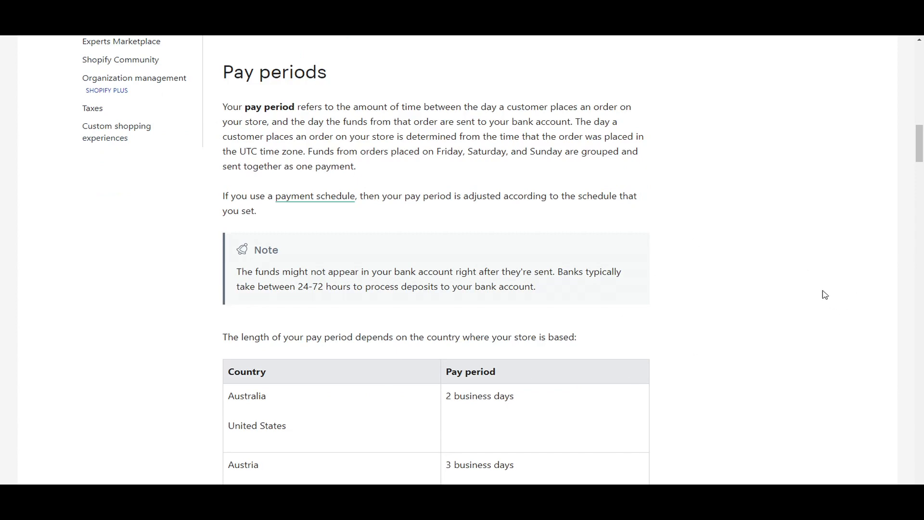
{"action": "mouse_move", "coordinate": [594, 109]}
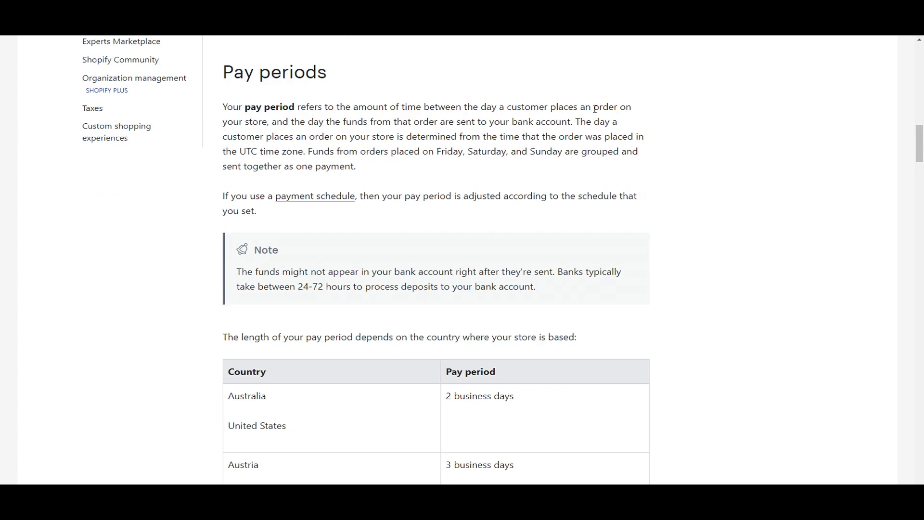
{"action": "mouse_move", "coordinate": [317, 133]}
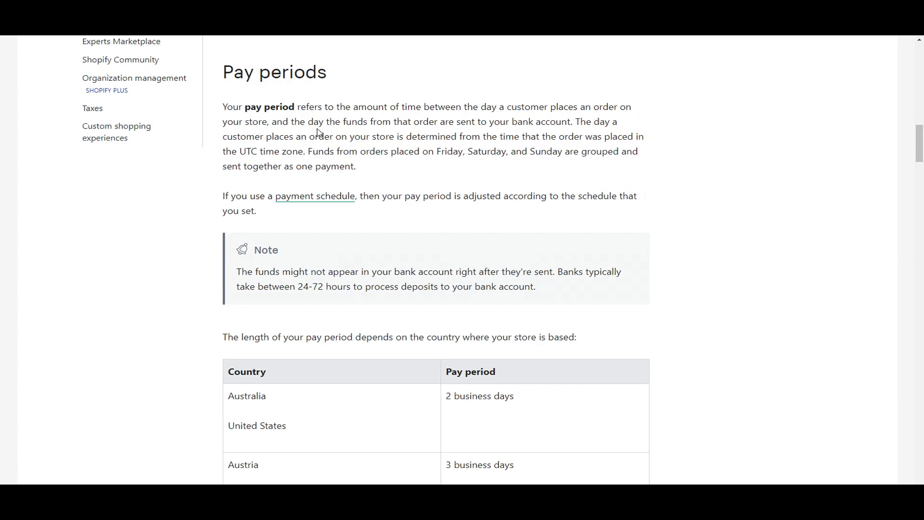
{"action": "mouse_move", "coordinate": [464, 119]}
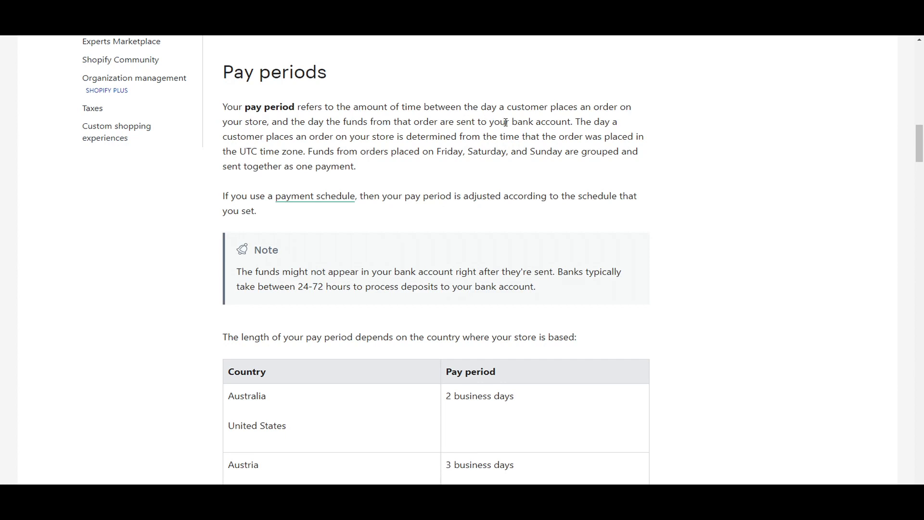
{"action": "double_click", "coordinate": [541, 122]}
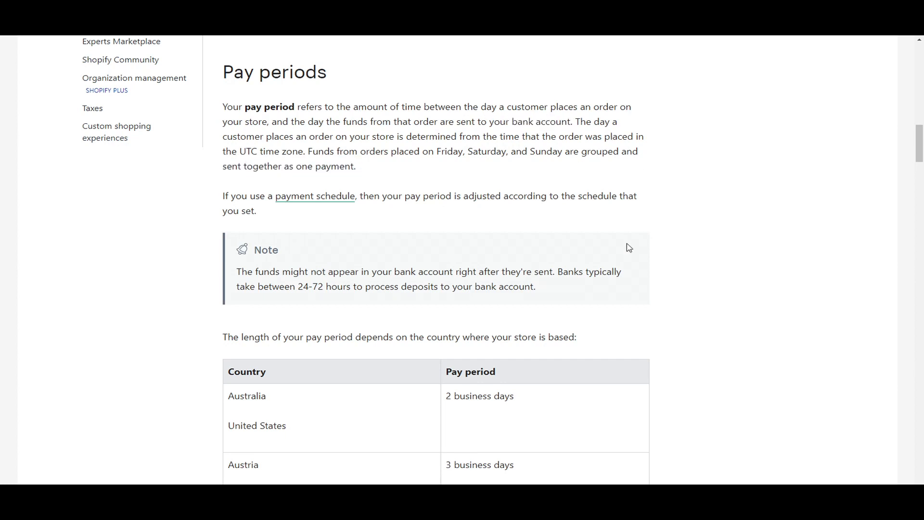
{"action": "scroll", "scroll_direction": "down", "scroll_amount": 3}
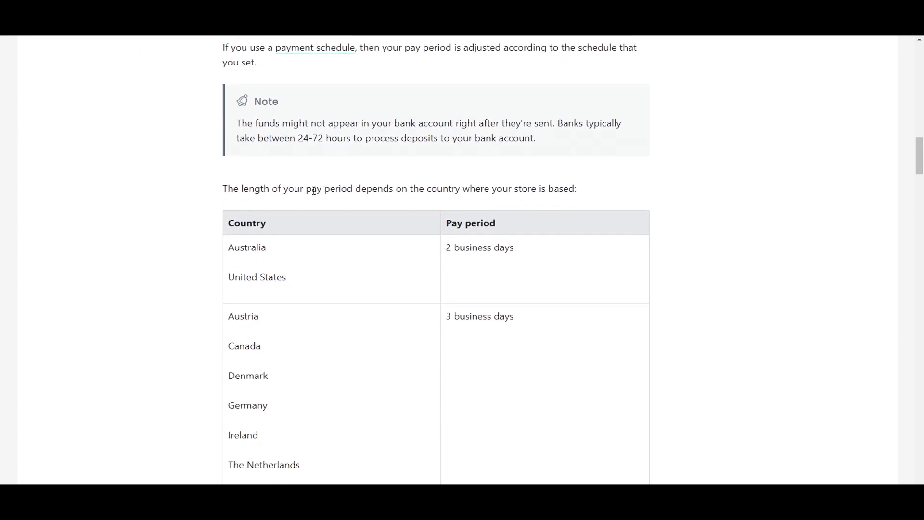
{"action": "mouse_move", "coordinate": [648, 259]}
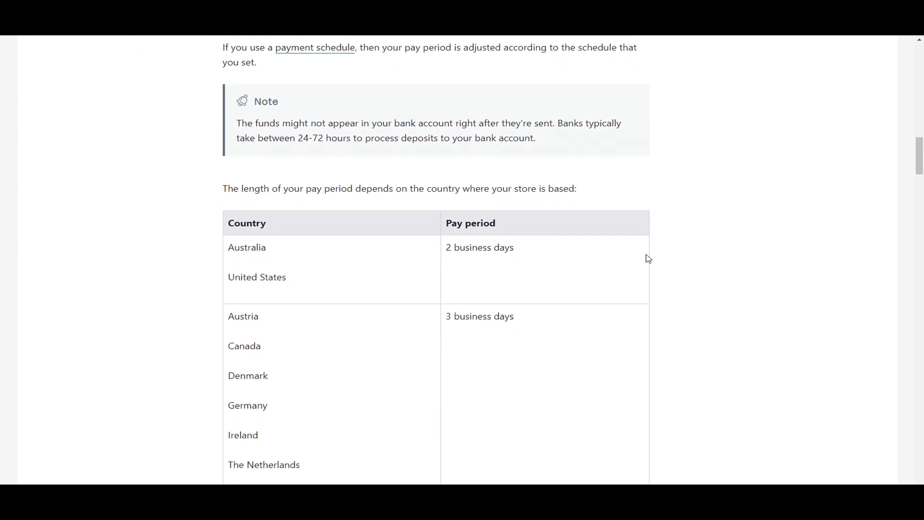
{"action": "mouse_move", "coordinate": [342, 285]}
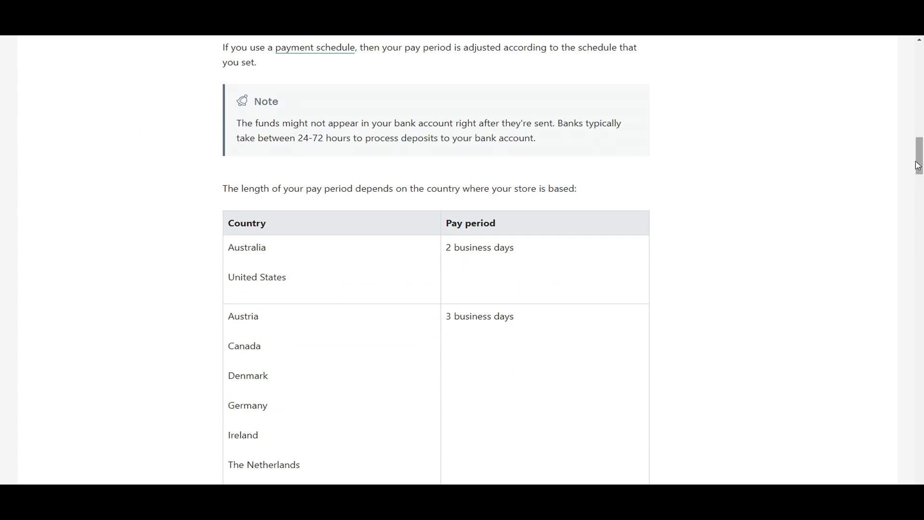
{"action": "scroll", "scroll_direction": "down", "scroll_amount": 3}
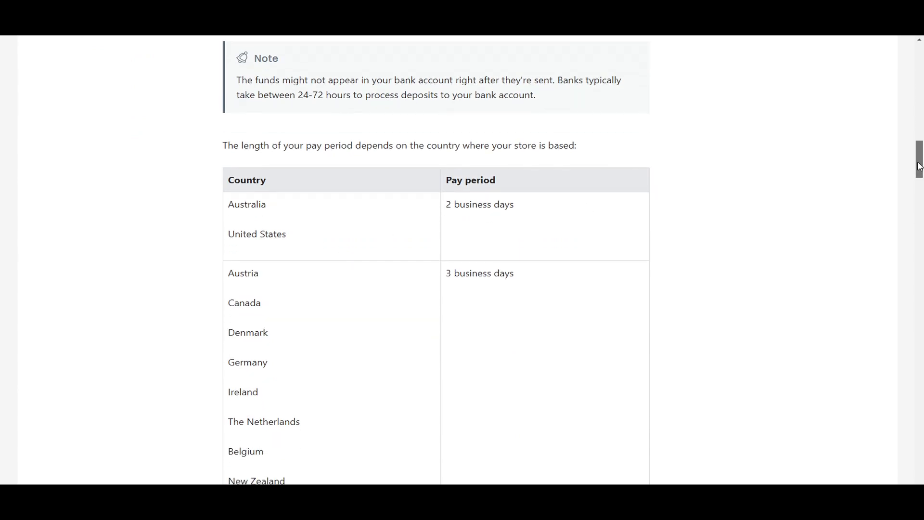
{"action": "scroll", "scroll_direction": "down", "scroll_amount": 3}
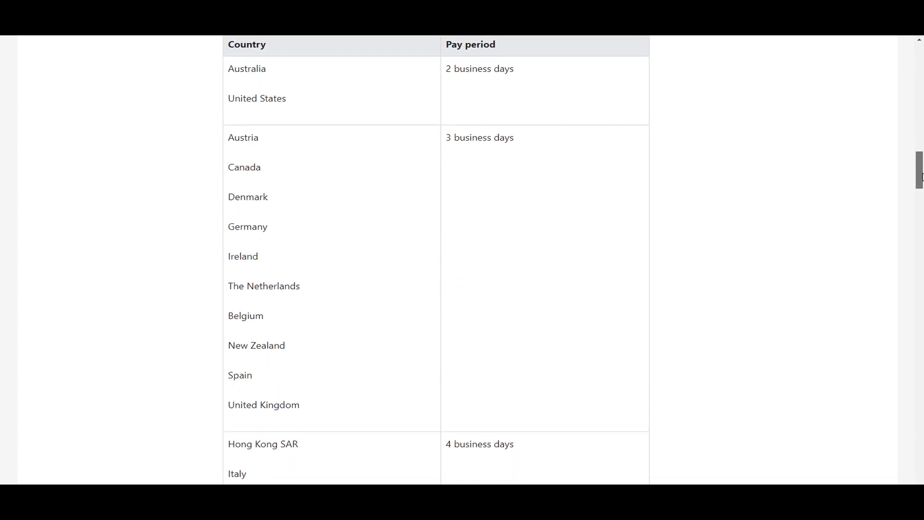
{"action": "scroll", "scroll_direction": "down", "scroll_amount": 3}
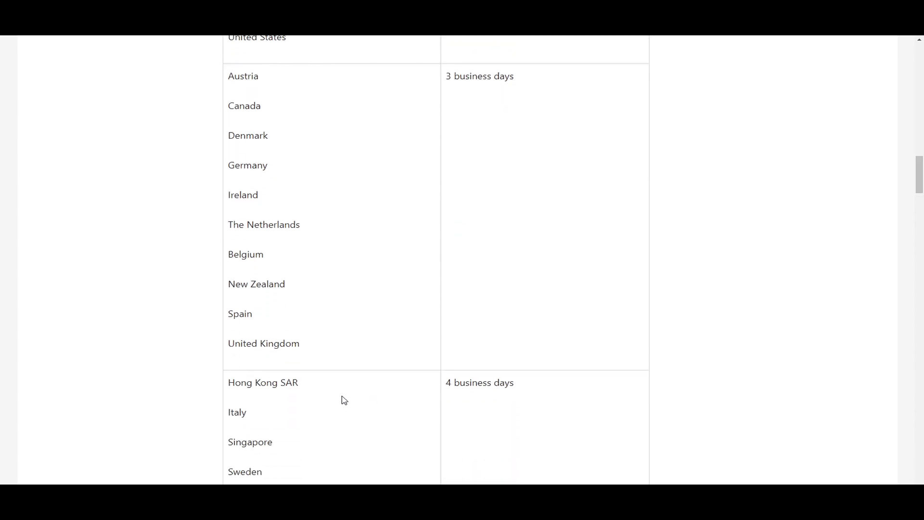
{"action": "scroll", "scroll_direction": "up", "scroll_amount": 3}
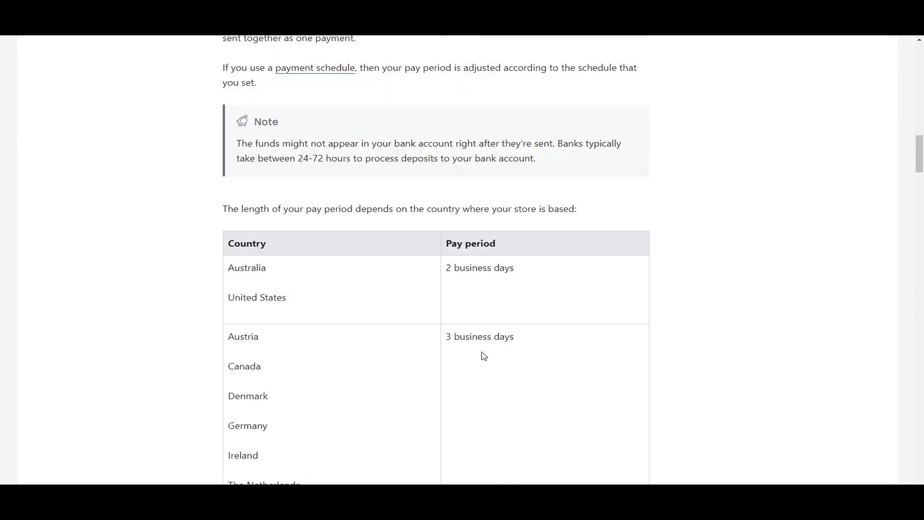
{"action": "scroll", "scroll_direction": "up", "scroll_amount": 3}
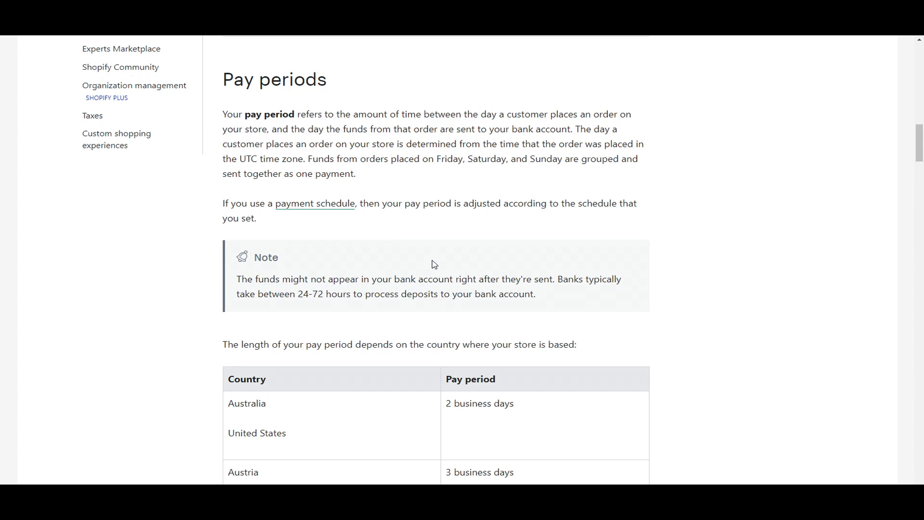
{"action": "mouse_move", "coordinate": [283, 321]}
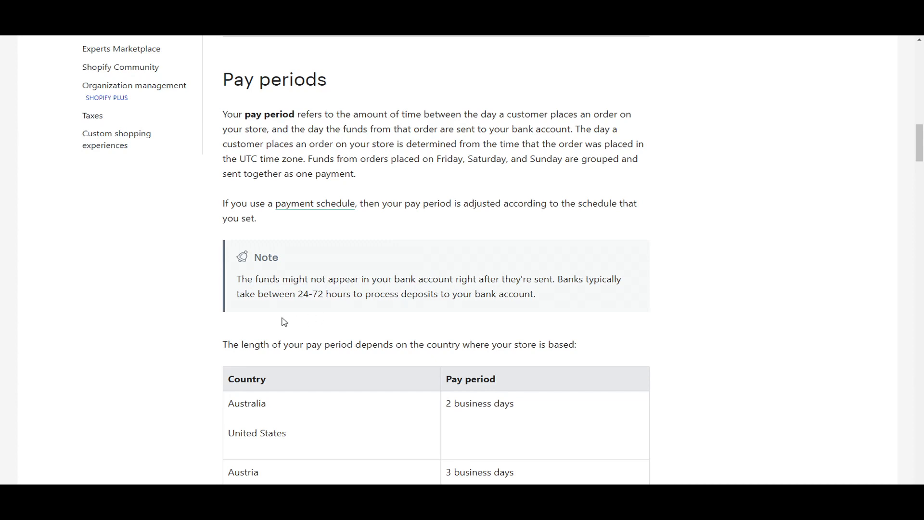
{"action": "mouse_move", "coordinate": [572, 312]}
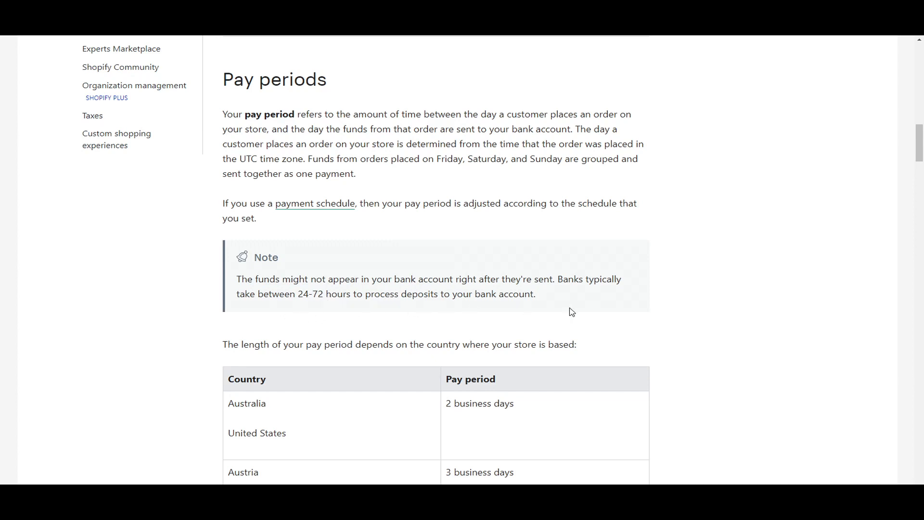
{"action": "mouse_move", "coordinate": [567, 313]}
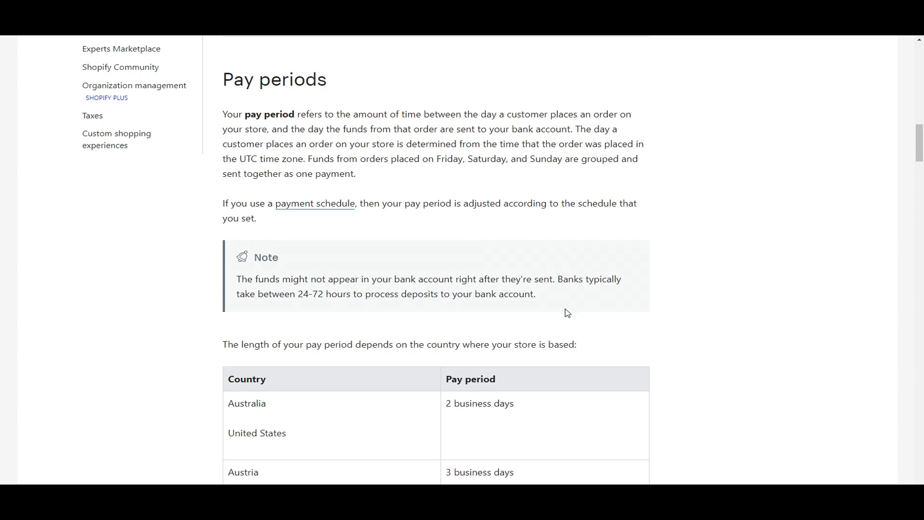
{"action": "mouse_move", "coordinate": [366, 159]}
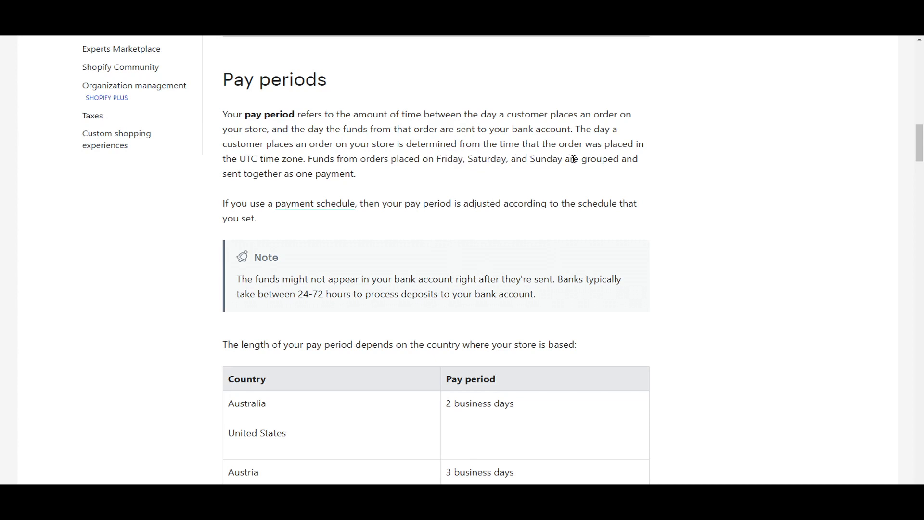
{"action": "mouse_move", "coordinate": [575, 183]}
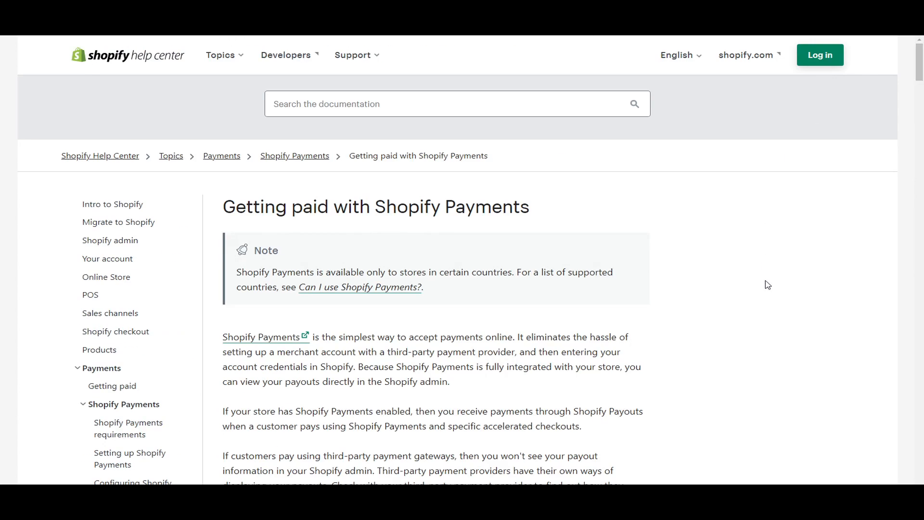
{"action": "mouse_move", "coordinate": [731, 250]}
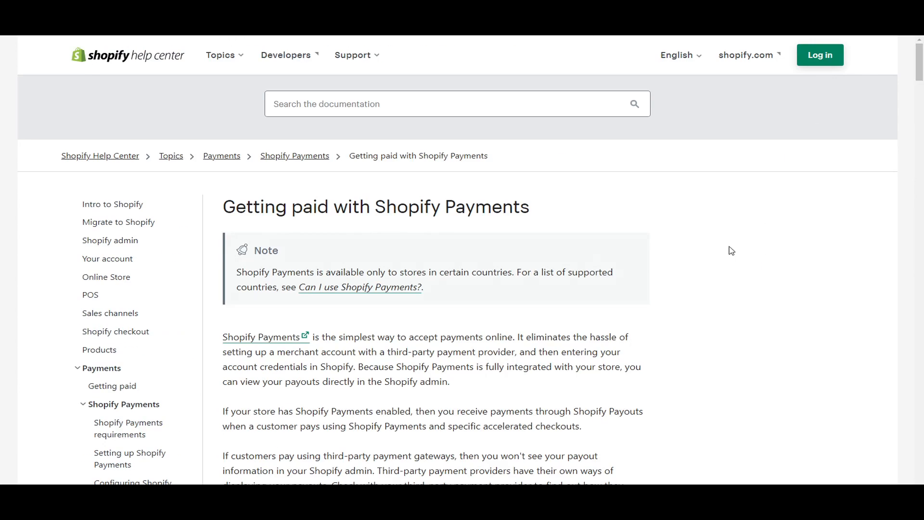
{"action": "mouse_move", "coordinate": [402, 278]}
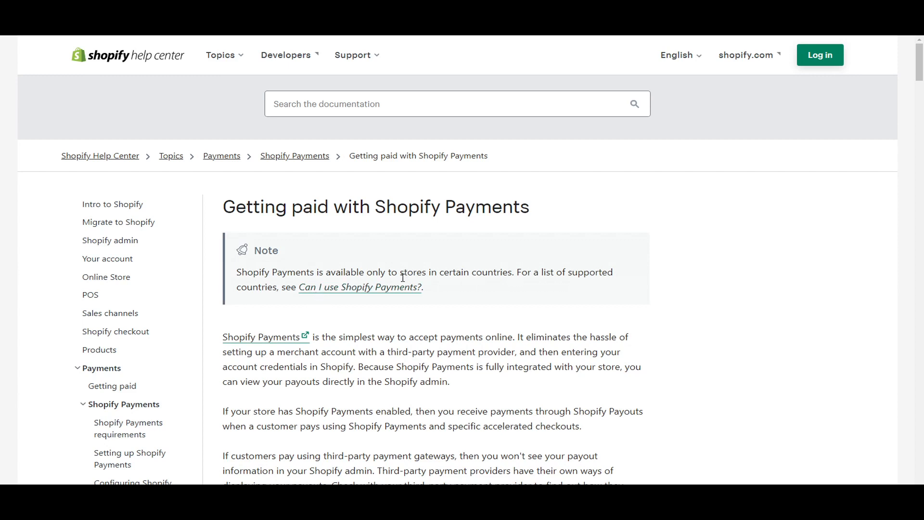
{"action": "mouse_move", "coordinate": [503, 287]}
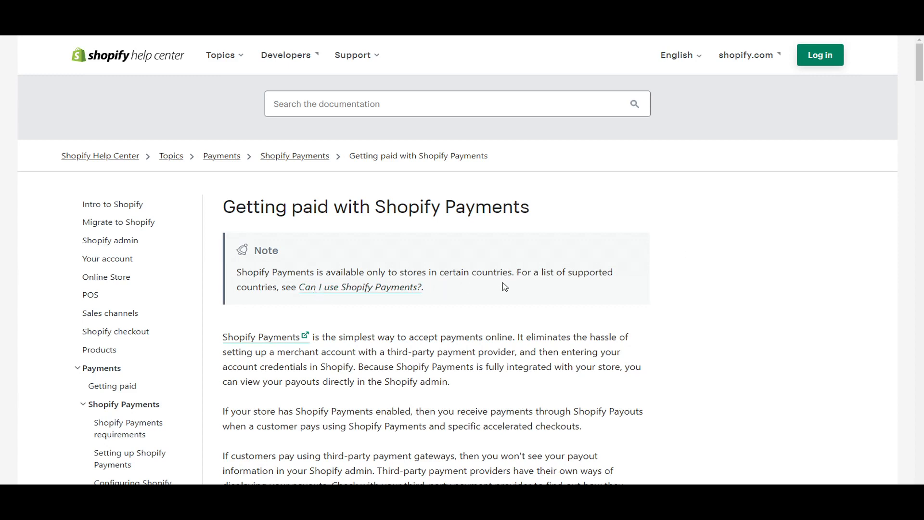
{"action": "mouse_move", "coordinate": [813, 253]}
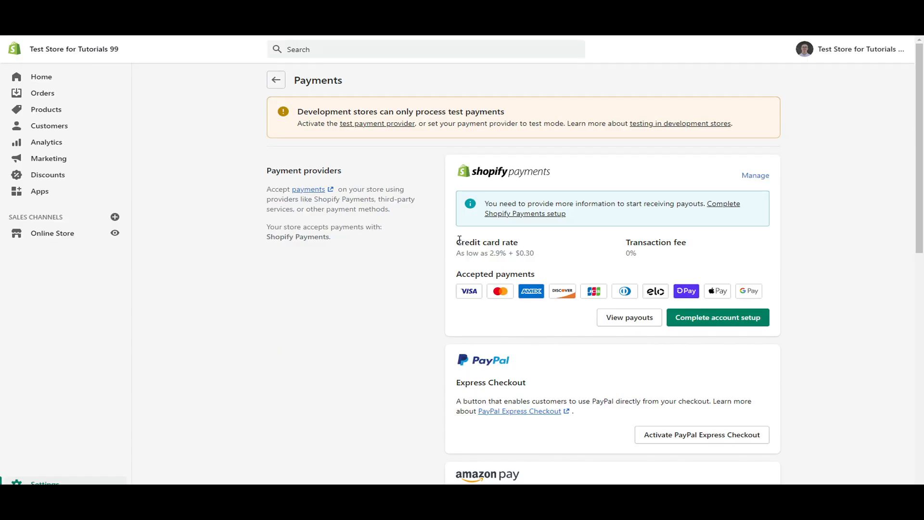
{"action": "mouse_move", "coordinate": [503, 268]}
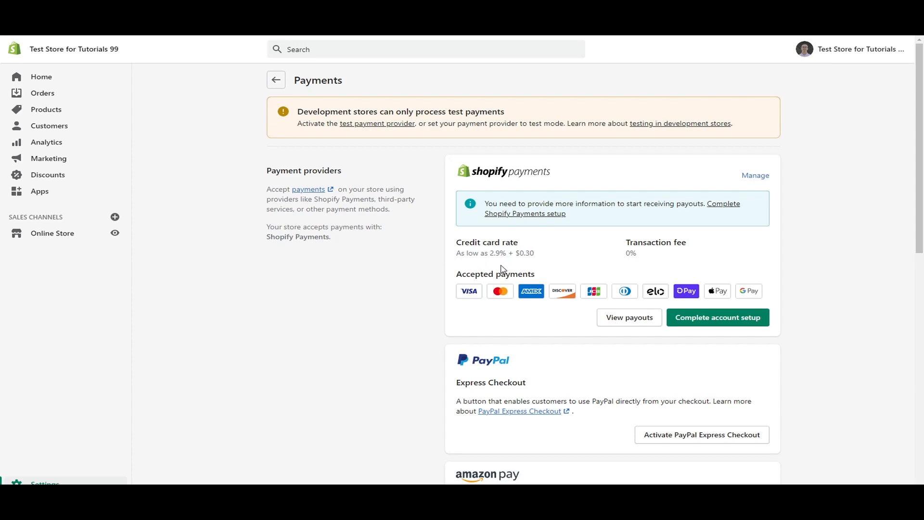
{"action": "mouse_move", "coordinate": [636, 266]}
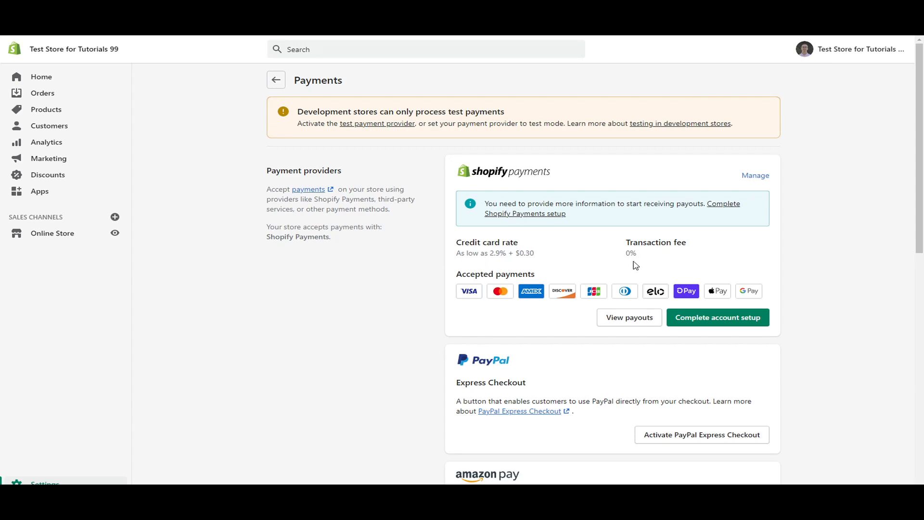
{"action": "mouse_move", "coordinate": [779, 244]}
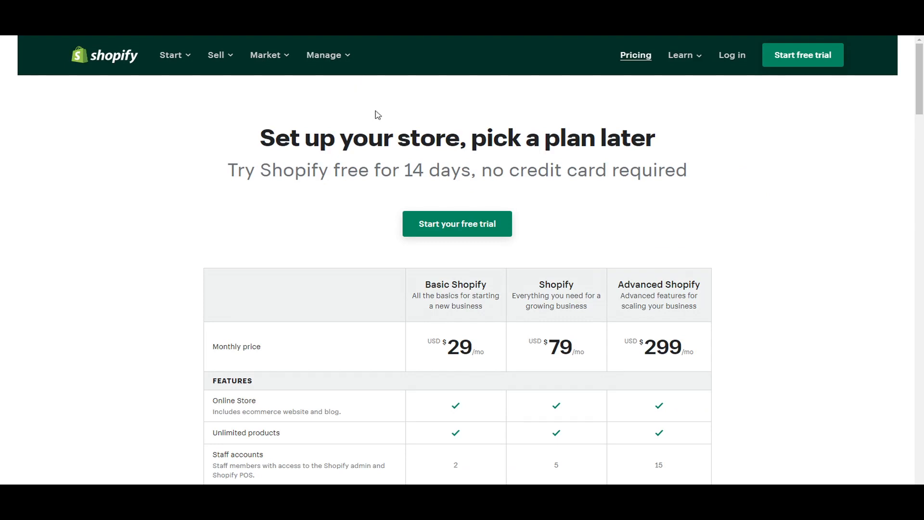
{"action": "mouse_move", "coordinate": [268, 209]}
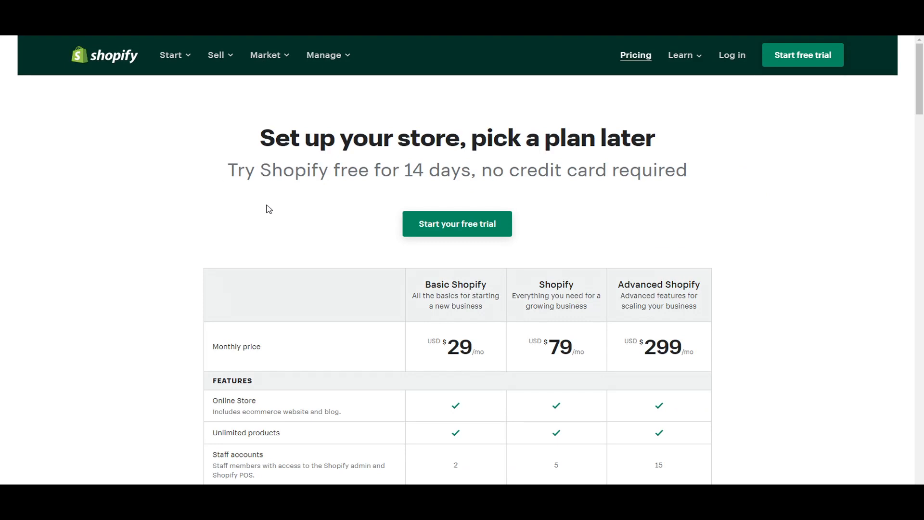
{"action": "mouse_move", "coordinate": [265, 202]}
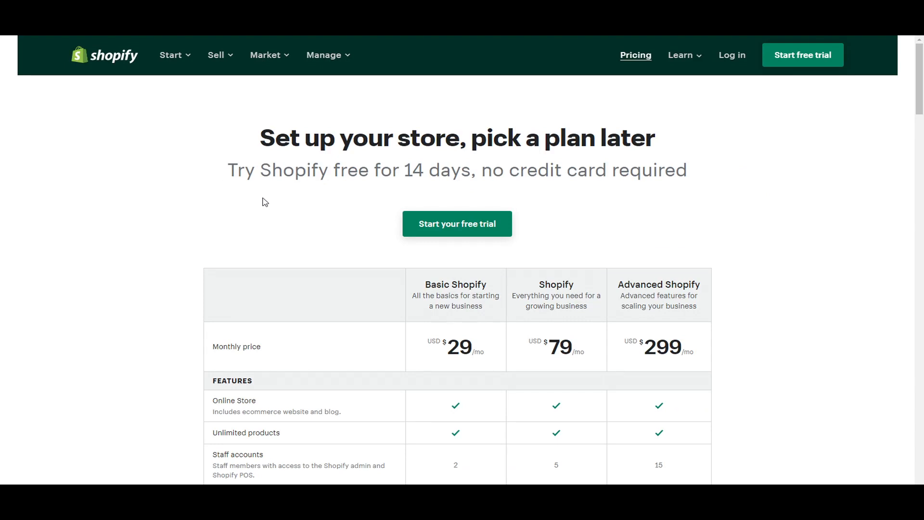
Scroll the pricing table to the Shopify Payments credit card rates for each plan
{"action": "scroll", "scroll_direction": "down", "scroll_amount": 3}
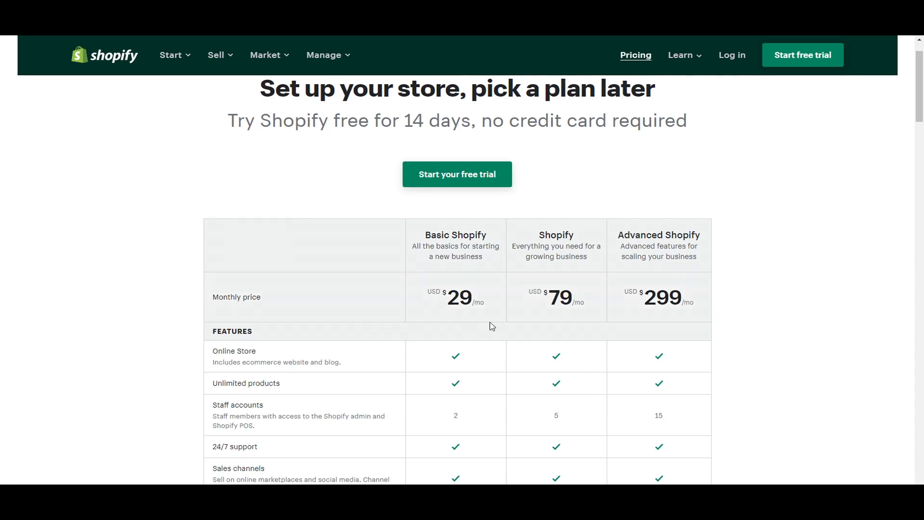
{"action": "scroll", "scroll_direction": "down", "scroll_amount": 3}
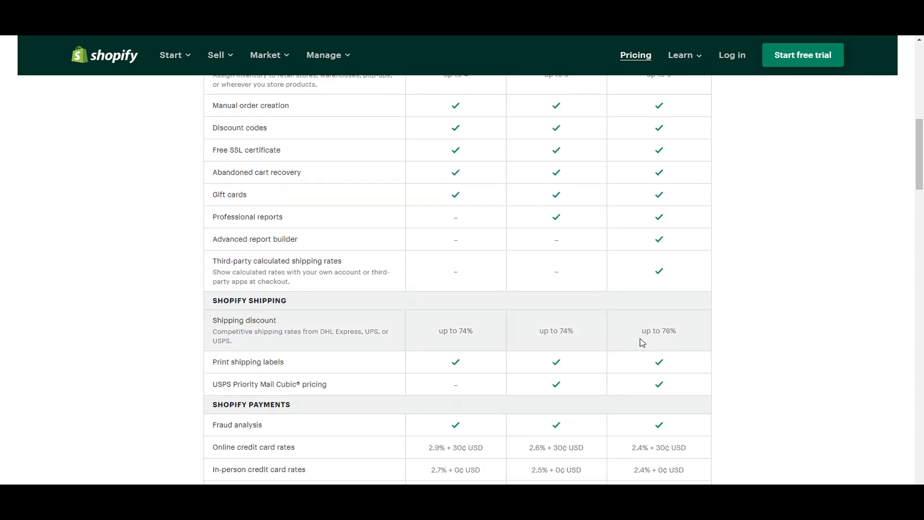
{"action": "scroll", "scroll_direction": "down", "scroll_amount": 3}
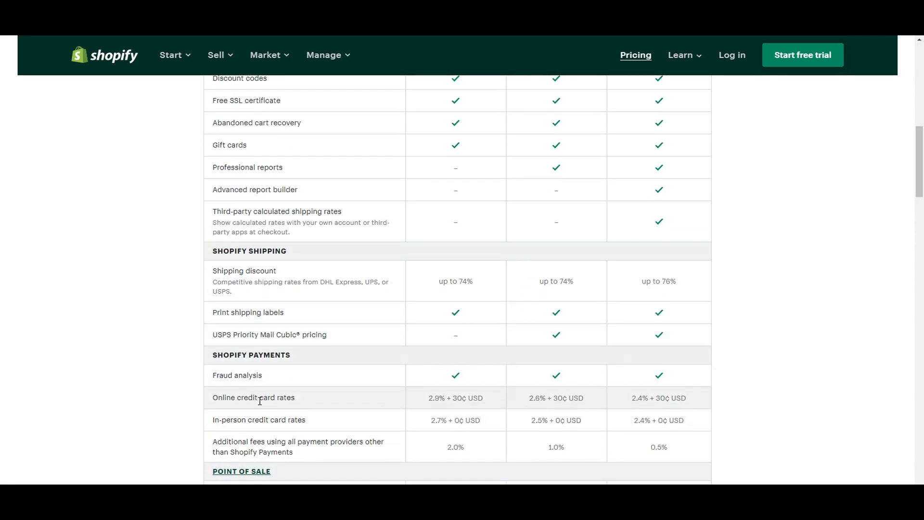
{"action": "mouse_move", "coordinate": [297, 366]}
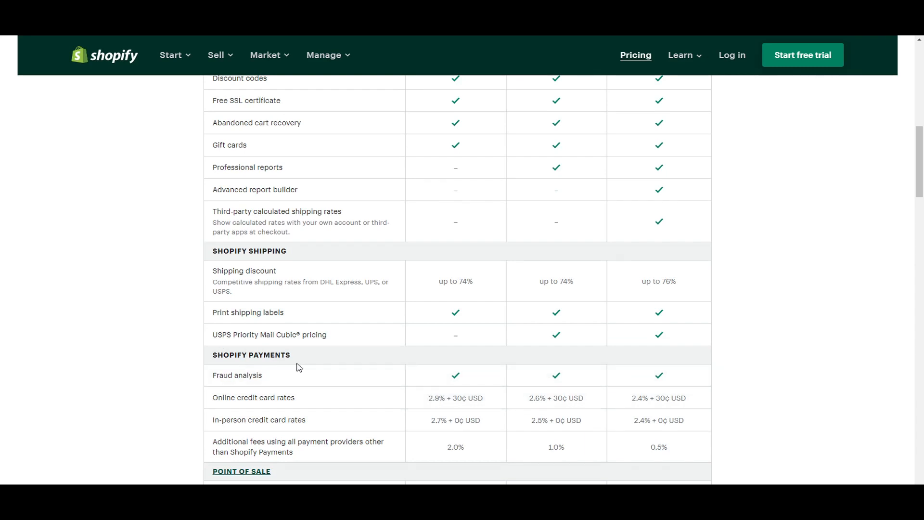
{"action": "mouse_move", "coordinate": [436, 400]}
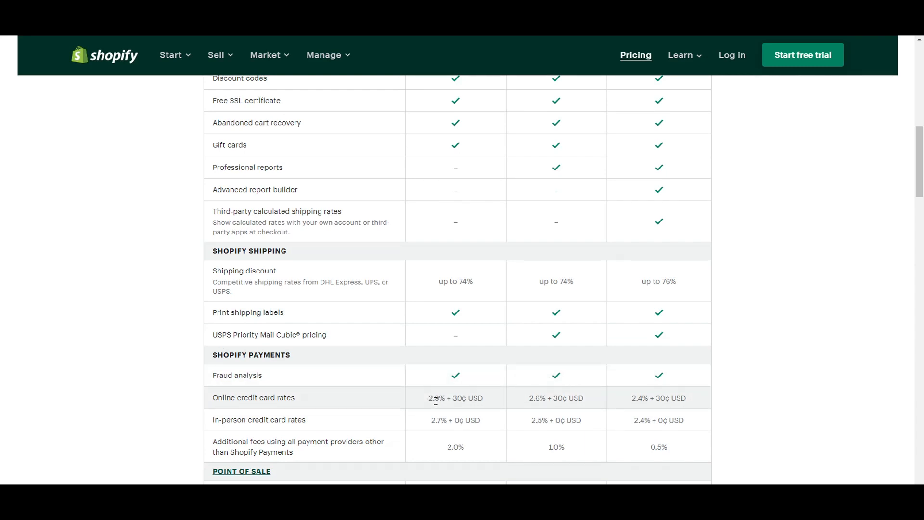
{"action": "mouse_move", "coordinate": [490, 405]}
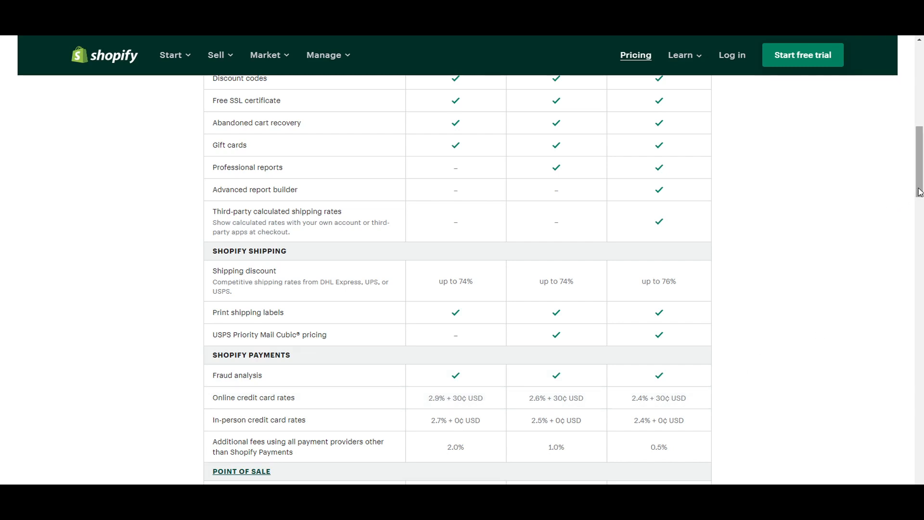
{"action": "scroll", "scroll_direction": "up", "scroll_amount": 3}
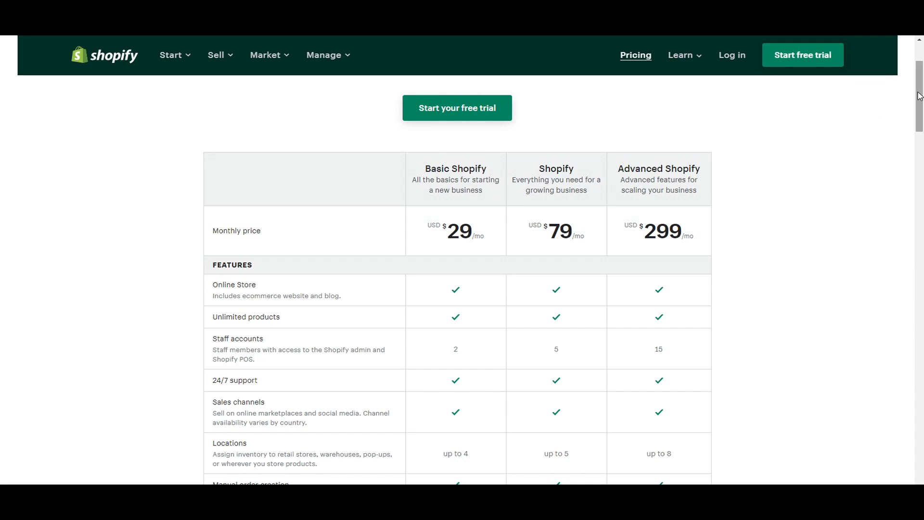
{"action": "scroll", "scroll_direction": "down", "scroll_amount": 3}
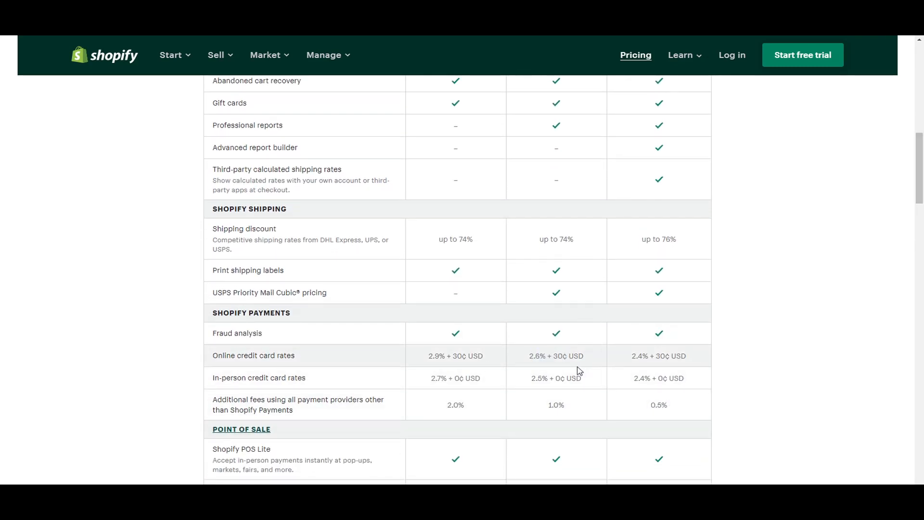
{"action": "mouse_move", "coordinate": [564, 374]}
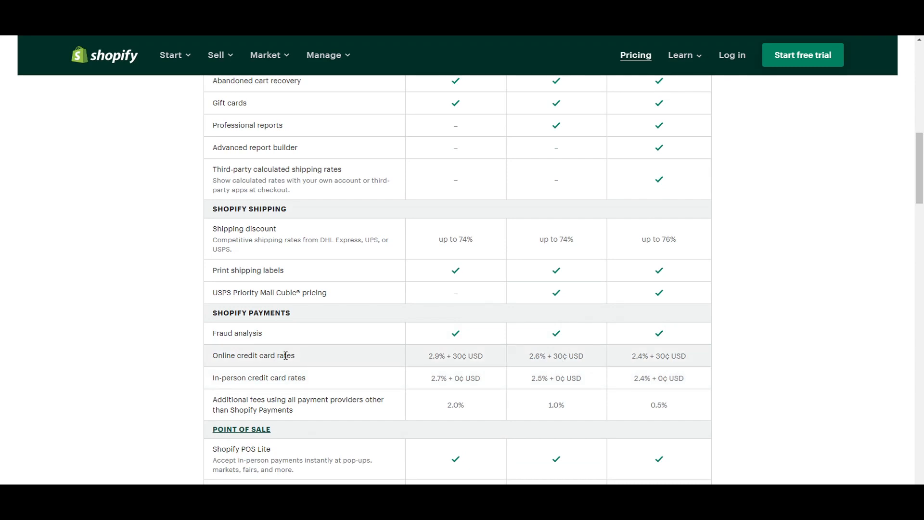
{"action": "mouse_move", "coordinate": [540, 361]}
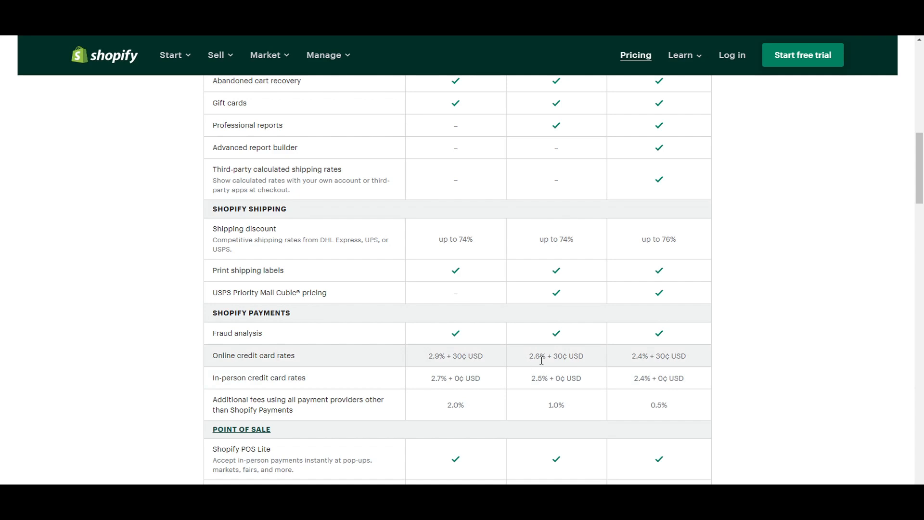
{"action": "mouse_move", "coordinate": [642, 353]}
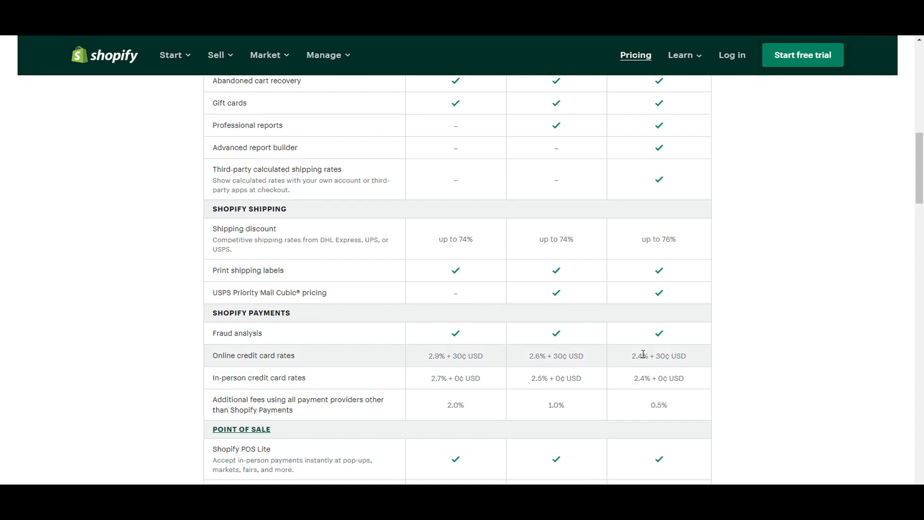
{"action": "mouse_move", "coordinate": [522, 360]}
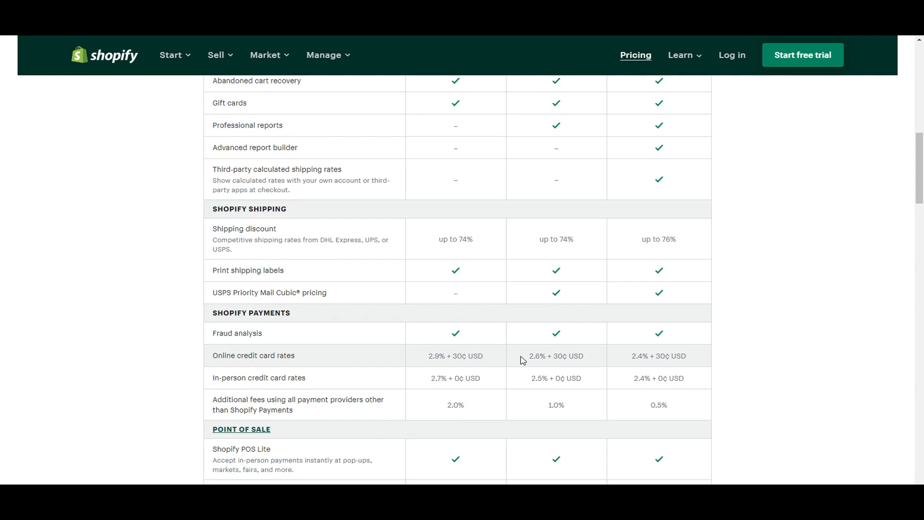
{"action": "mouse_move", "coordinate": [514, 364]}
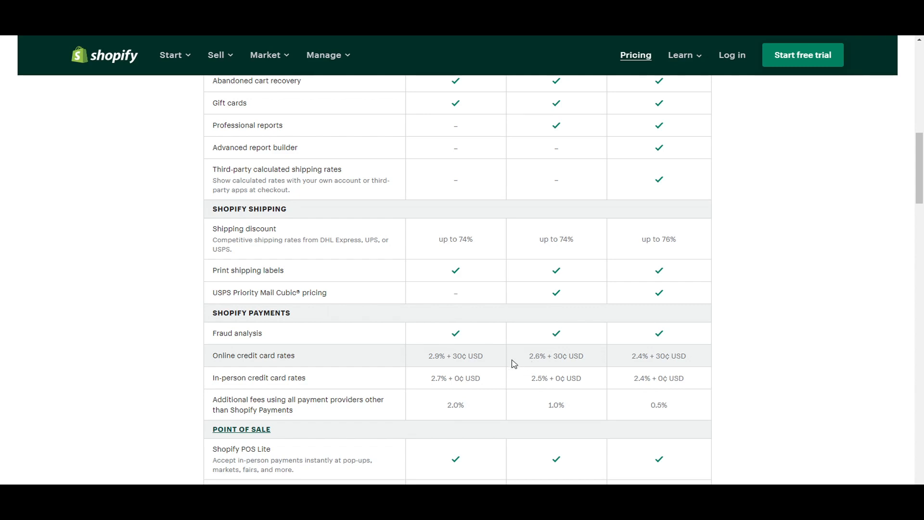
{"action": "mouse_move", "coordinate": [541, 359]}
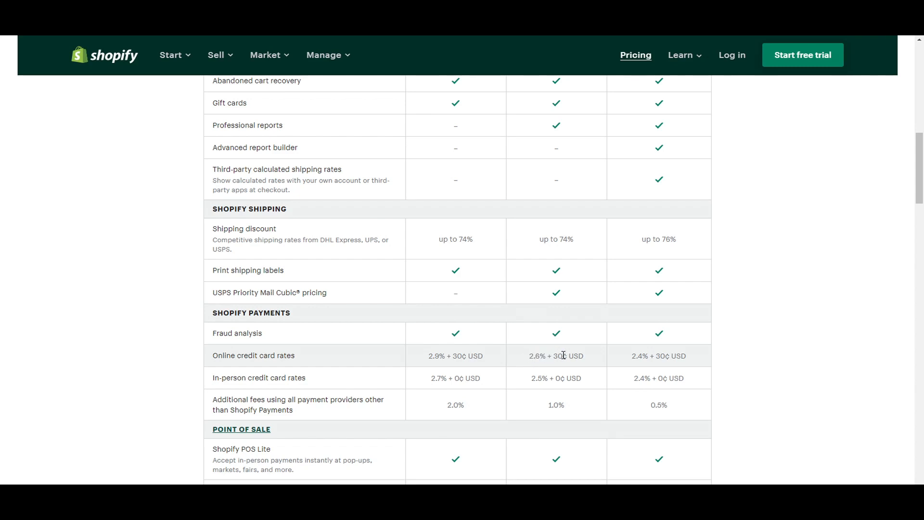
{"action": "mouse_move", "coordinate": [435, 365]}
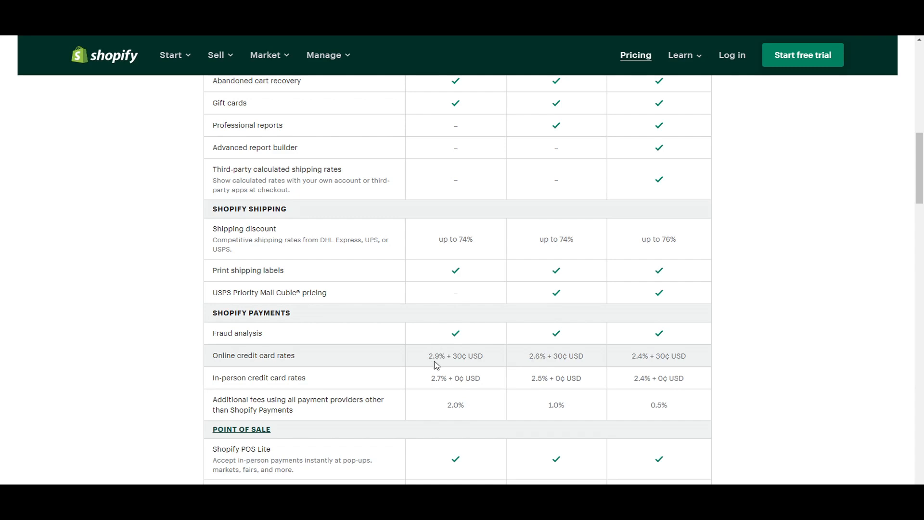
{"action": "mouse_move", "coordinate": [734, 357]}
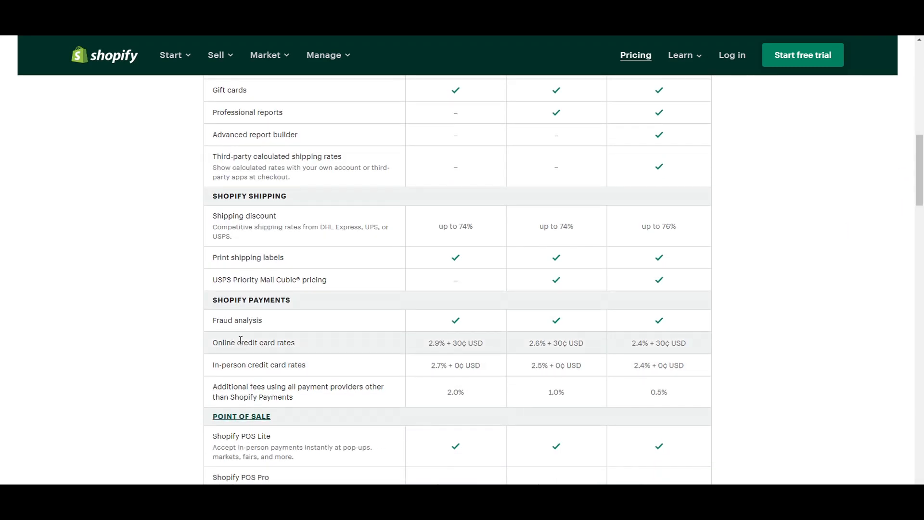
{"action": "mouse_move", "coordinate": [569, 337]}
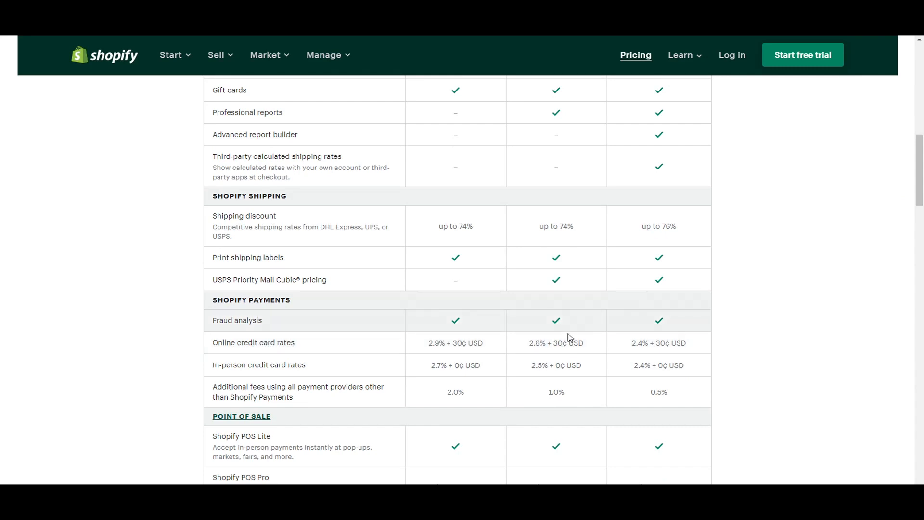
{"action": "mouse_move", "coordinate": [608, 346]}
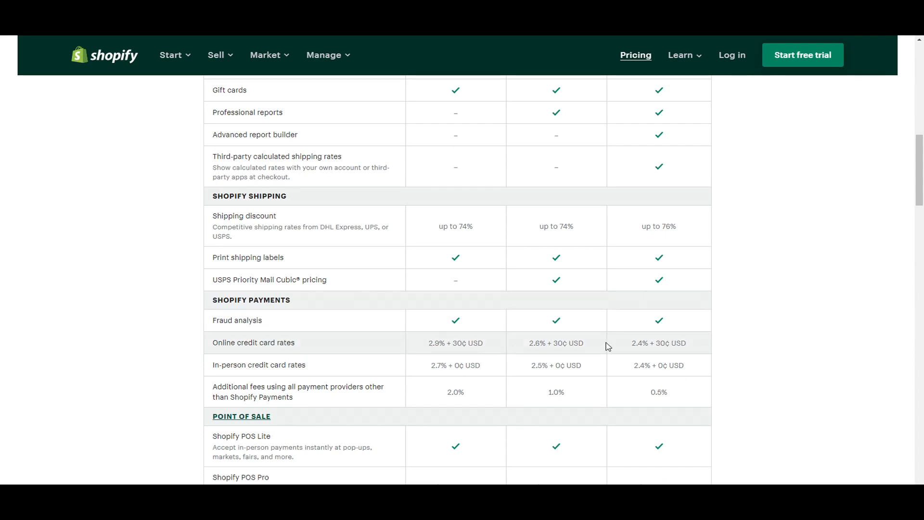
{"action": "mouse_move", "coordinate": [258, 392]}
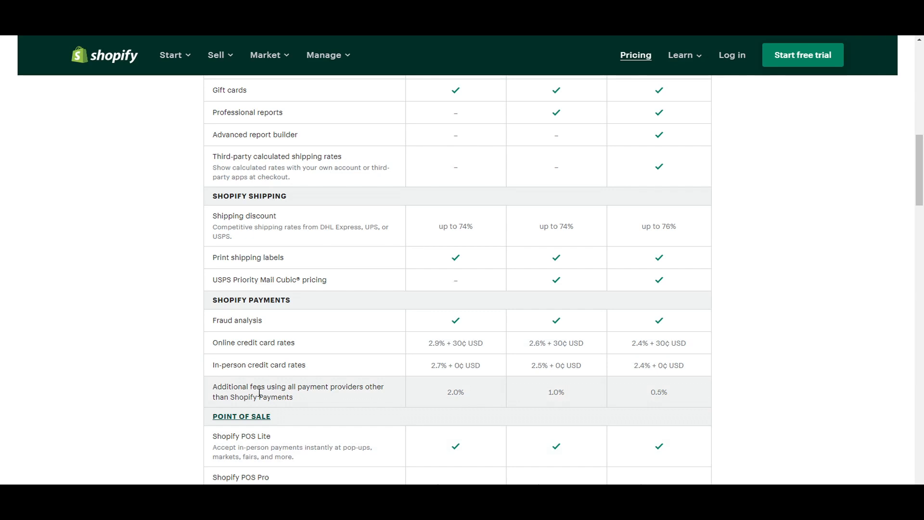
{"action": "mouse_move", "coordinate": [311, 401]}
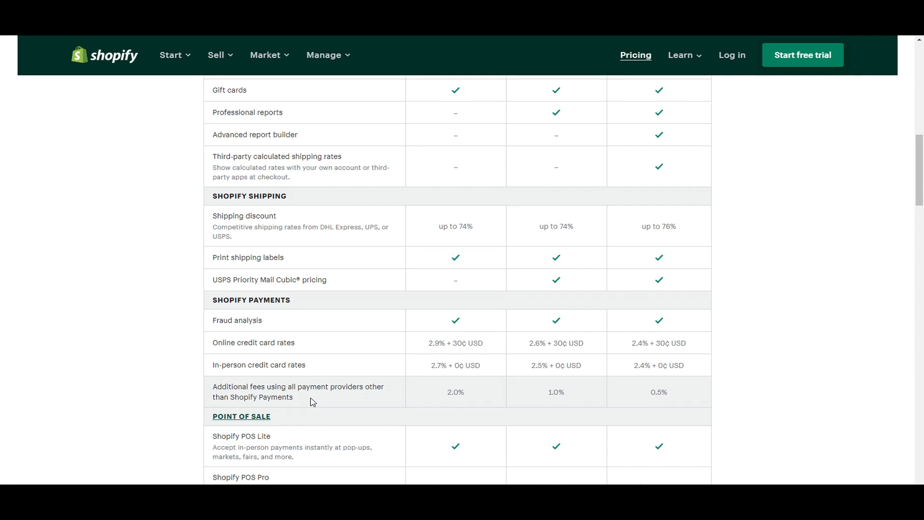
{"action": "mouse_move", "coordinate": [240, 395]}
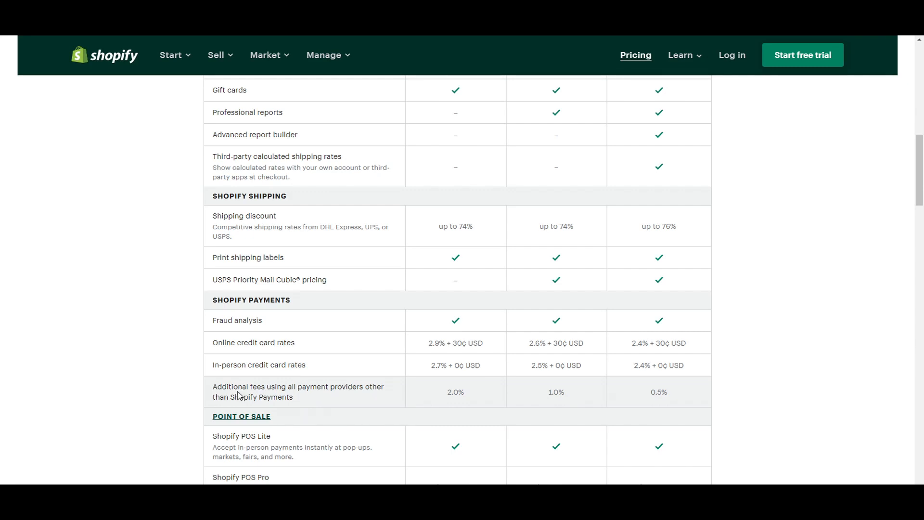
{"action": "mouse_move", "coordinate": [318, 305]}
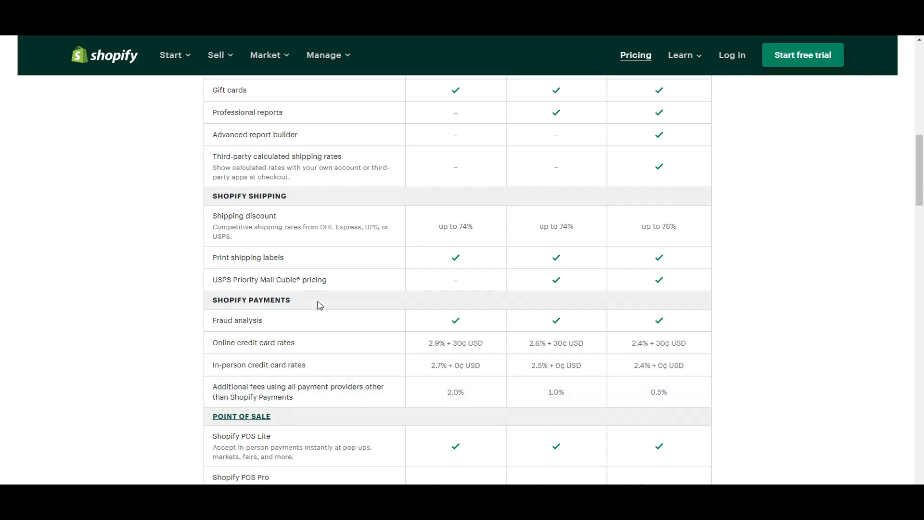
{"action": "mouse_move", "coordinate": [174, 277]}
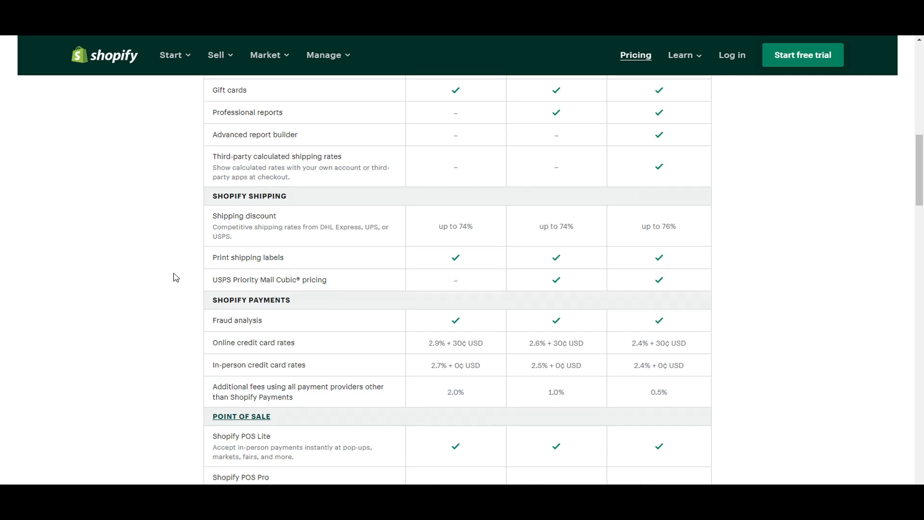
{"action": "mouse_move", "coordinate": [186, 232]}
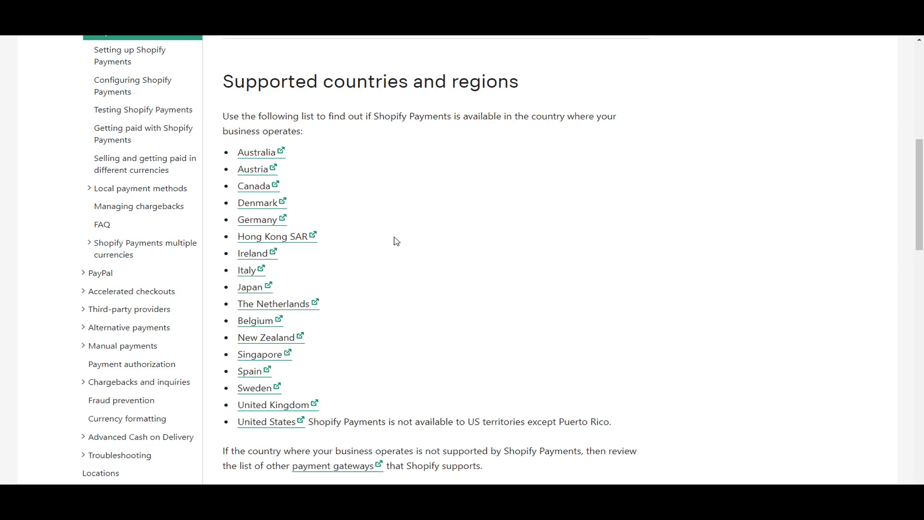
{"action": "mouse_move", "coordinate": [420, 111]}
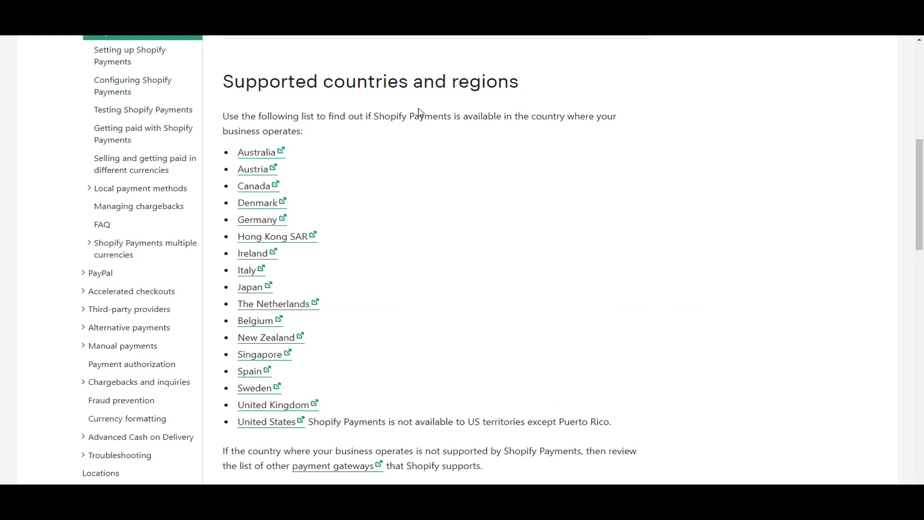
{"action": "mouse_move", "coordinate": [404, 114]}
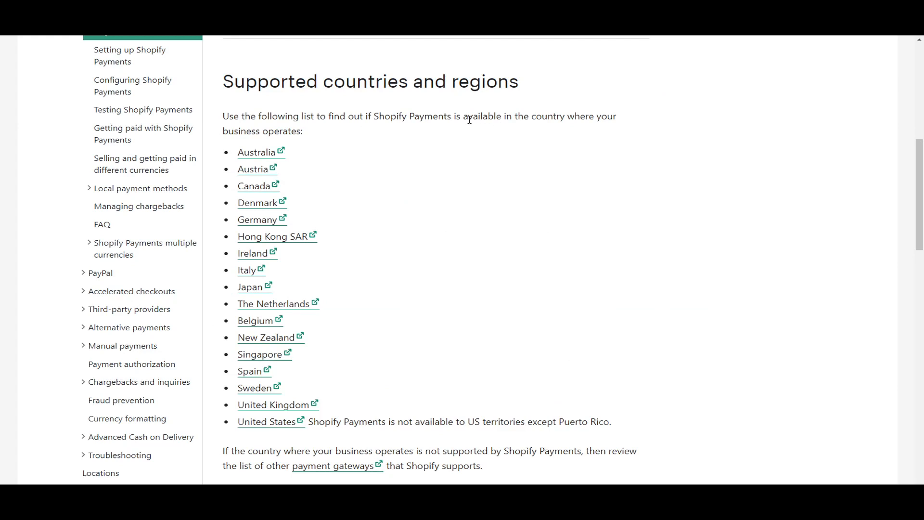
{"action": "mouse_move", "coordinate": [542, 132]}
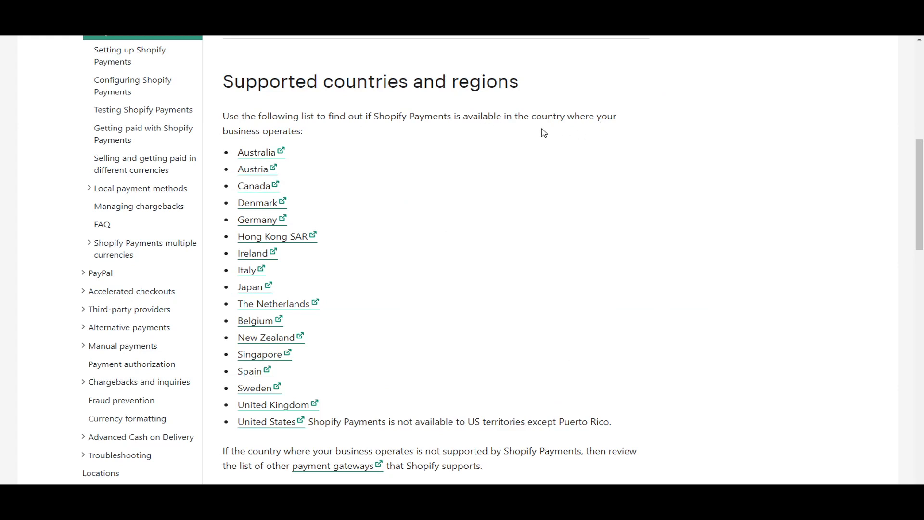
{"action": "mouse_move", "coordinate": [301, 352]}
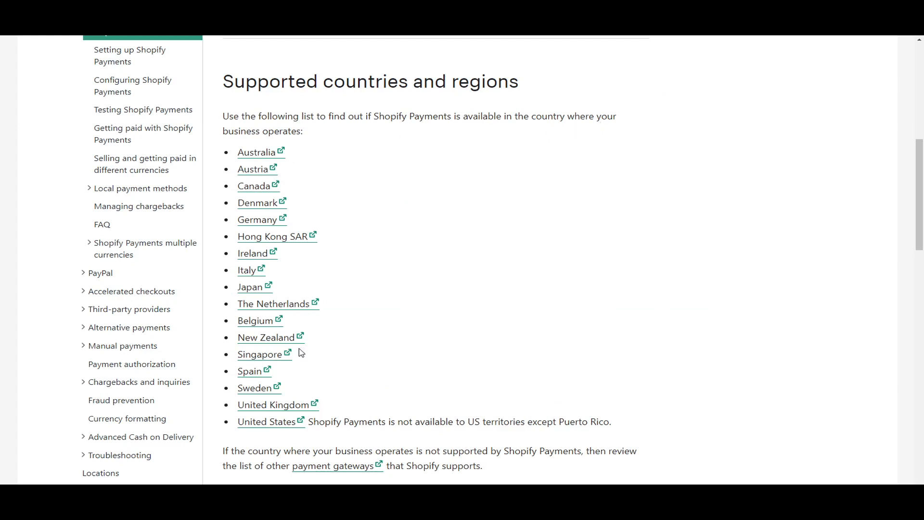
{"action": "mouse_move", "coordinate": [285, 445]}
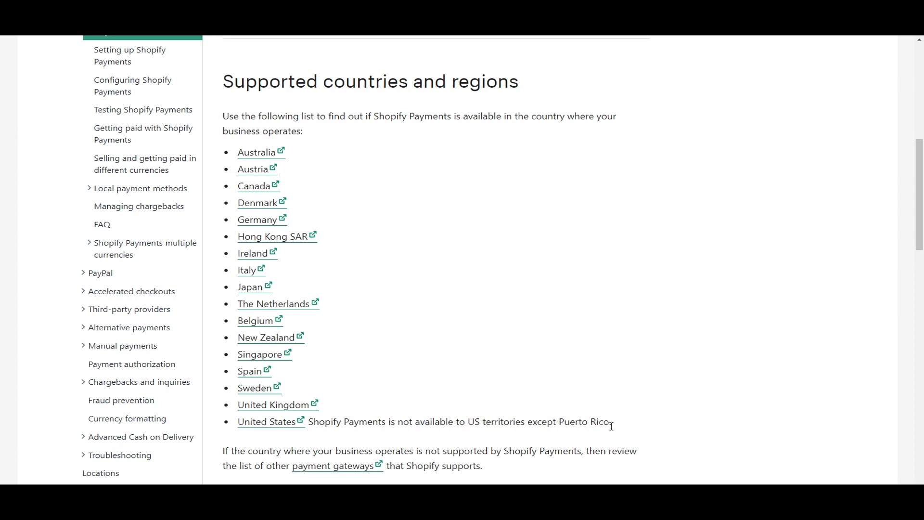
{"action": "mouse_move", "coordinate": [126, 418]}
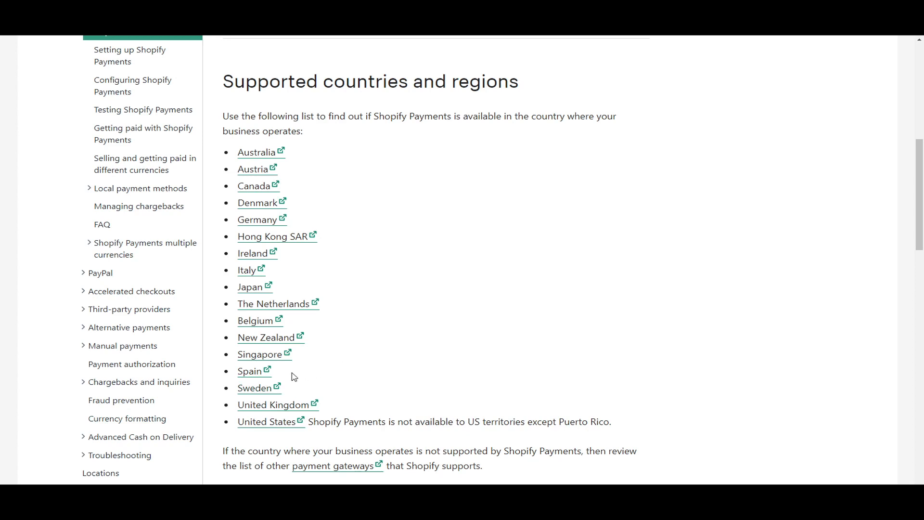
{"action": "mouse_move", "coordinate": [276, 334]}
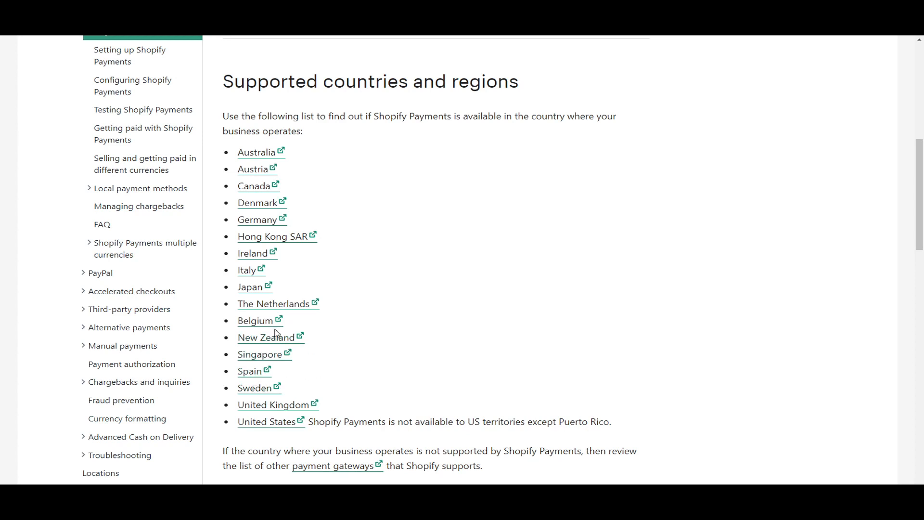
{"action": "mouse_move", "coordinate": [258, 277]}
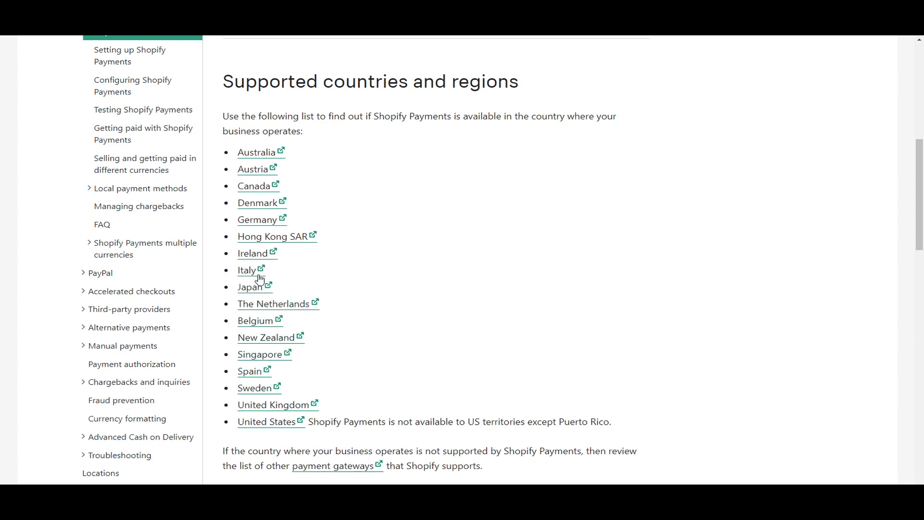
{"action": "mouse_move", "coordinate": [294, 219]}
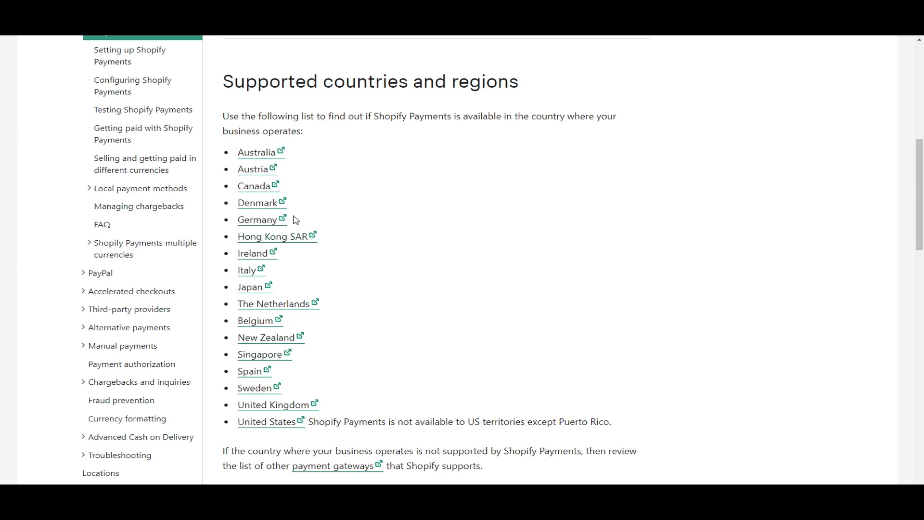
{"action": "mouse_move", "coordinate": [253, 169]}
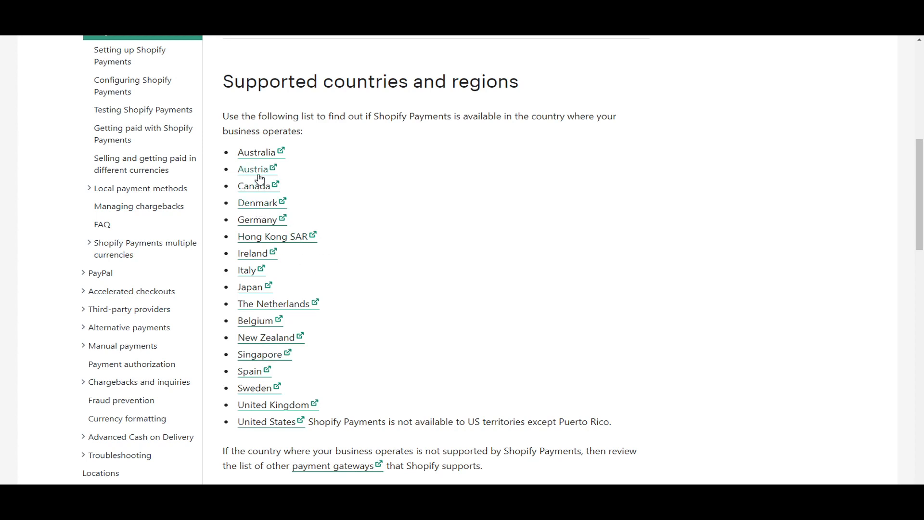
{"action": "mouse_move", "coordinate": [349, 154]}
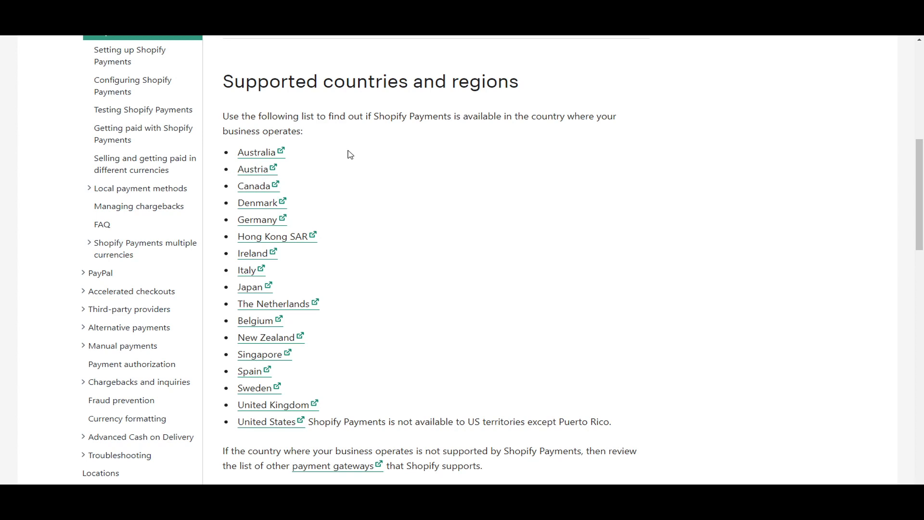
{"action": "mouse_move", "coordinate": [443, 254]}
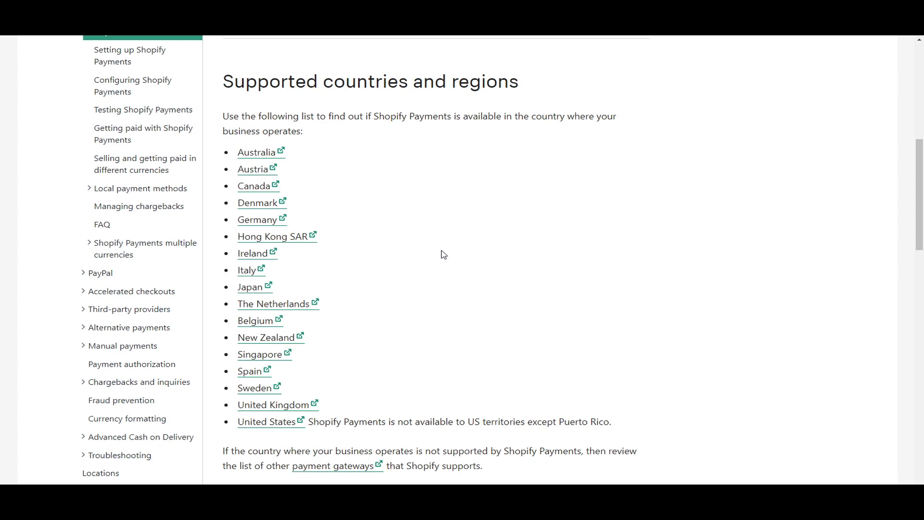
{"action": "mouse_move", "coordinate": [530, 387]}
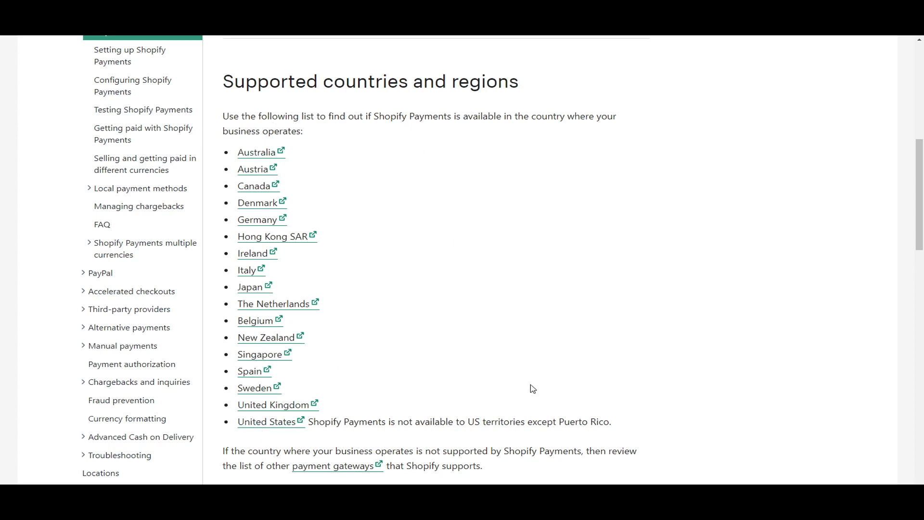
{"action": "mouse_move", "coordinate": [385, 447]}
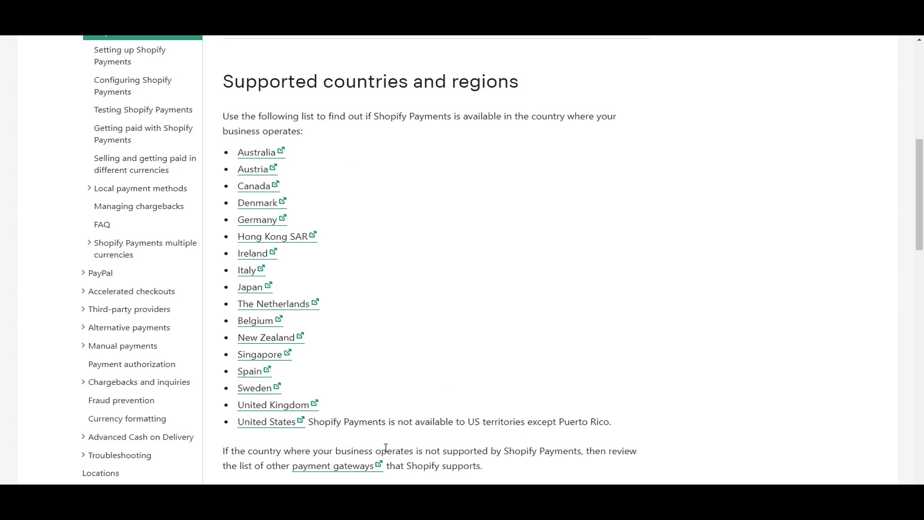
{"action": "mouse_move", "coordinate": [612, 463]}
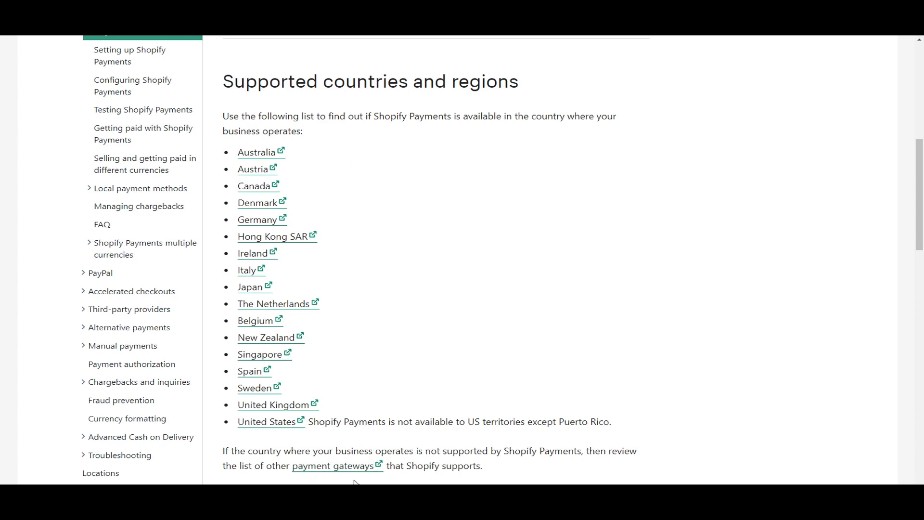
{"action": "mouse_move", "coordinate": [464, 464]}
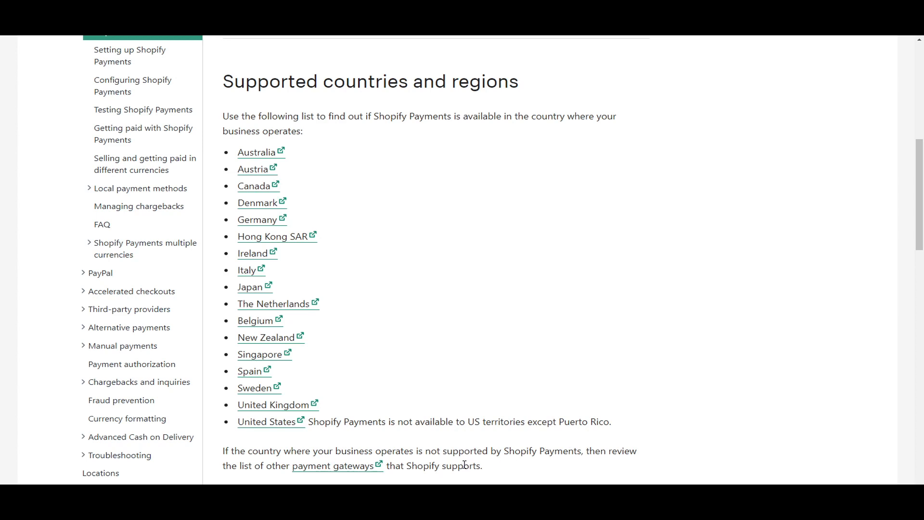
{"action": "mouse_move", "coordinate": [333, 465]}
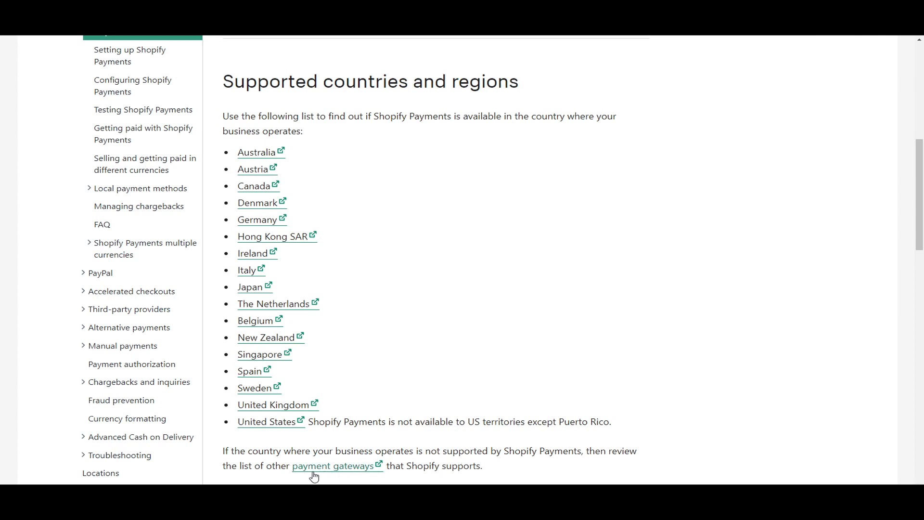
{"action": "mouse_move", "coordinate": [456, 466]}
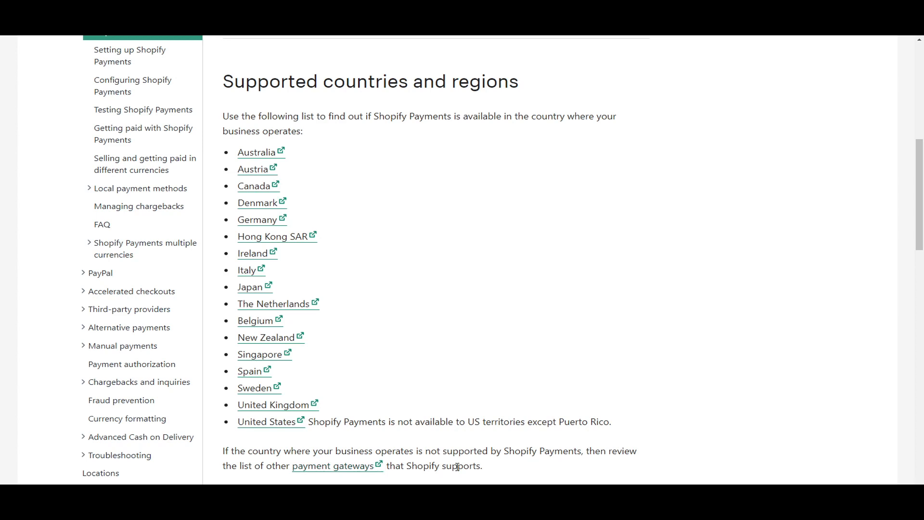
{"action": "mouse_move", "coordinate": [426, 477]}
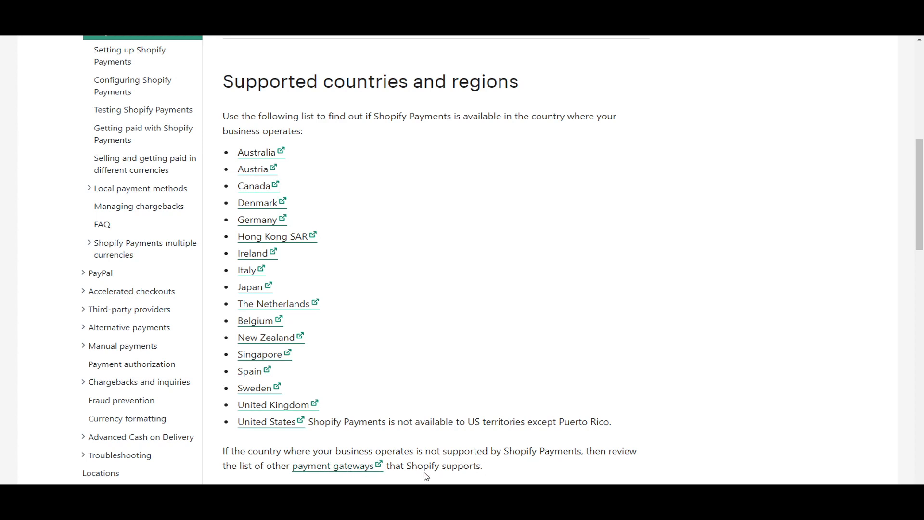
{"action": "mouse_move", "coordinate": [384, 310]}
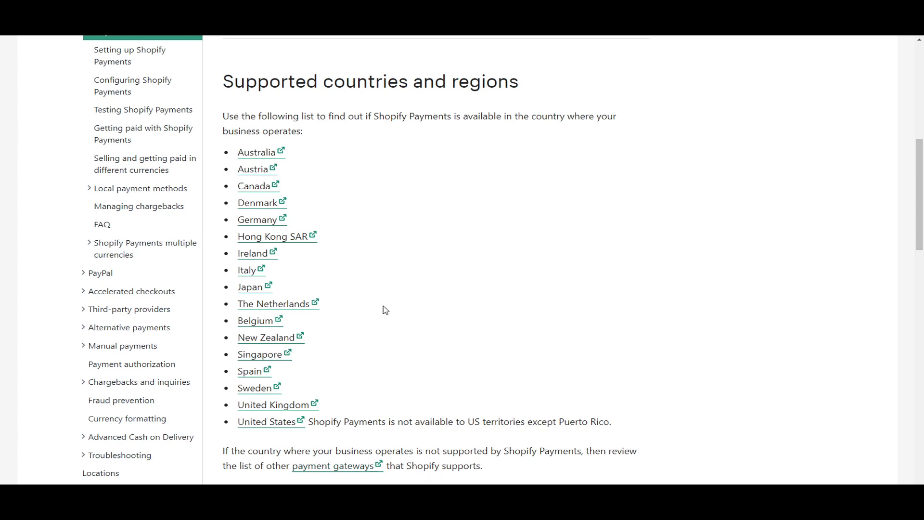
{"action": "mouse_move", "coordinate": [535, 202]}
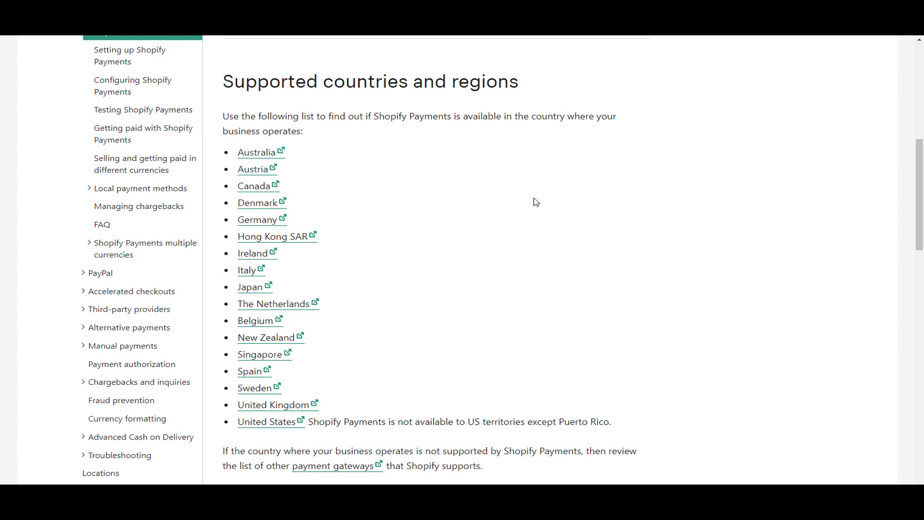
{"action": "mouse_move", "coordinate": [320, 454]}
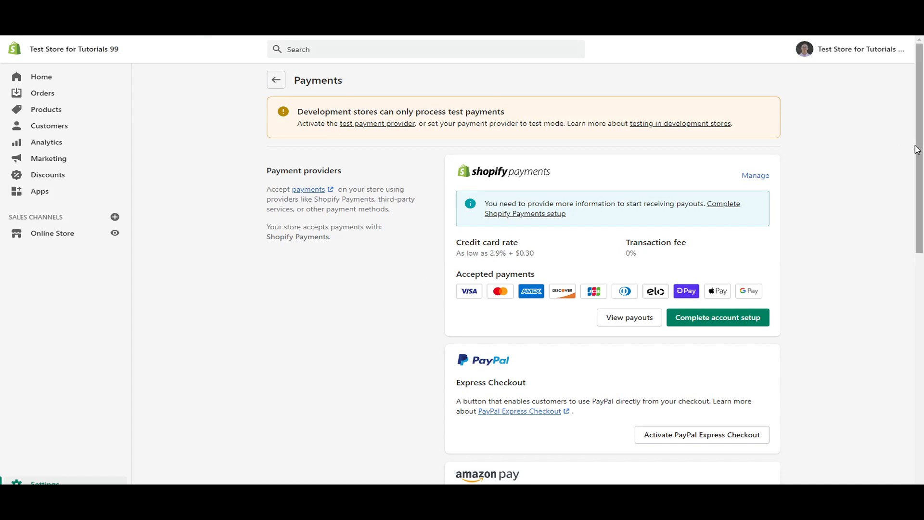
{"action": "mouse_move", "coordinate": [899, 160]}
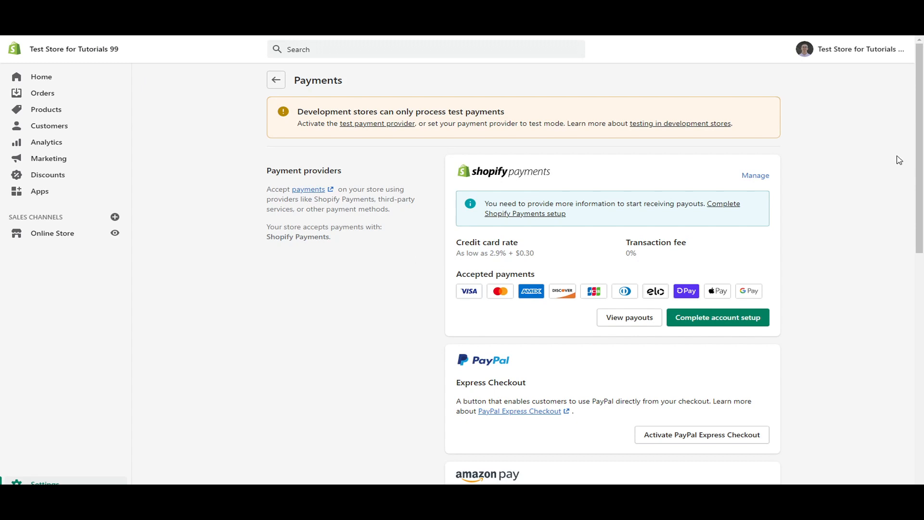
{"action": "scroll", "scroll_direction": "down", "scroll_amount": 3}
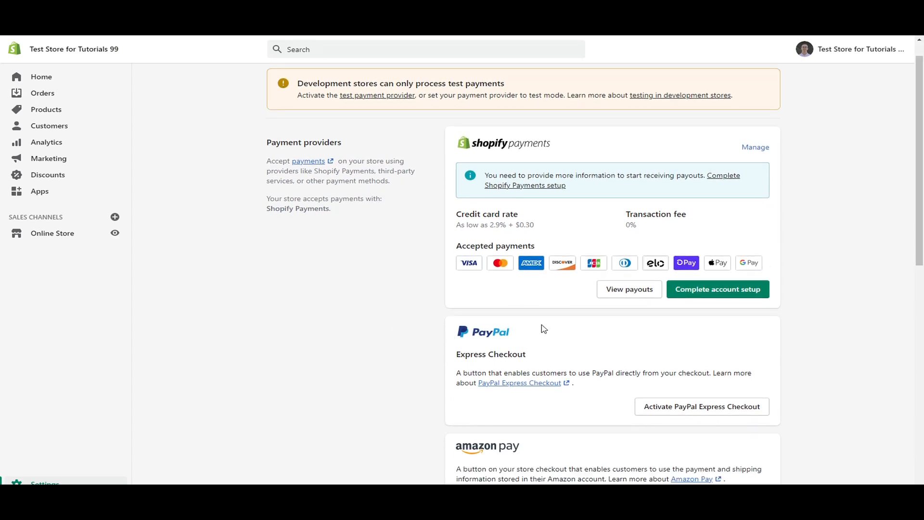
{"action": "scroll", "scroll_direction": "up", "scroll_amount": 3}
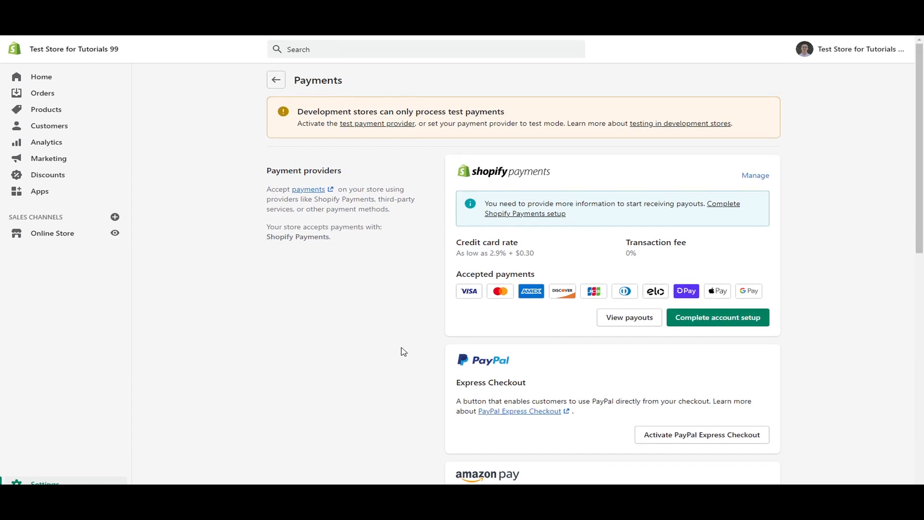
{"action": "mouse_move", "coordinate": [331, 347]}
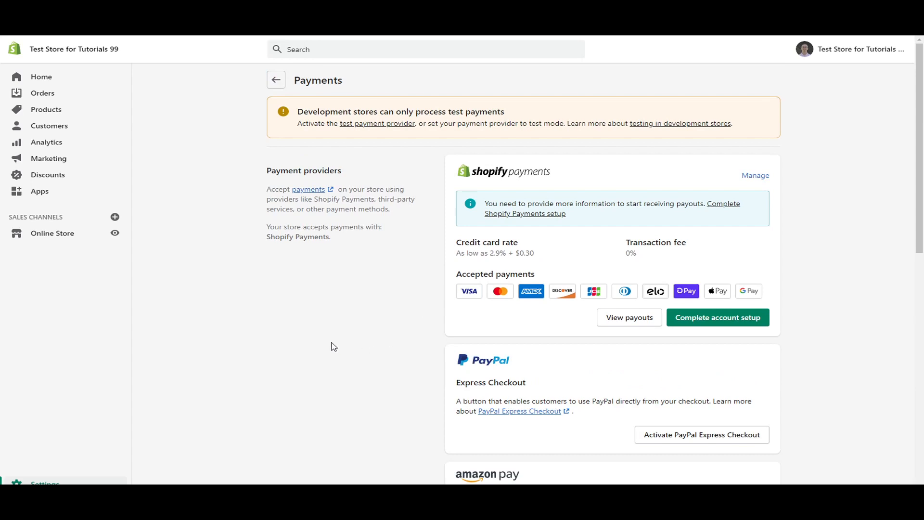
{"action": "mouse_move", "coordinate": [528, 180]}
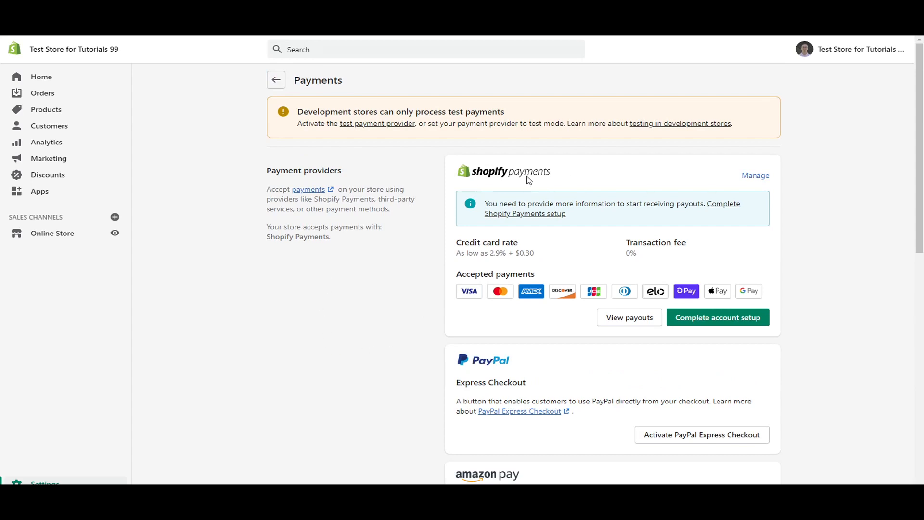
{"action": "mouse_move", "coordinate": [497, 372]}
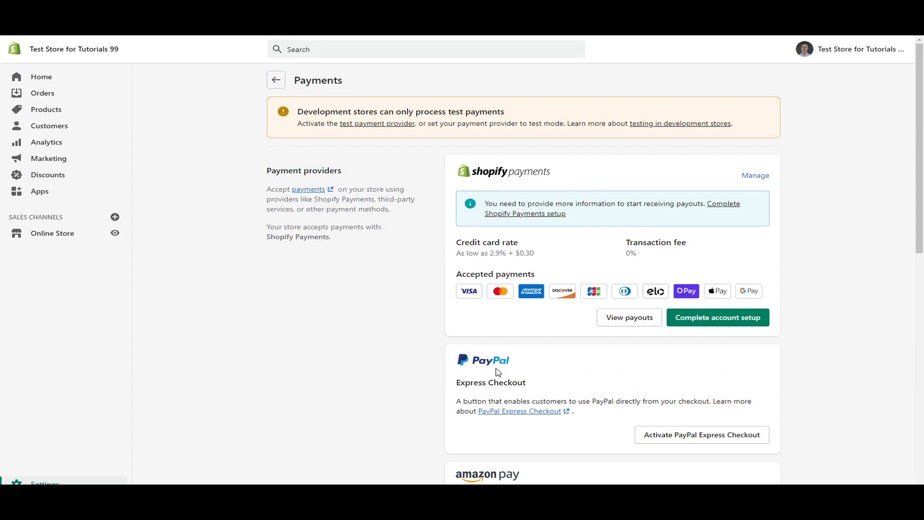
{"action": "mouse_move", "coordinate": [454, 386]}
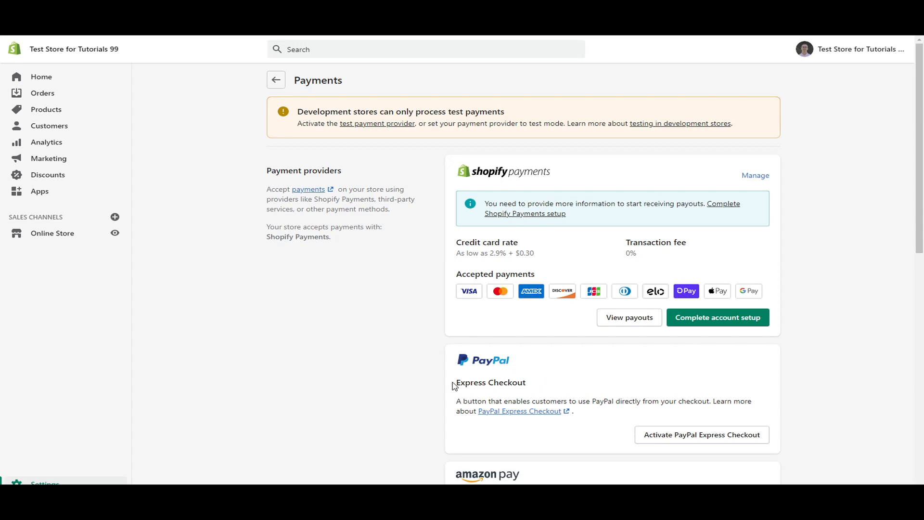
{"action": "mouse_move", "coordinate": [600, 377]}
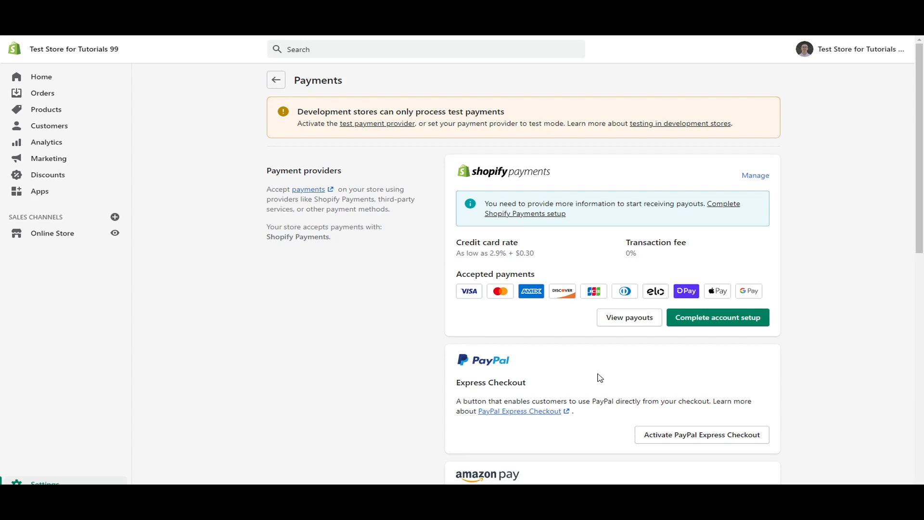
{"action": "mouse_move", "coordinate": [527, 376]}
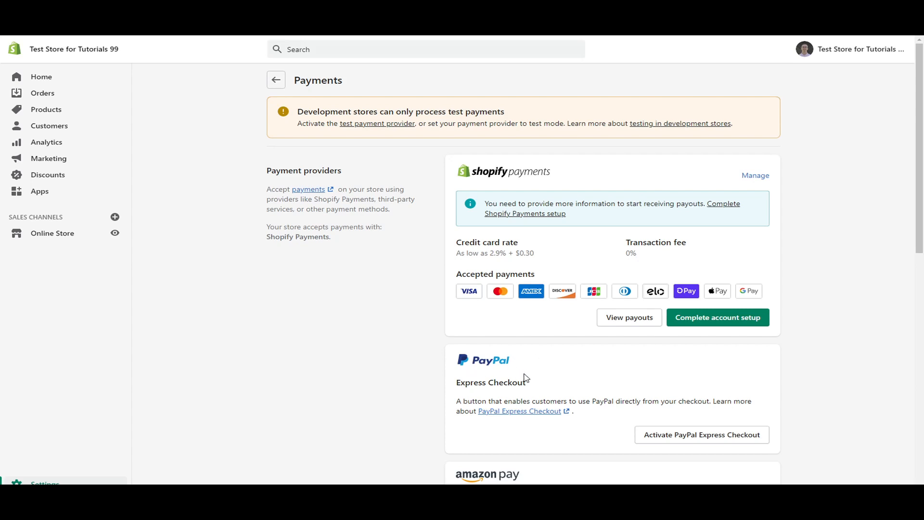
{"action": "mouse_move", "coordinate": [629, 437]}
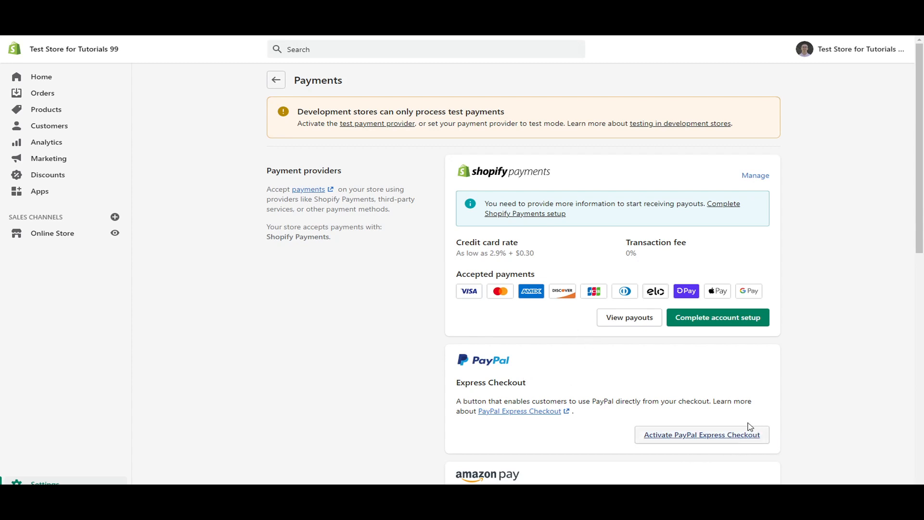
{"action": "mouse_move", "coordinate": [688, 450]}
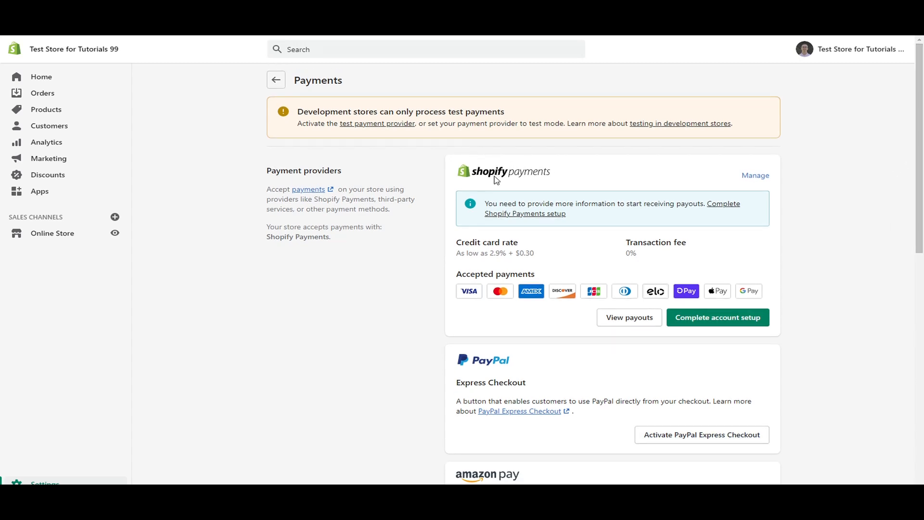
{"action": "mouse_move", "coordinate": [908, 188]}
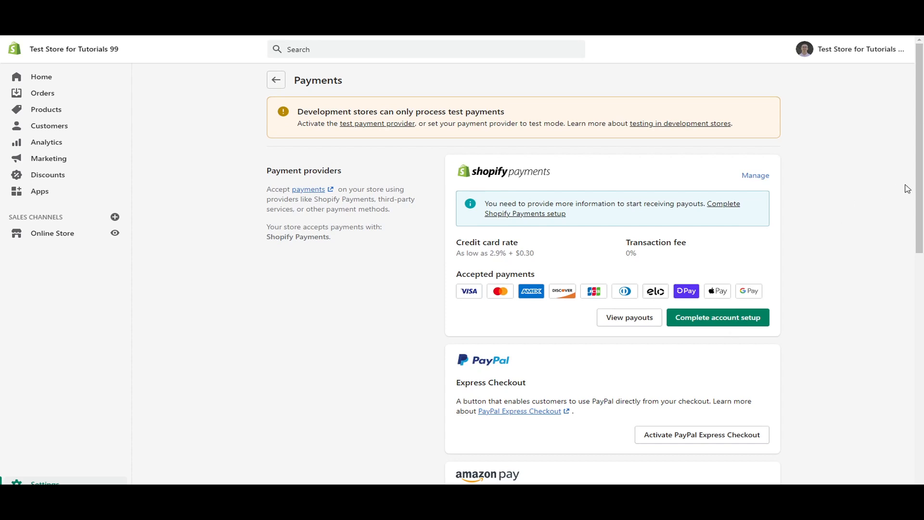
{"action": "scroll", "scroll_direction": "down", "scroll_amount": 3}
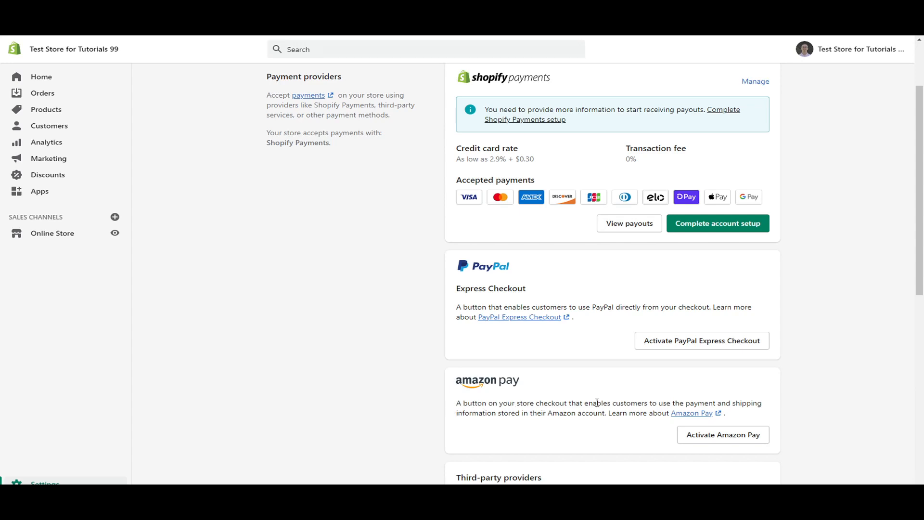
{"action": "mouse_move", "coordinate": [569, 304]}
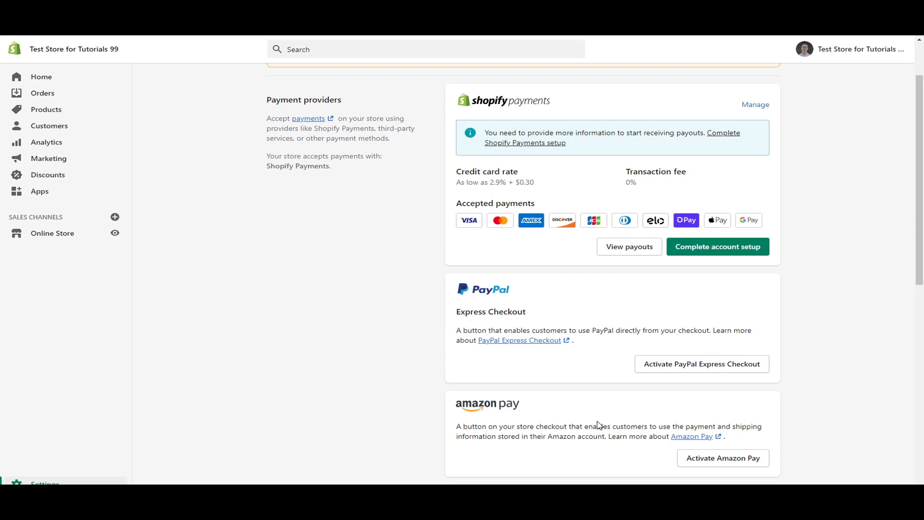
{"action": "mouse_move", "coordinate": [666, 388]}
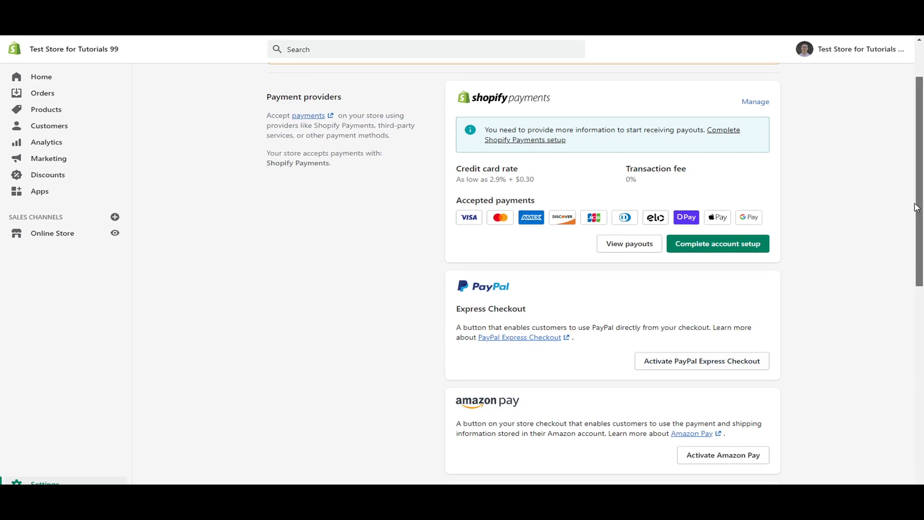
{"action": "scroll", "scroll_direction": "down", "scroll_amount": 3}
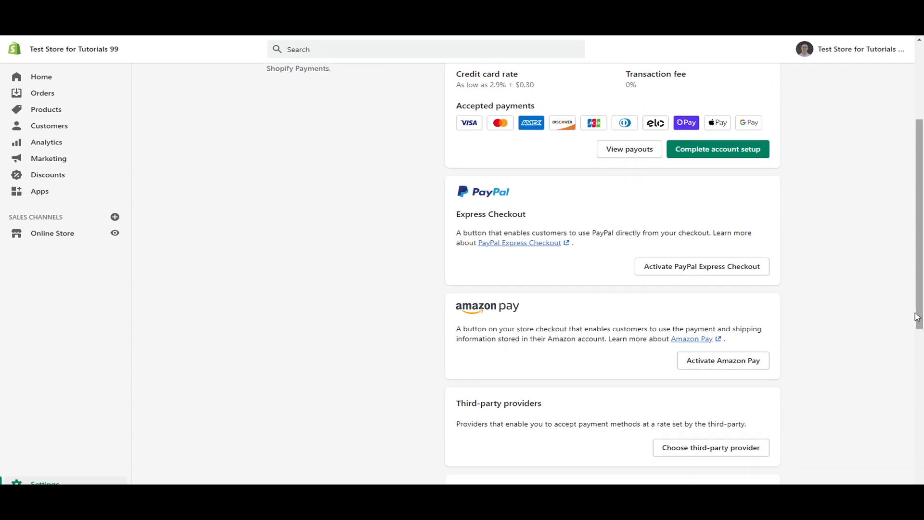
{"action": "mouse_move", "coordinate": [552, 424]}
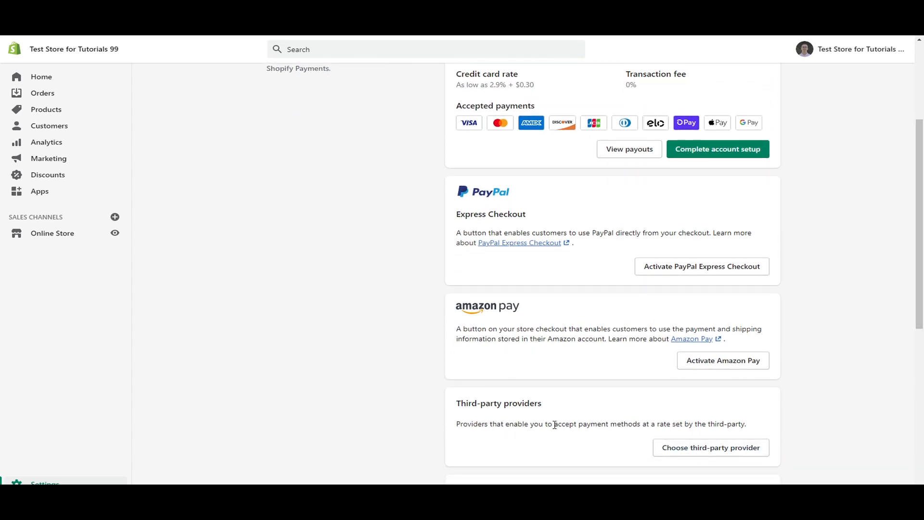
{"action": "mouse_move", "coordinate": [645, 428]}
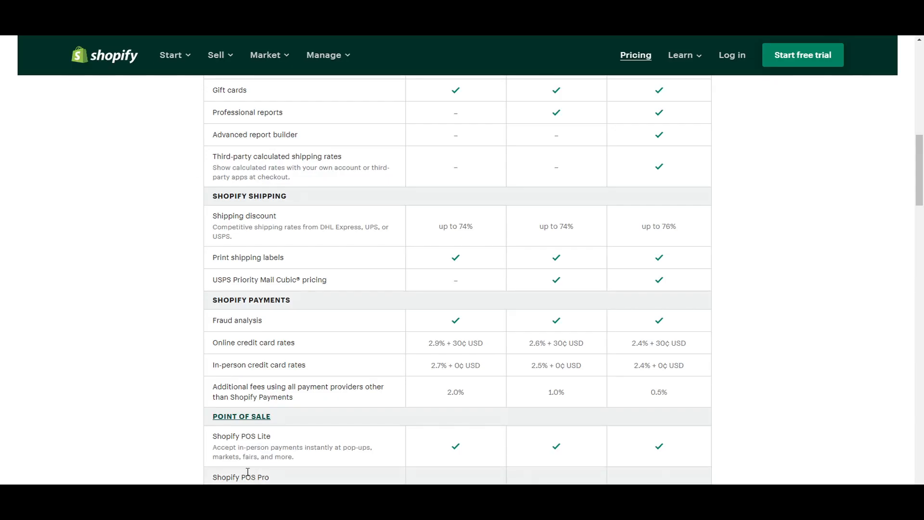
Browse the third-party provider list (2Checkout, Adyen, Authorize.net, Braintree) and their accepted card types
{"action": "double_click", "coordinate": [454, 392]}
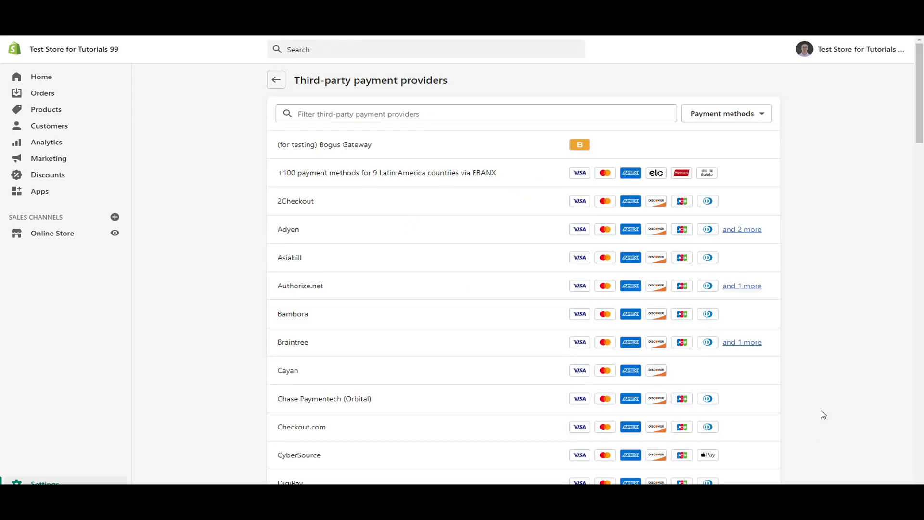
{"action": "scroll", "scroll_direction": "down", "scroll_amount": 3}
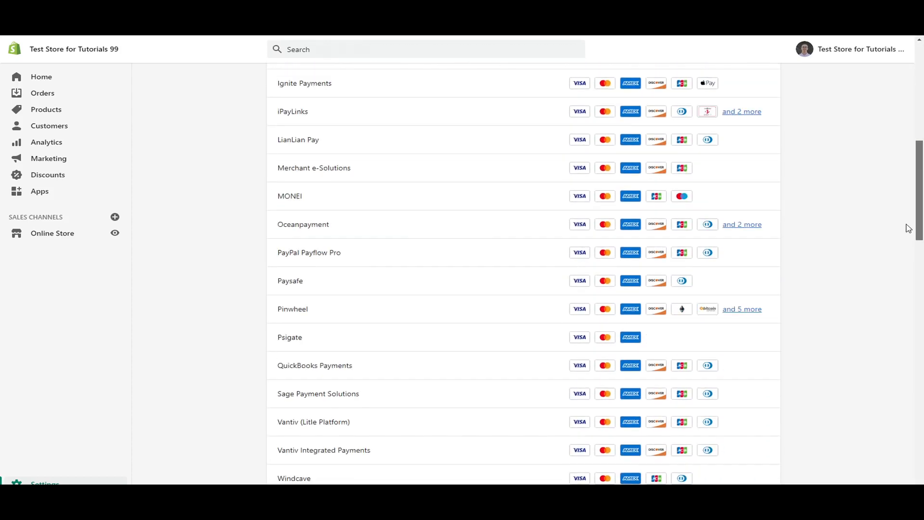
{"action": "scroll", "scroll_direction": "down", "scroll_amount": 3}
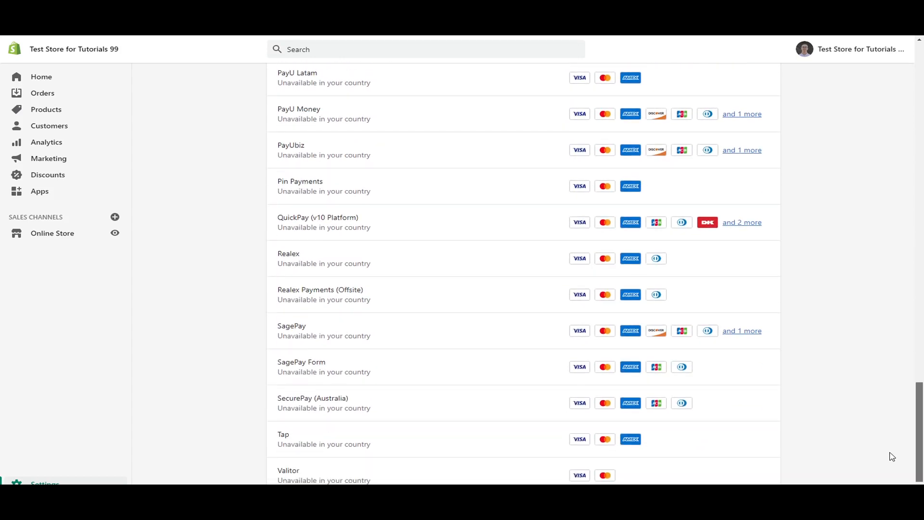
{"action": "scroll", "scroll_direction": "up", "scroll_amount": 3}
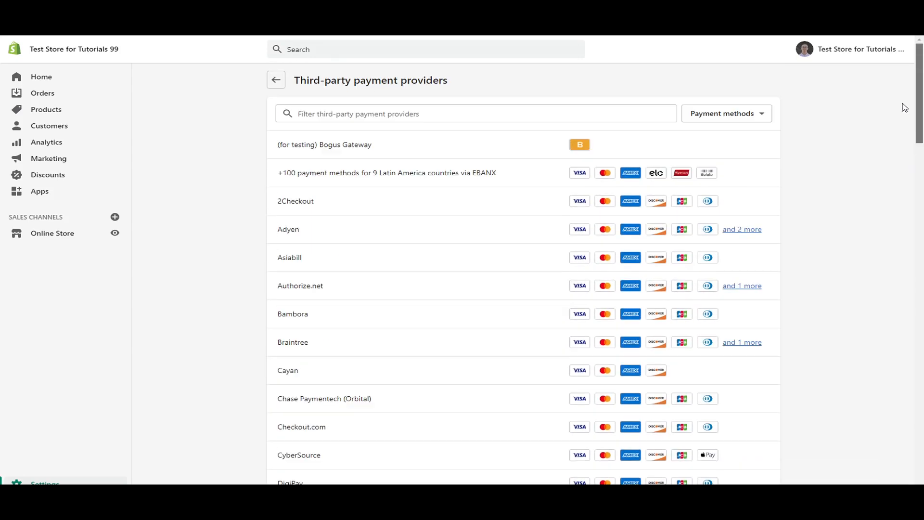
{"action": "mouse_move", "coordinate": [854, 141]}
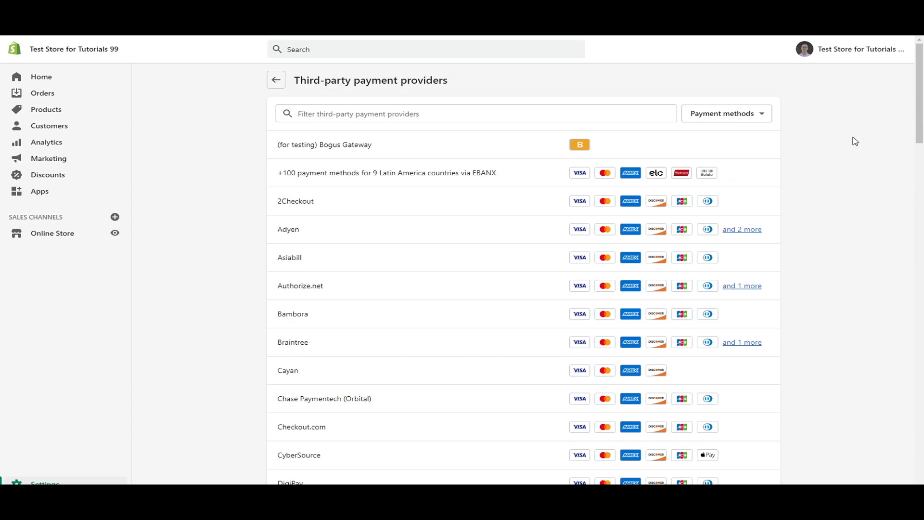
{"action": "mouse_move", "coordinate": [886, 130]}
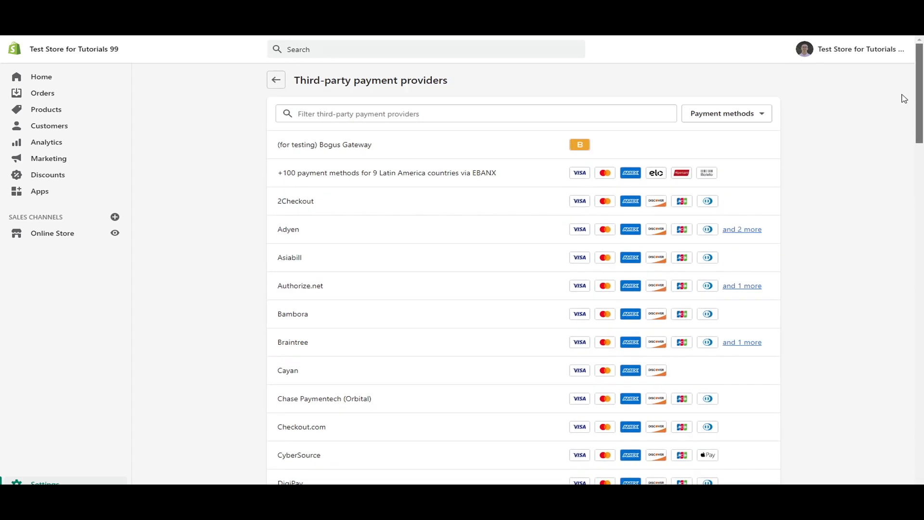
{"action": "mouse_move", "coordinate": [244, 266]}
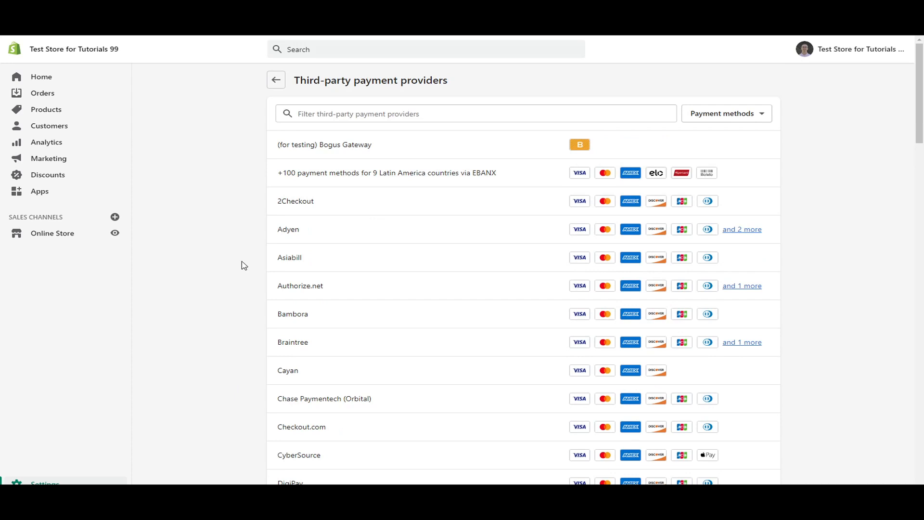
{"action": "mouse_move", "coordinate": [303, 226]}
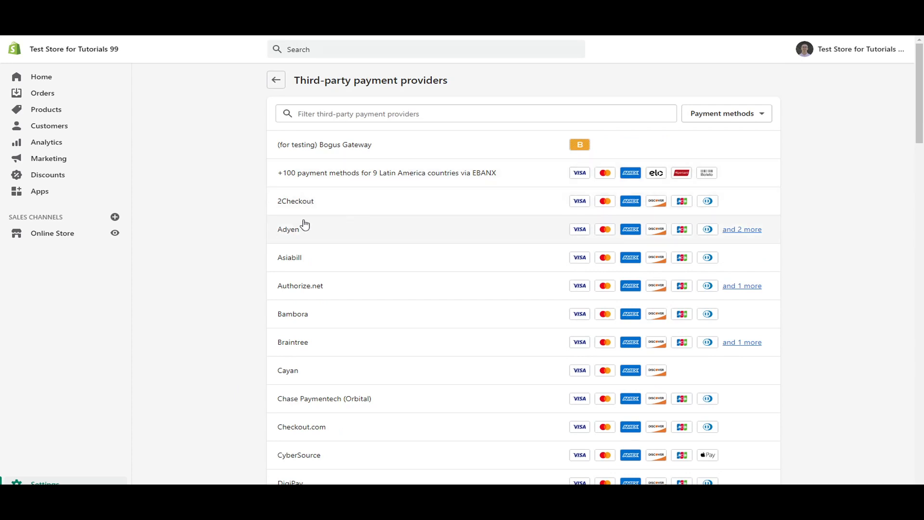
{"action": "scroll", "scroll_direction": "down", "scroll_amount": 3}
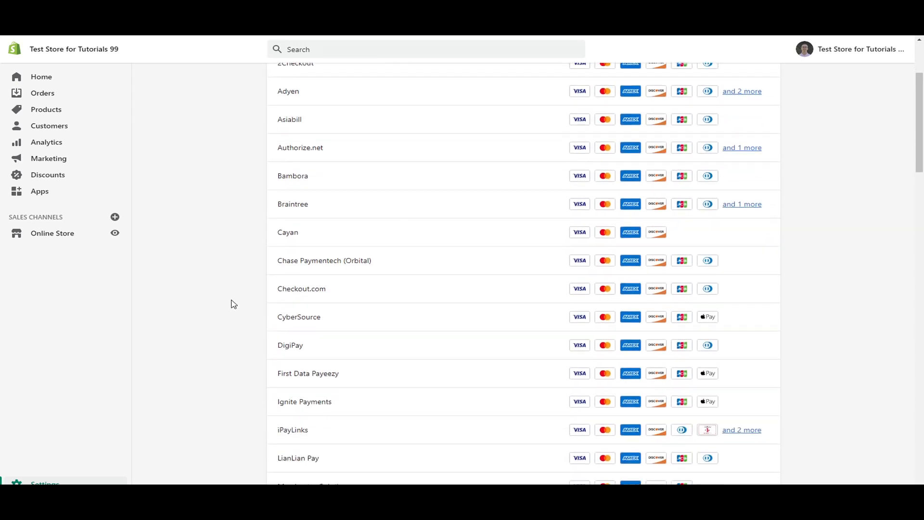
{"action": "scroll", "scroll_direction": "down", "scroll_amount": 3}
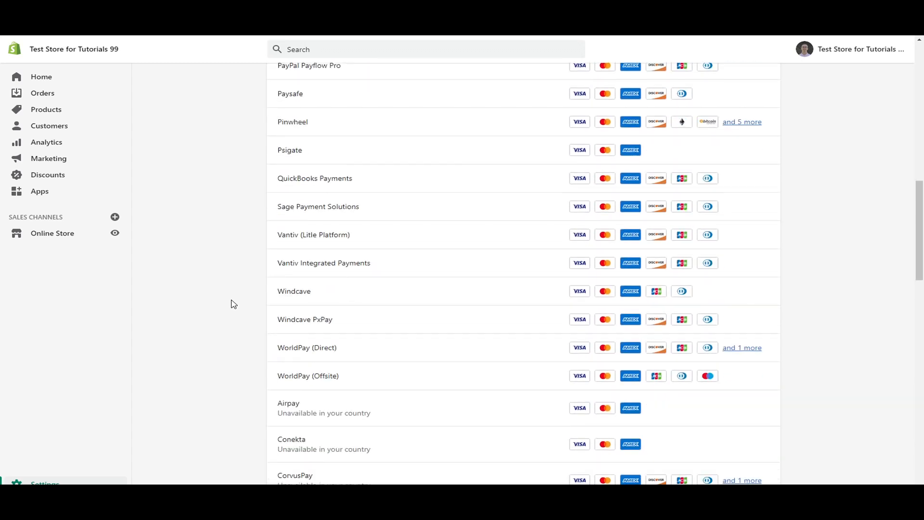
{"action": "scroll", "scroll_direction": "down", "scroll_amount": 3}
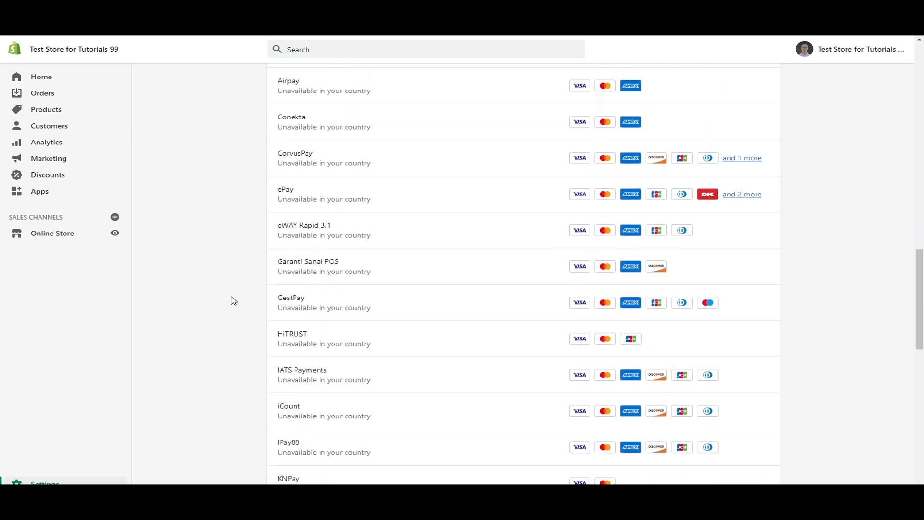
{"action": "scroll", "scroll_direction": "down", "scroll_amount": 3}
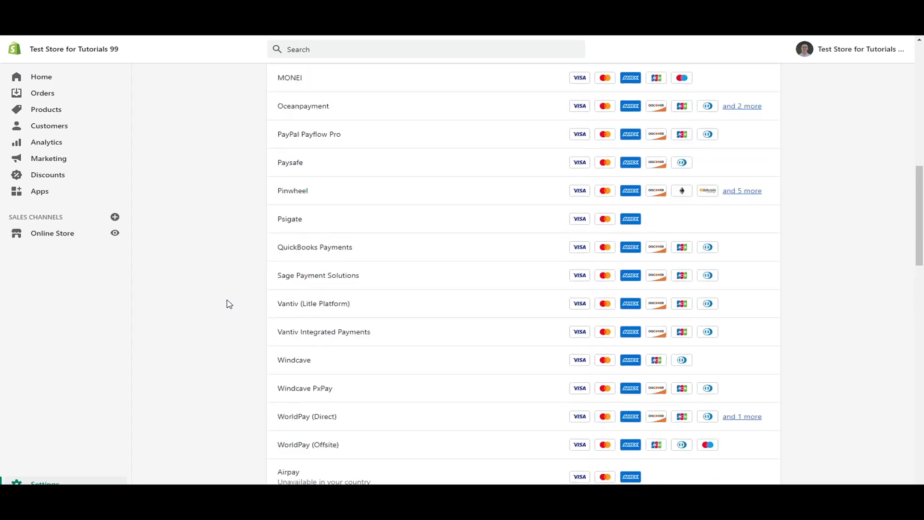
{"action": "scroll", "scroll_direction": "up", "scroll_amount": 3}
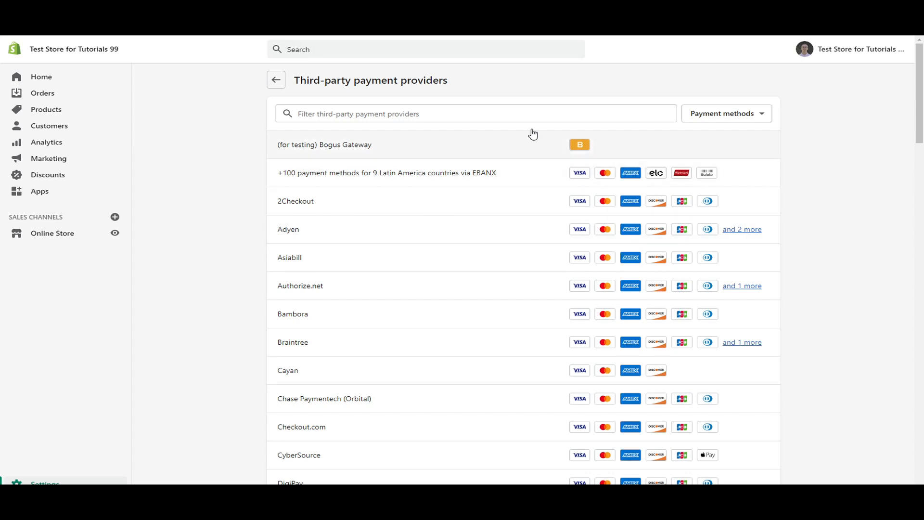
{"action": "mouse_move", "coordinate": [739, 411]}
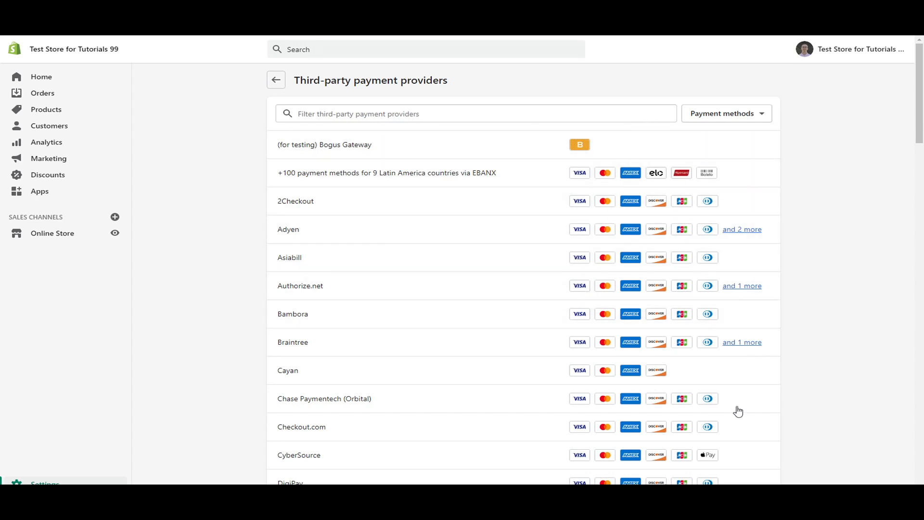
{"action": "mouse_move", "coordinate": [200, 81]}
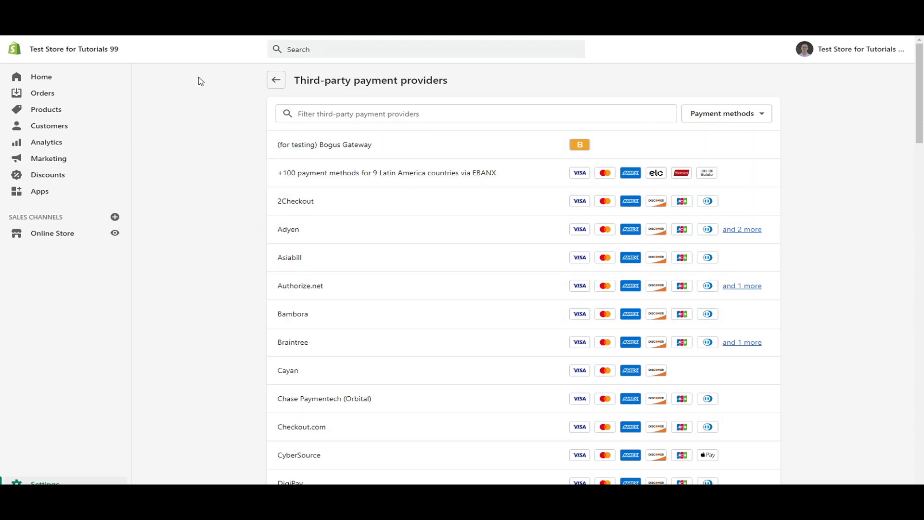
{"action": "left_click", "coordinate": [277, 79]}
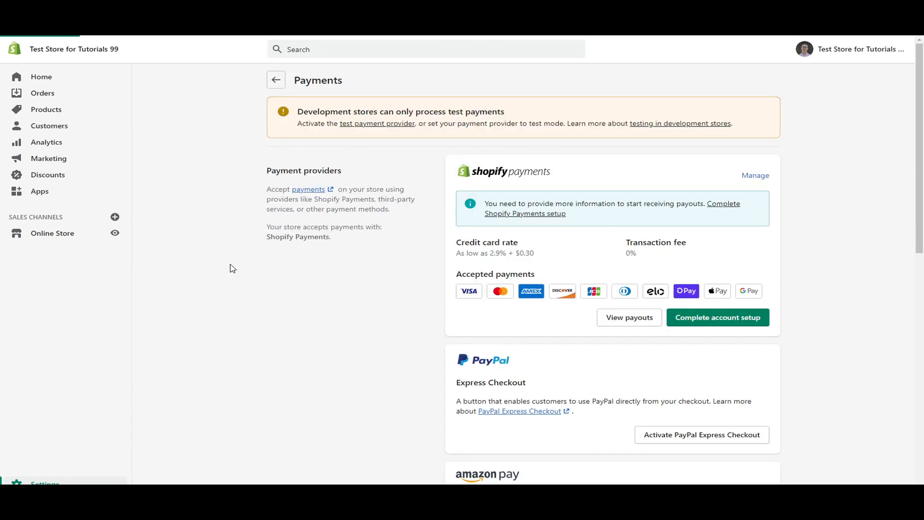
{"action": "scroll", "scroll_direction": "down", "scroll_amount": 3}
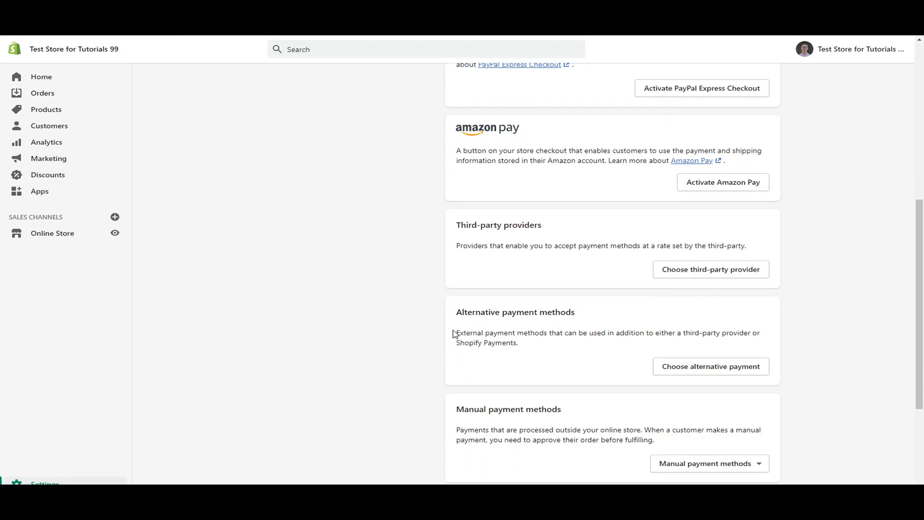
{"action": "mouse_move", "coordinate": [580, 348]}
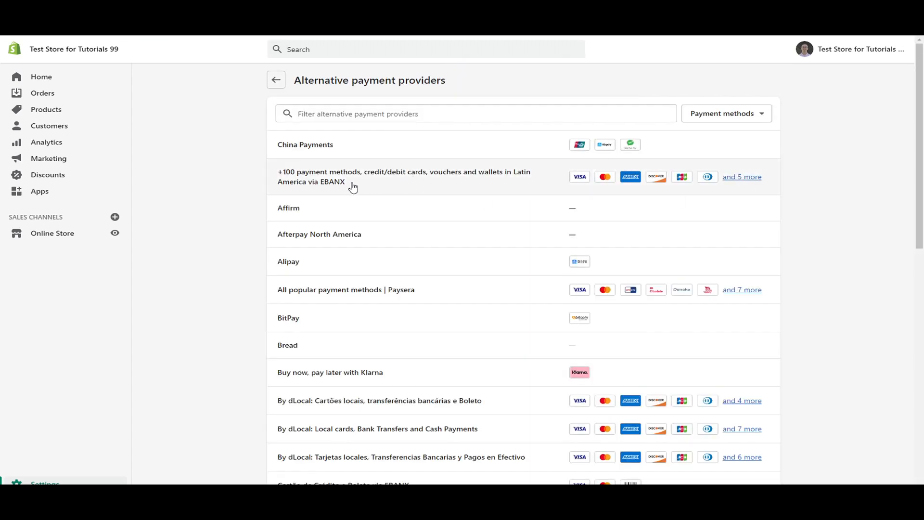
{"action": "mouse_move", "coordinate": [466, 189]}
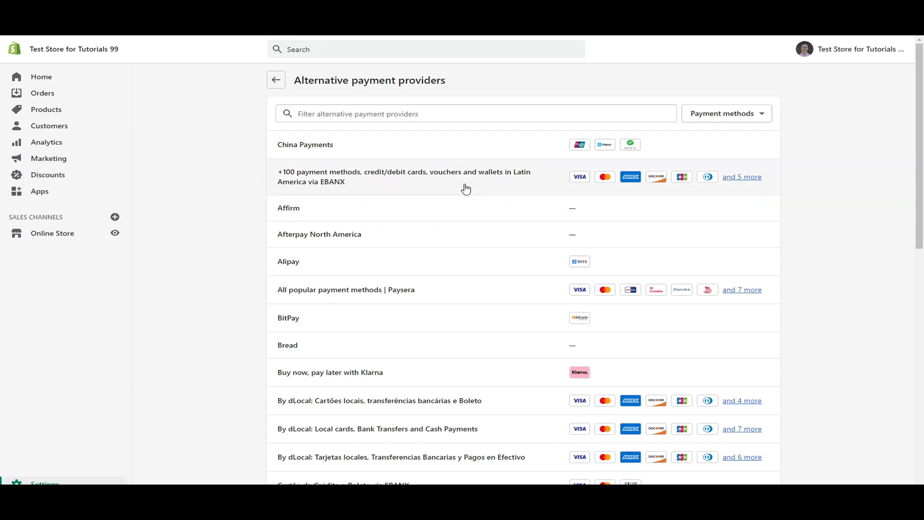
{"action": "mouse_move", "coordinate": [547, 146]}
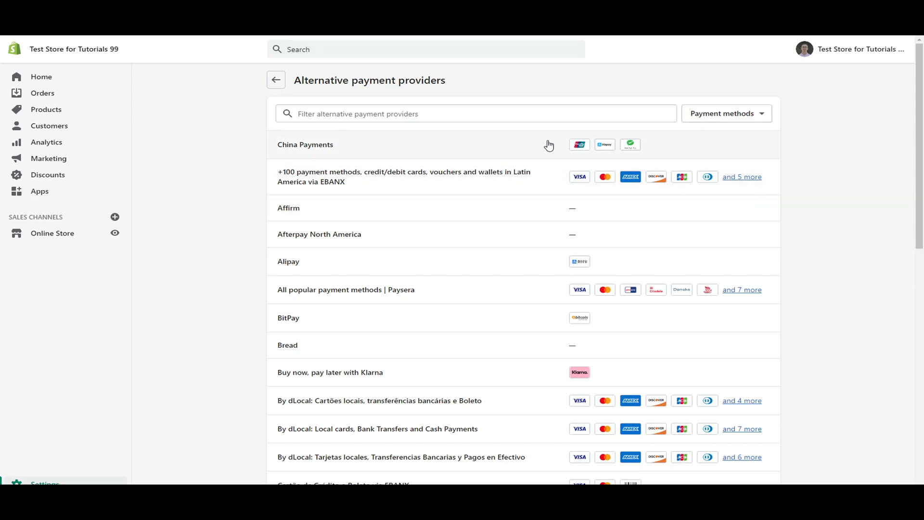
{"action": "mouse_move", "coordinate": [514, 333]}
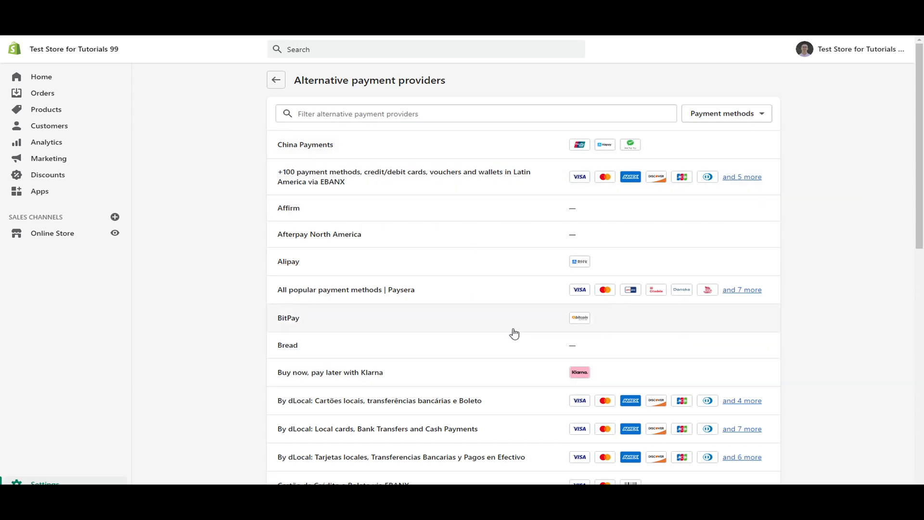
{"action": "mouse_move", "coordinate": [579, 318]}
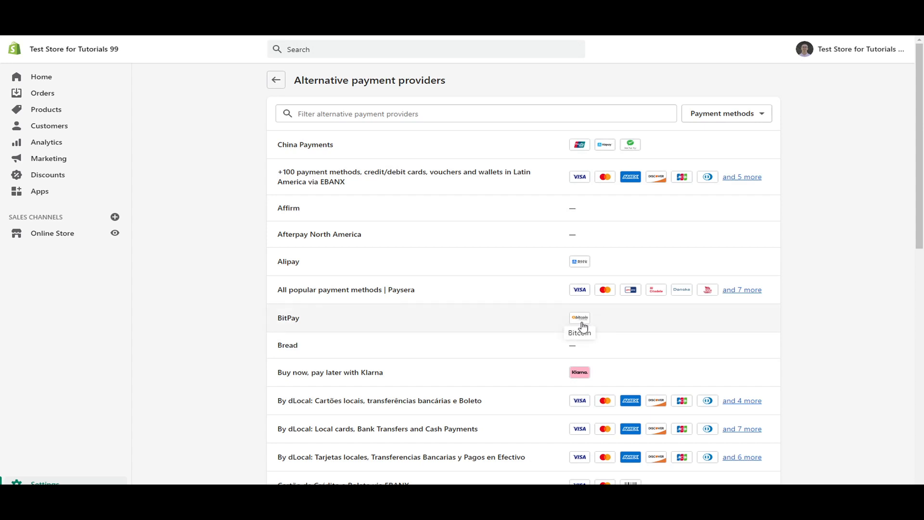
{"action": "mouse_move", "coordinate": [910, 214]}
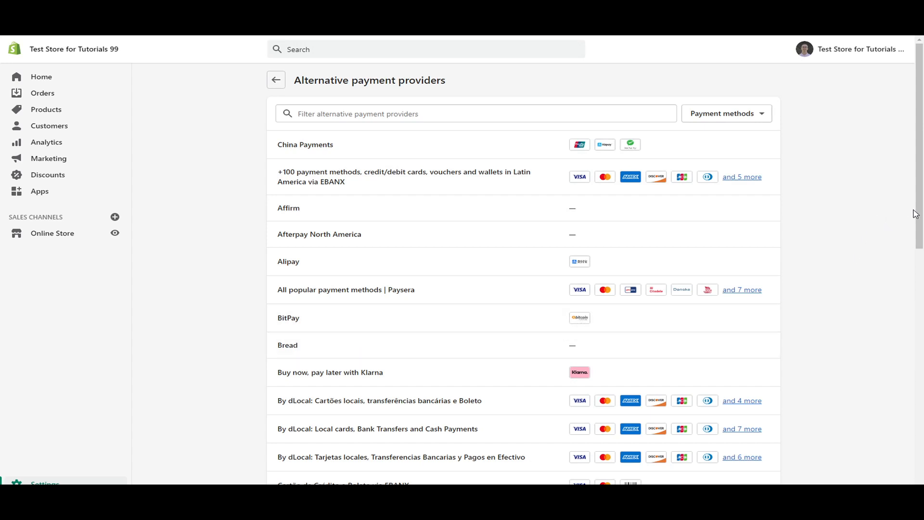
{"action": "mouse_move", "coordinate": [918, 226]}
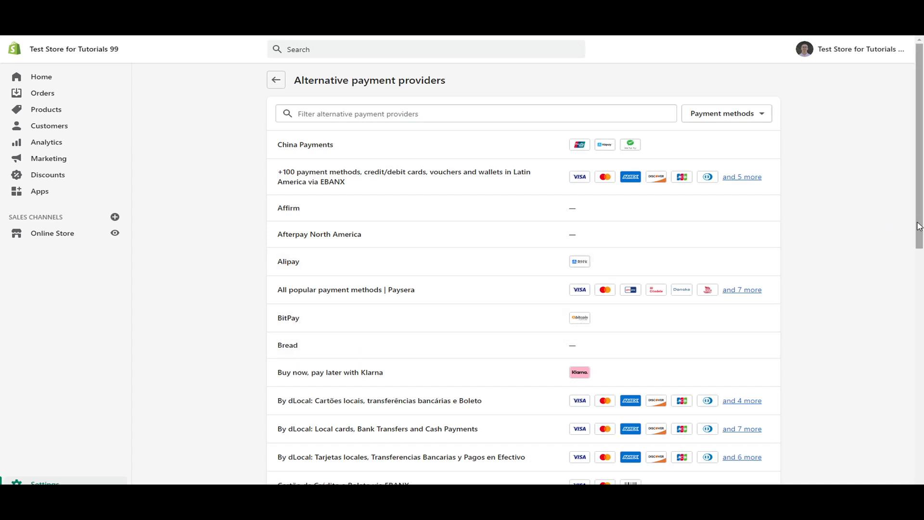
{"action": "scroll", "scroll_direction": "down", "scroll_amount": 3}
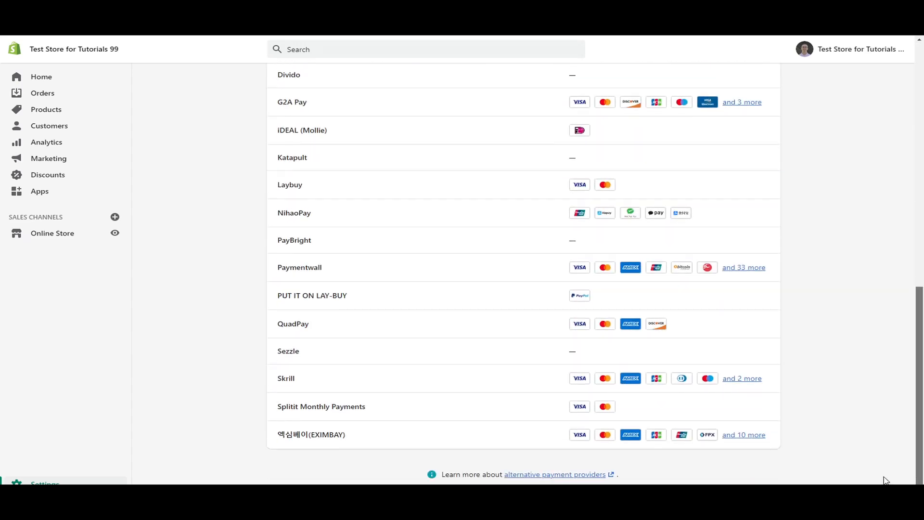
{"action": "scroll", "scroll_direction": "up", "scroll_amount": 3}
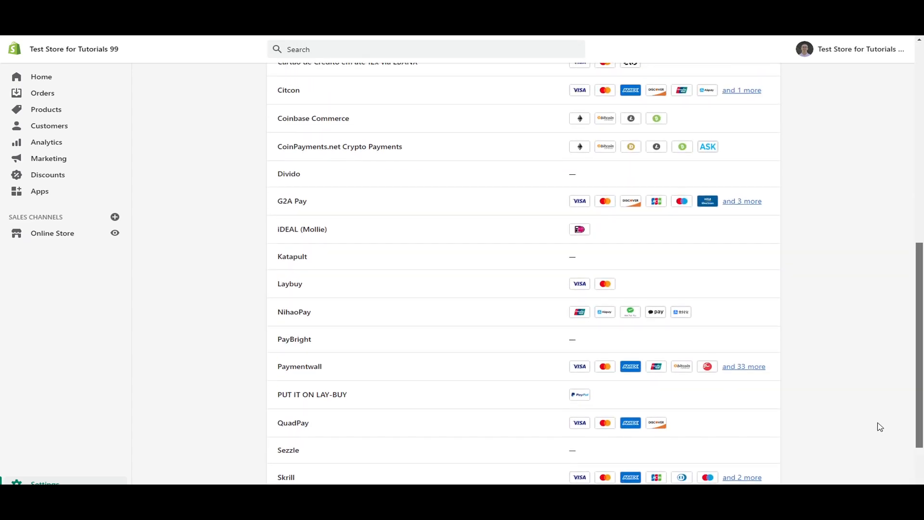
{"action": "scroll", "scroll_direction": "up", "scroll_amount": 3}
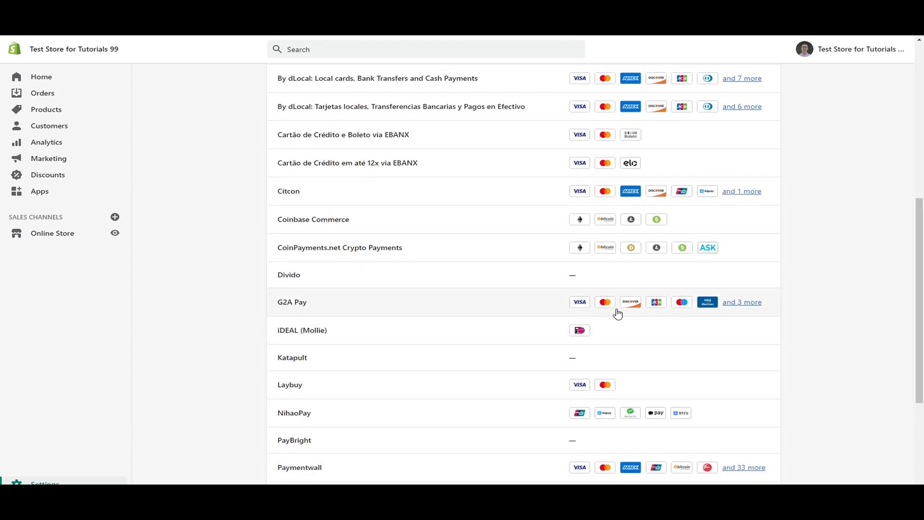
{"action": "scroll", "scroll_direction": "up", "scroll_amount": 3}
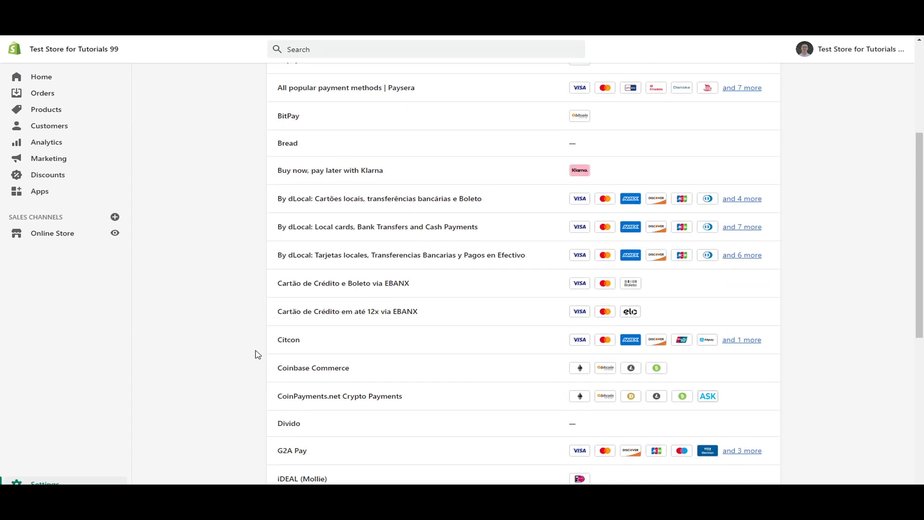
{"action": "mouse_move", "coordinate": [478, 376]}
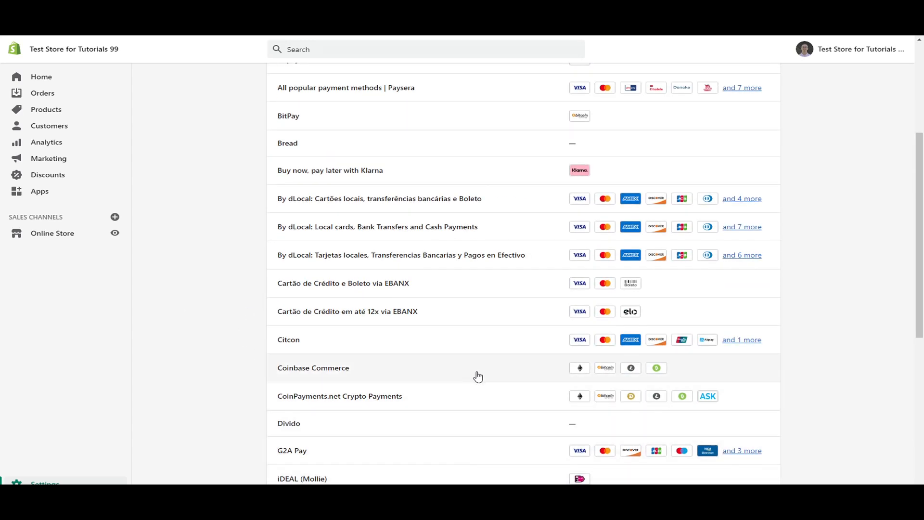
{"action": "mouse_move", "coordinate": [830, 376]}
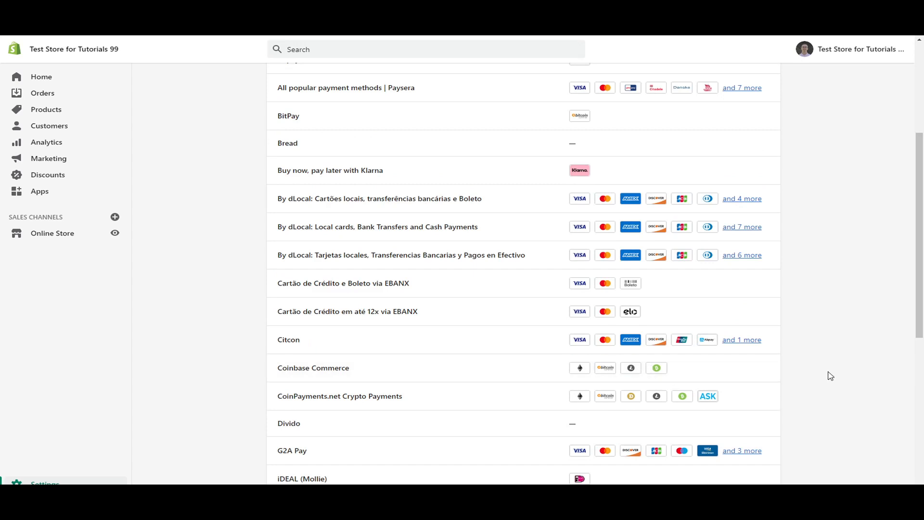
{"action": "scroll", "scroll_direction": "up", "scroll_amount": 3}
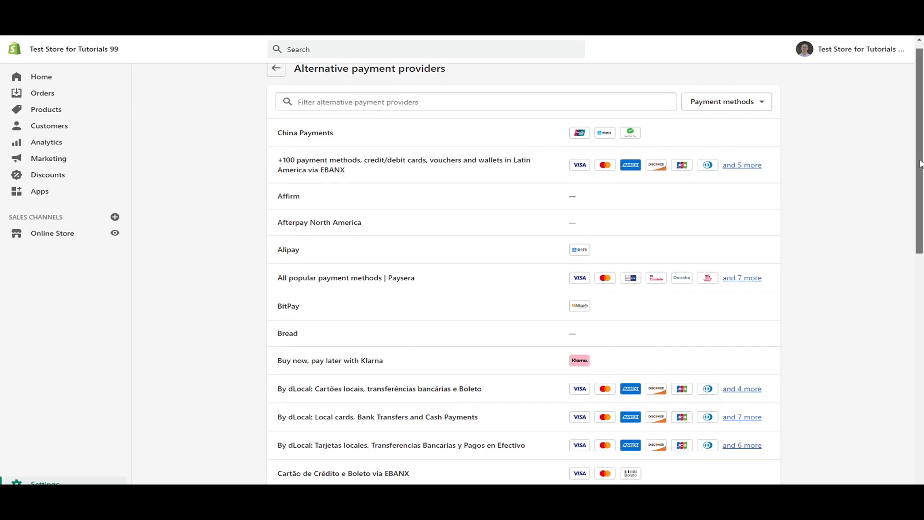
{"action": "scroll", "scroll_direction": "down", "scroll_amount": 3}
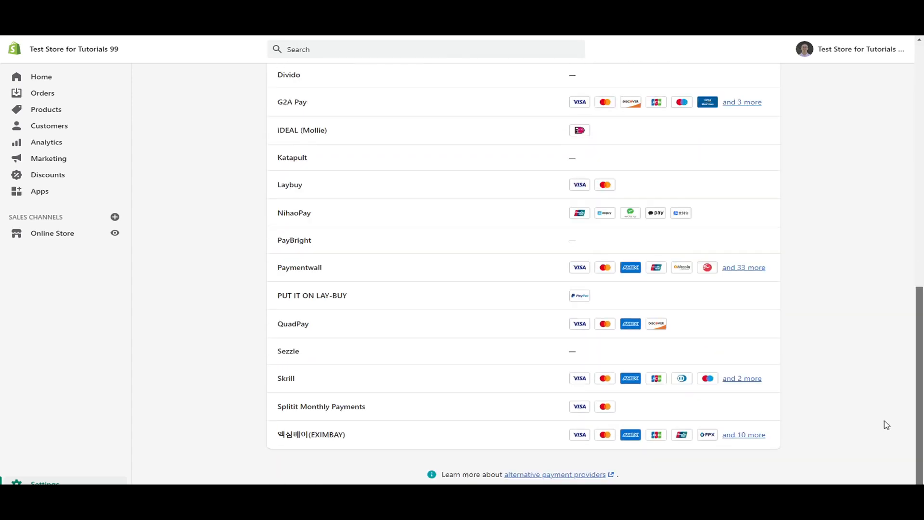
{"action": "left_click", "coordinate": [552, 474]}
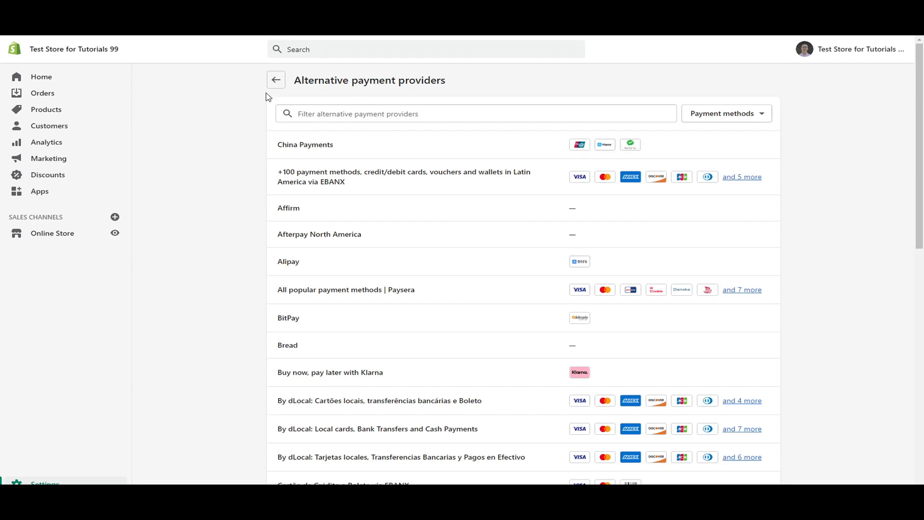
Return to the Payments settings page and expand the Manual payment methods list
{"action": "left_click", "coordinate": [275, 80]}
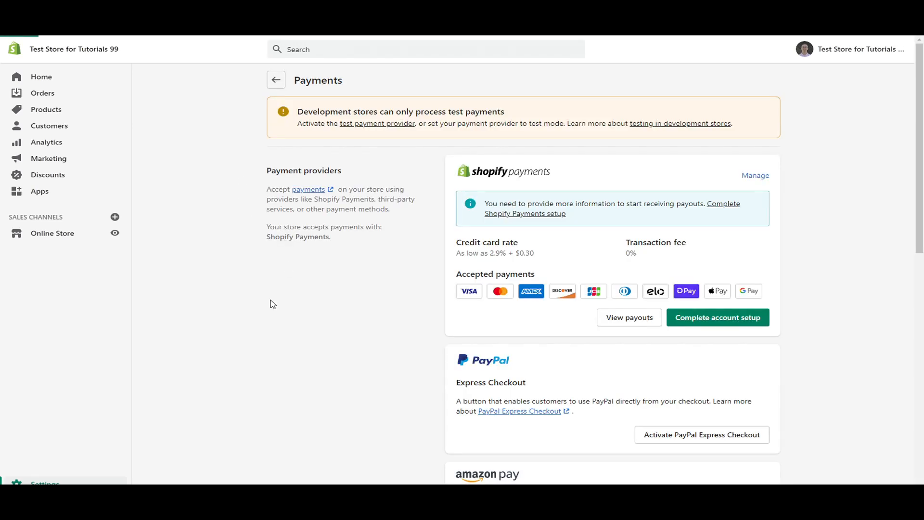
{"action": "scroll", "scroll_direction": "down", "scroll_amount": 3}
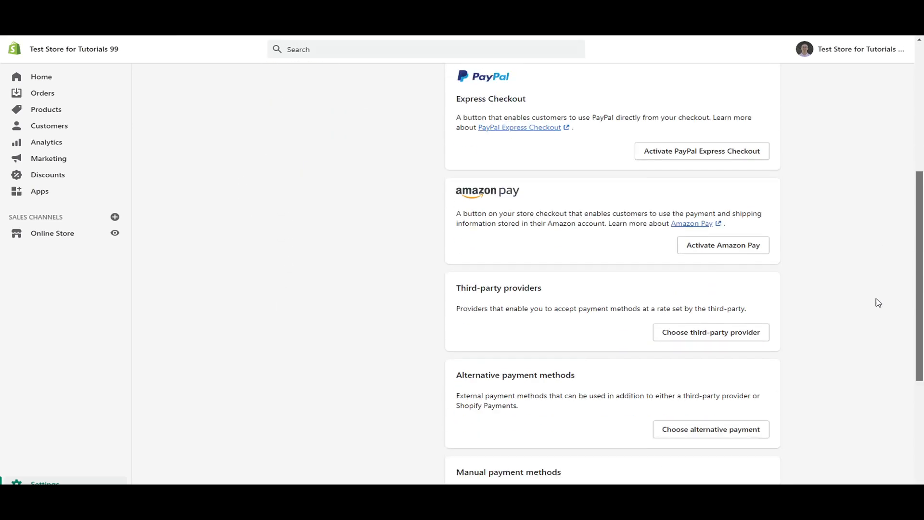
{"action": "scroll", "scroll_direction": "down", "scroll_amount": 3}
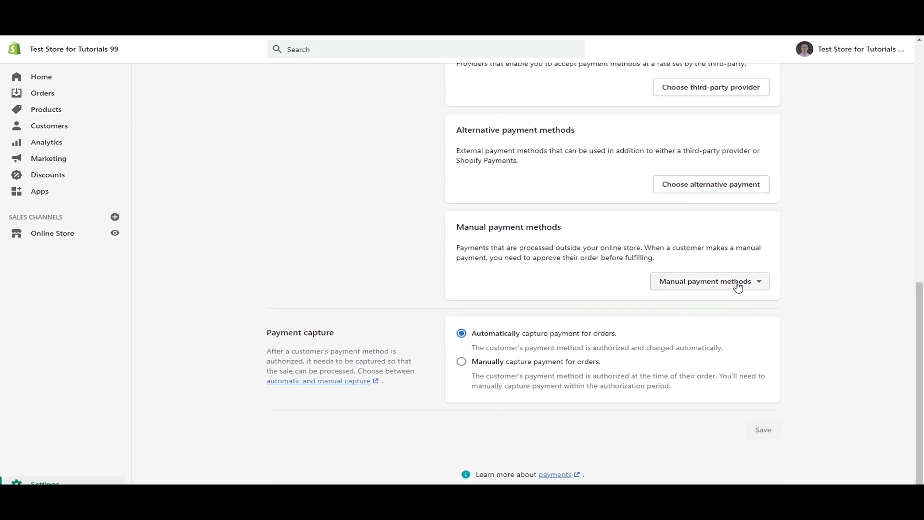
{"action": "left_click", "coordinate": [710, 281]}
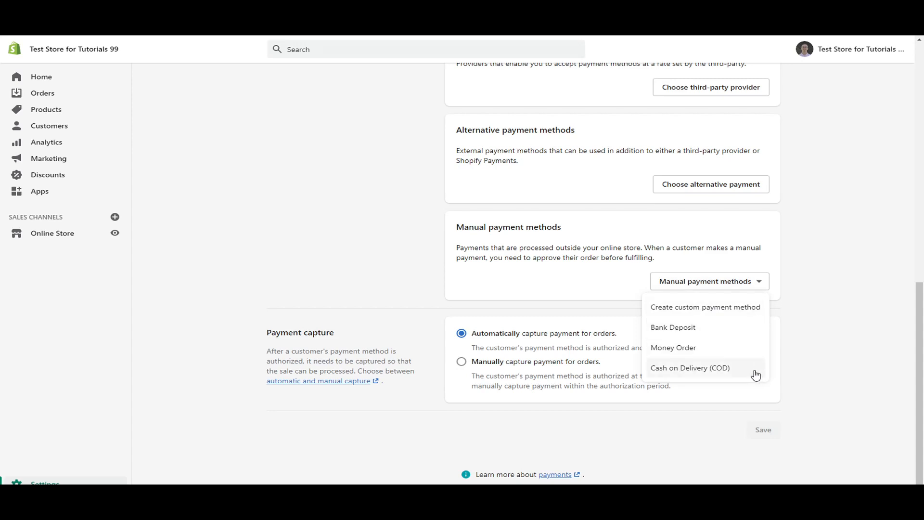
{"action": "mouse_move", "coordinate": [792, 306]}
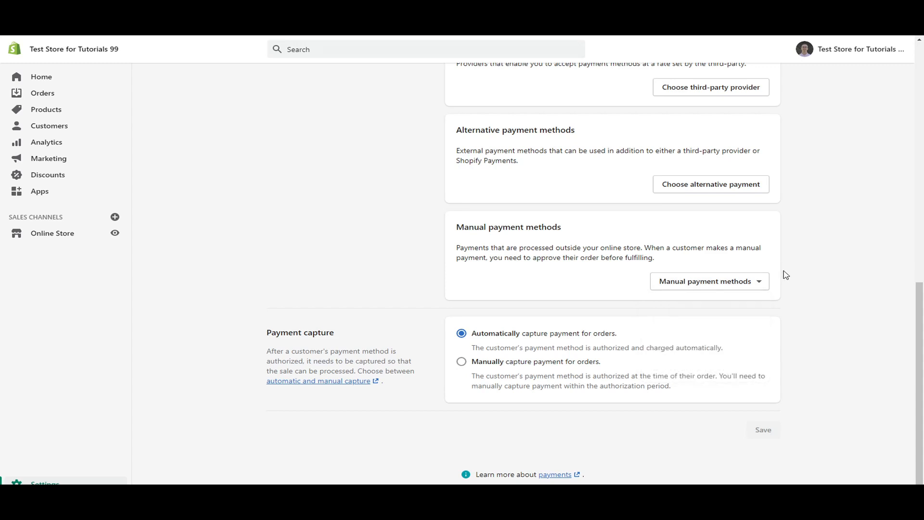
{"action": "left_click", "coordinate": [709, 280]}
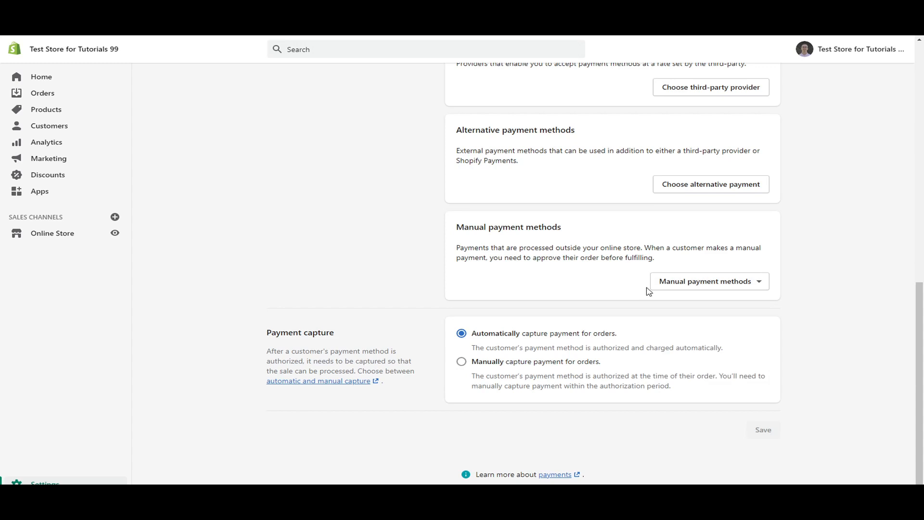
{"action": "mouse_move", "coordinate": [668, 259]}
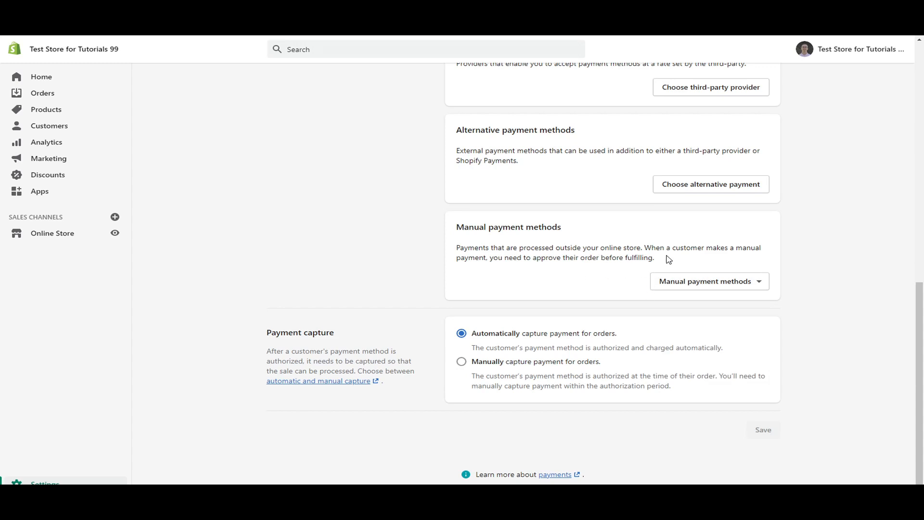
{"action": "mouse_move", "coordinate": [683, 248]}
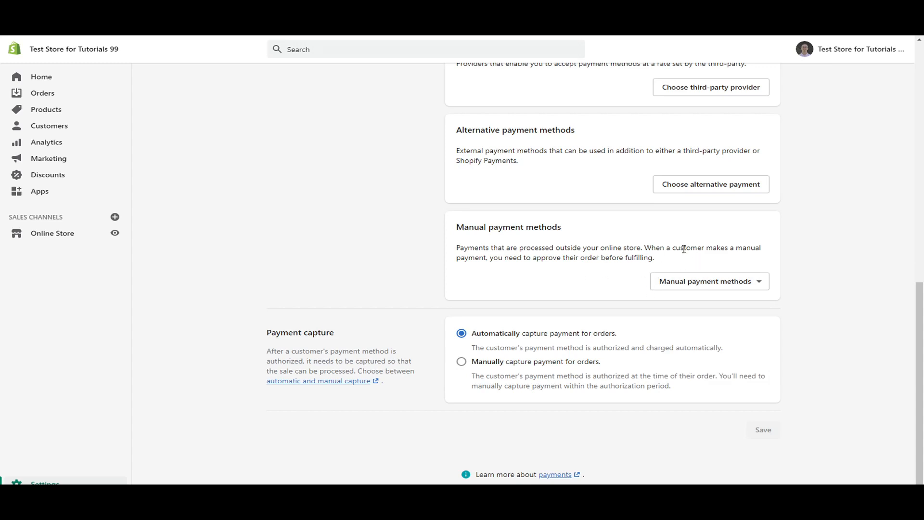
Review the manual payment methods and payment capture sections, then collapse the methods list
{"action": "scroll", "scroll_direction": "up", "scroll_amount": 3}
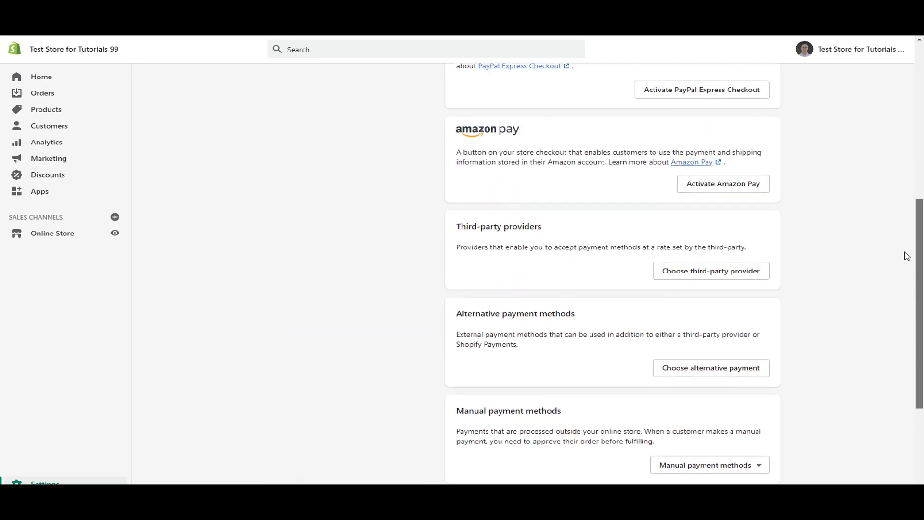
{"action": "scroll", "scroll_direction": "up", "scroll_amount": 3}
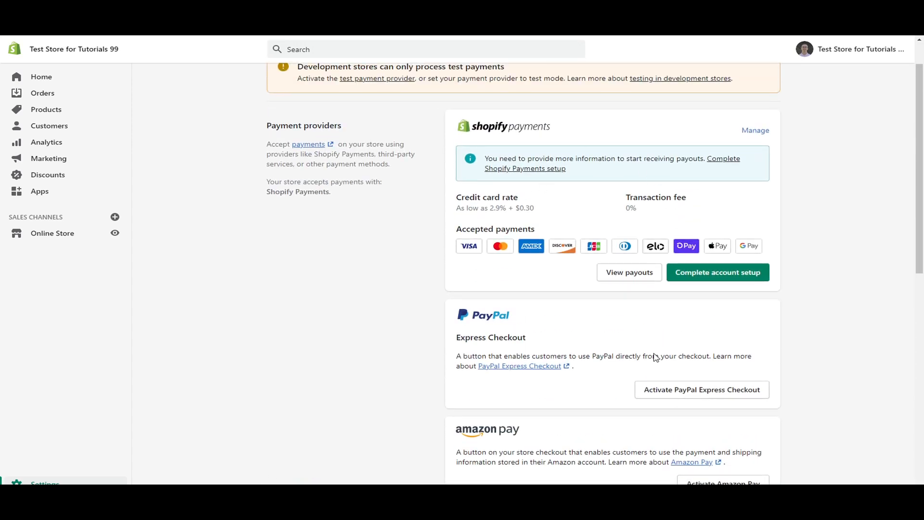
{"action": "scroll", "scroll_direction": "down", "scroll_amount": 3}
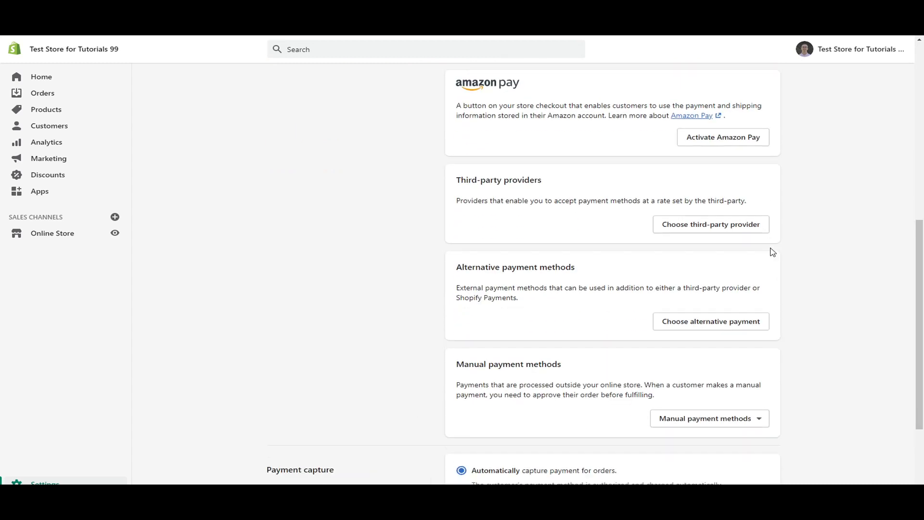
{"action": "scroll", "scroll_direction": "down", "scroll_amount": 3}
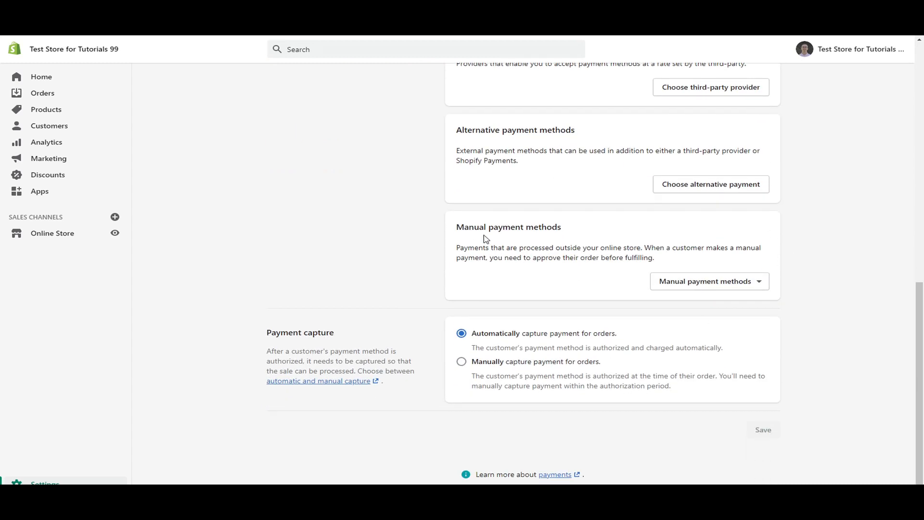
{"action": "left_click", "coordinate": [709, 281]}
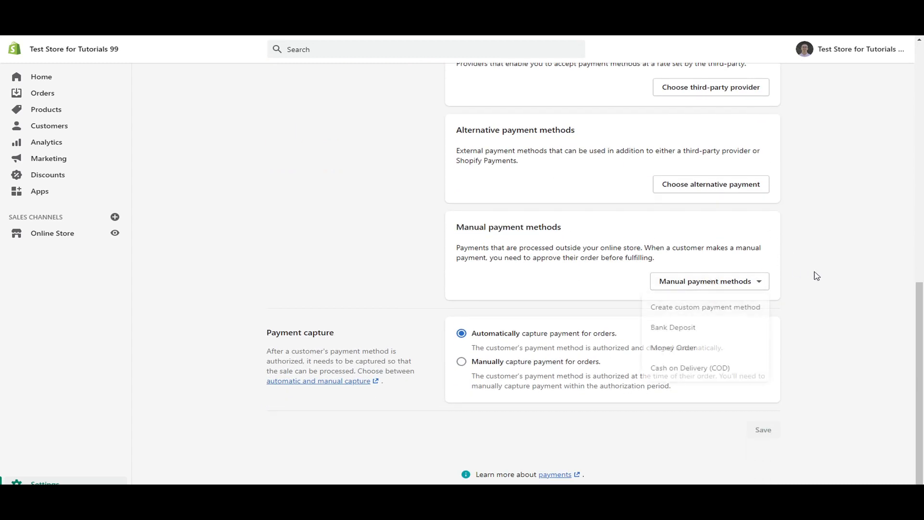
{"action": "left_click", "coordinate": [235, 350]}
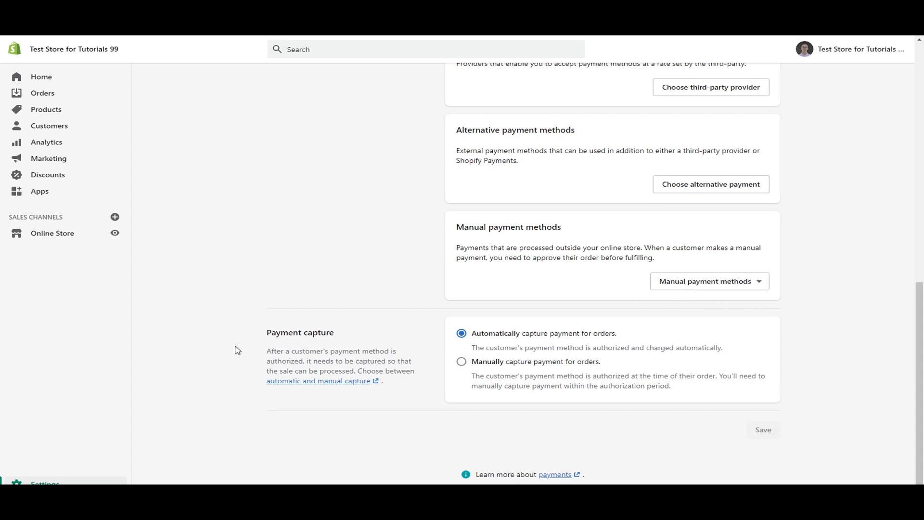
{"action": "mouse_move", "coordinate": [474, 330]}
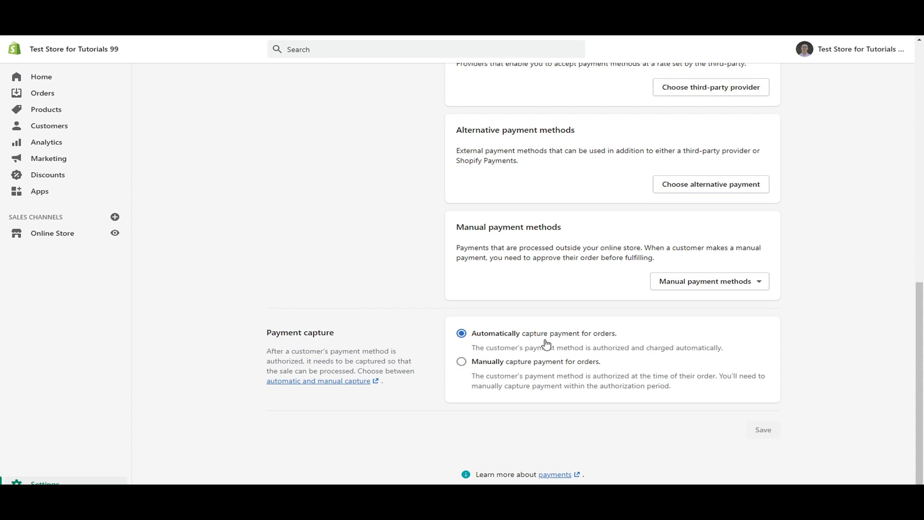
{"action": "mouse_move", "coordinate": [608, 348]}
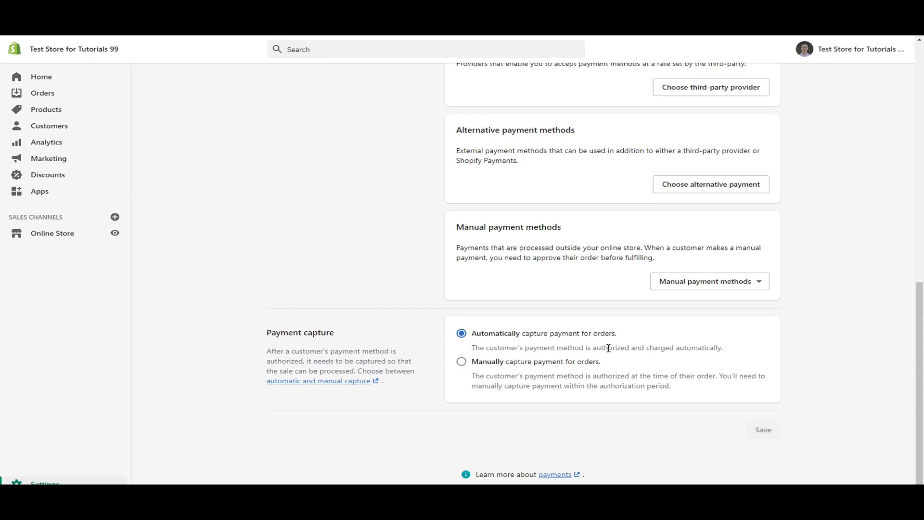
{"action": "mouse_move", "coordinate": [734, 349]}
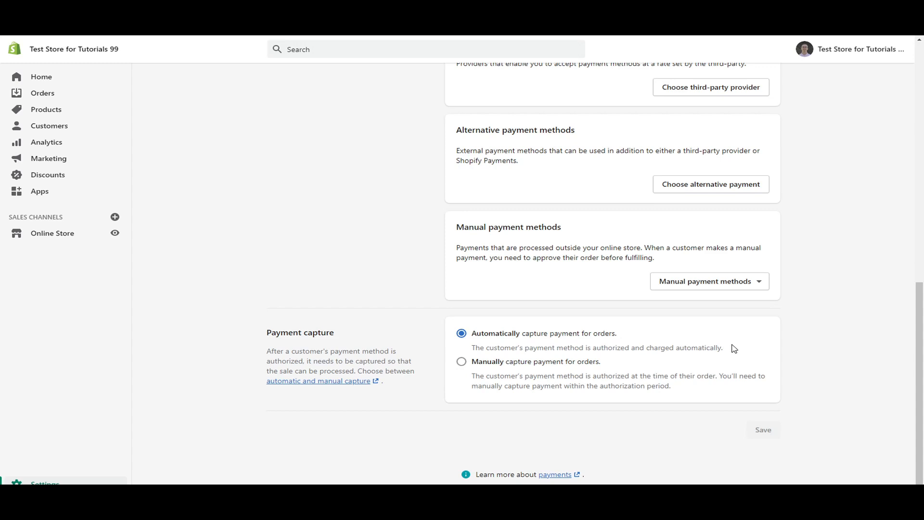
{"action": "mouse_move", "coordinate": [731, 376]}
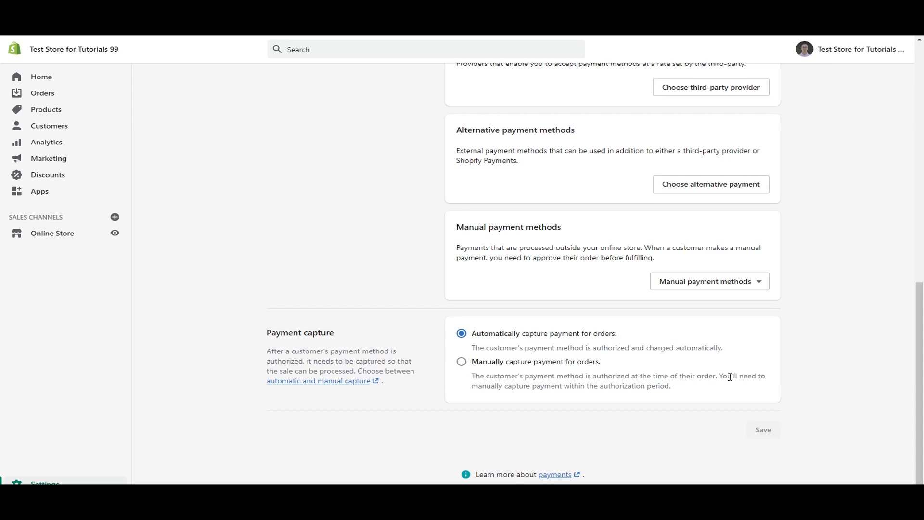
{"action": "mouse_move", "coordinate": [507, 366]}
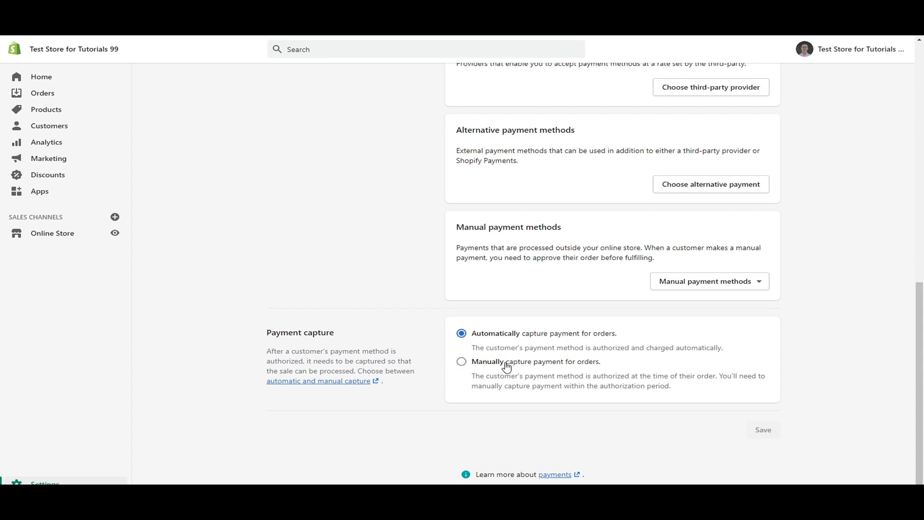
{"action": "left_click", "coordinate": [461, 361]}
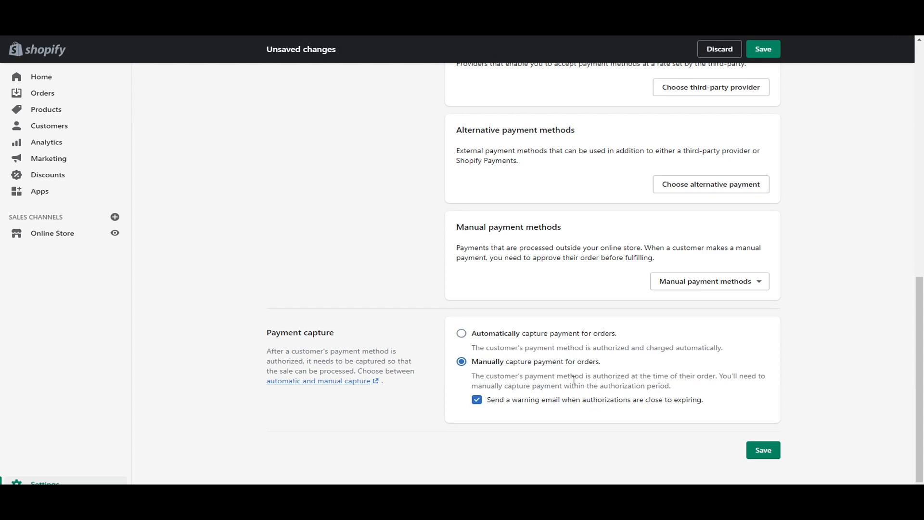
{"action": "left_click", "coordinate": [461, 333]}
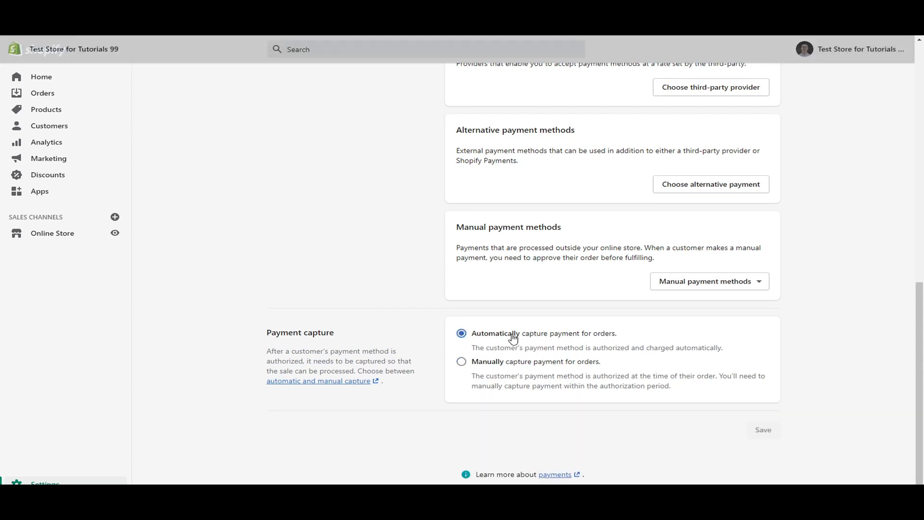
{"action": "mouse_move", "coordinate": [528, 342]}
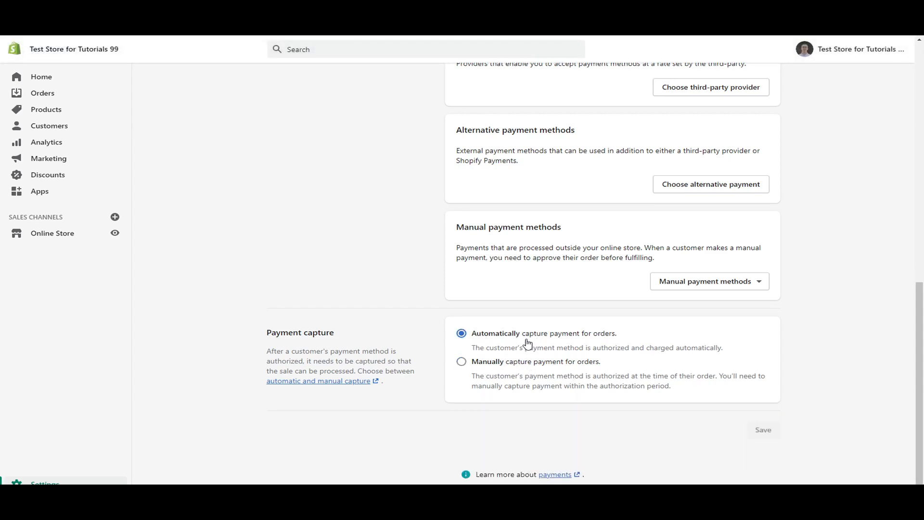
{"action": "mouse_move", "coordinate": [384, 294]}
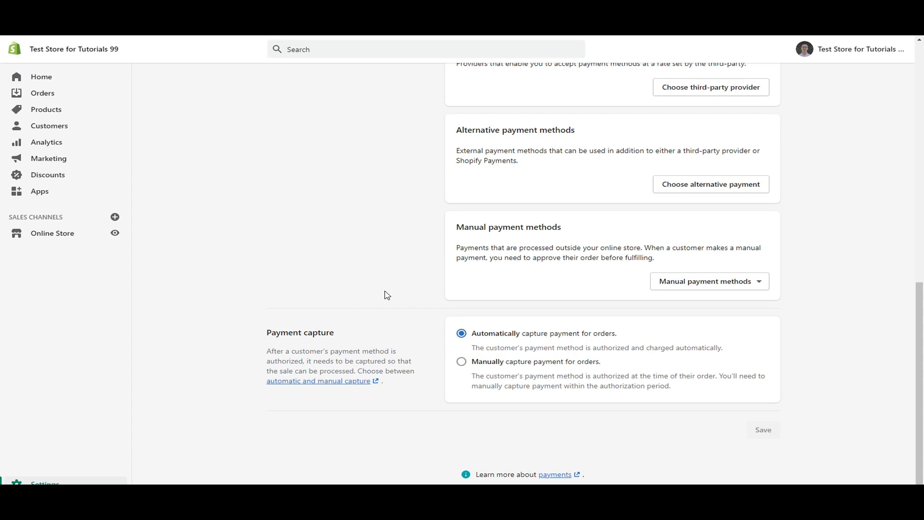
{"action": "mouse_move", "coordinate": [916, 410]}
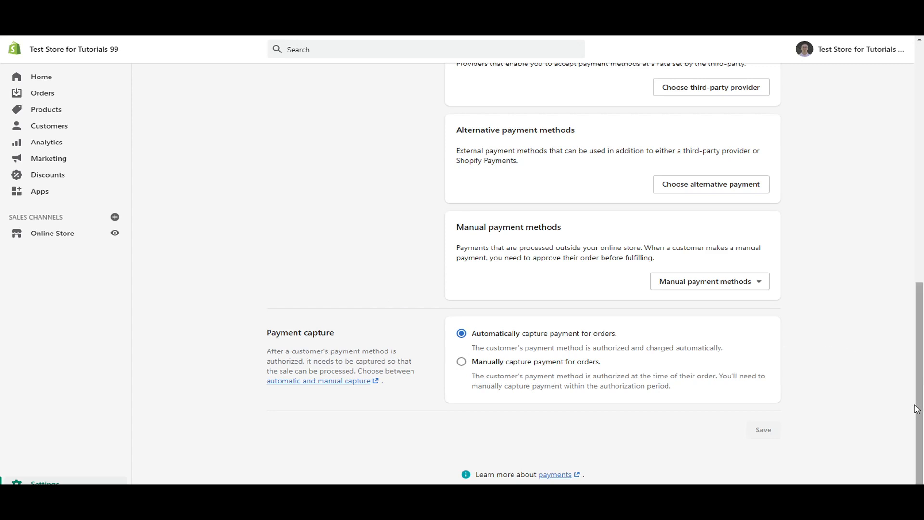
{"action": "scroll", "scroll_direction": "up", "scroll_amount": 3}
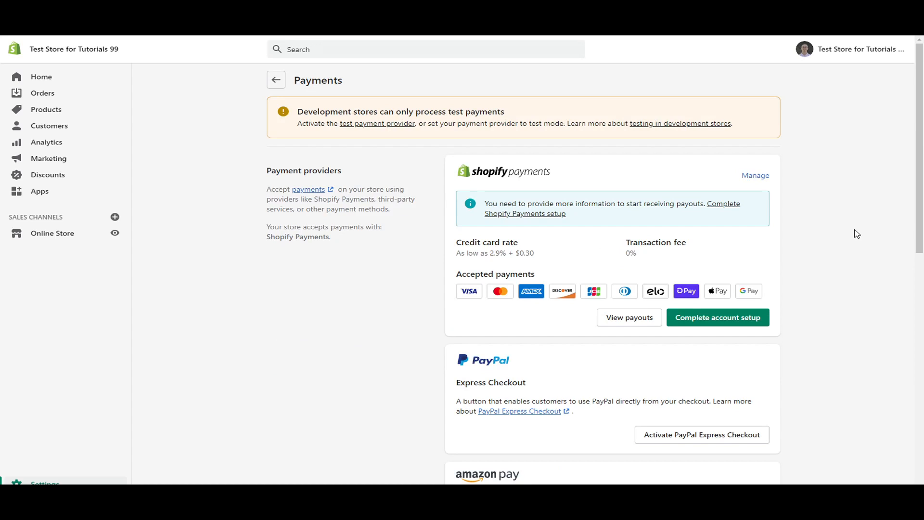